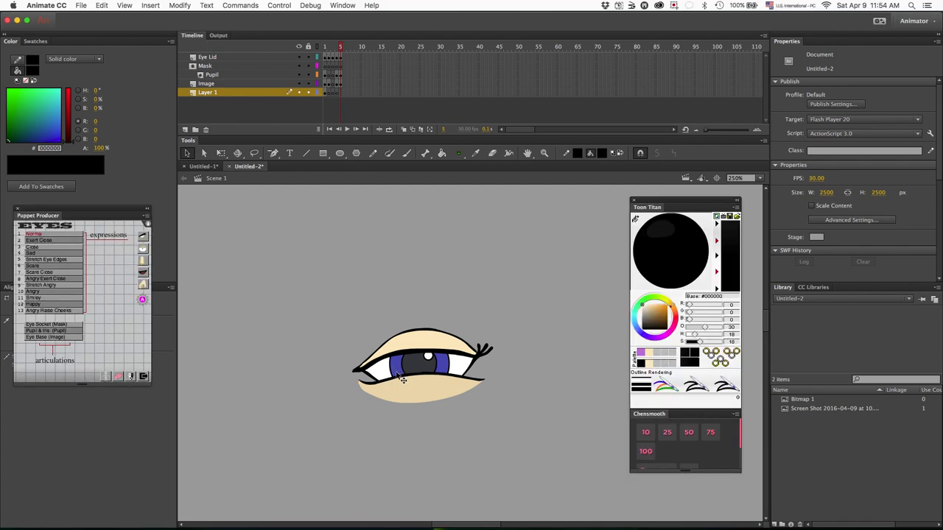
mouse_move(359, 509)
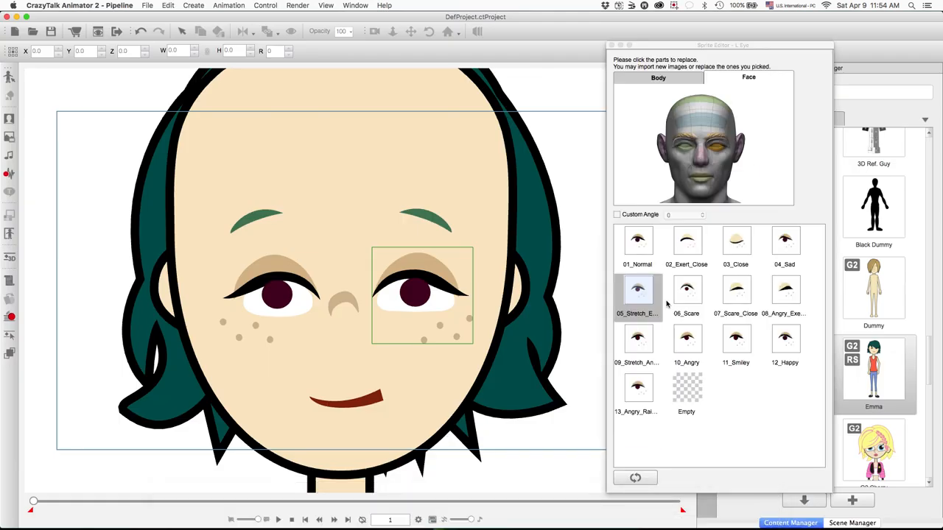
Swap Emma's left eye to the 06_Scare sprite, then head back to the eye artwork in Animate.
click(686, 290)
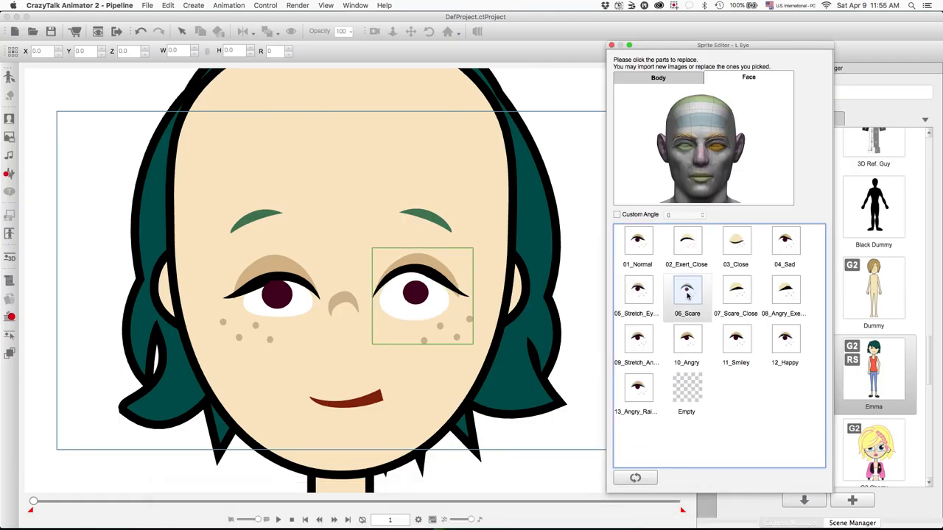
click(686, 290)
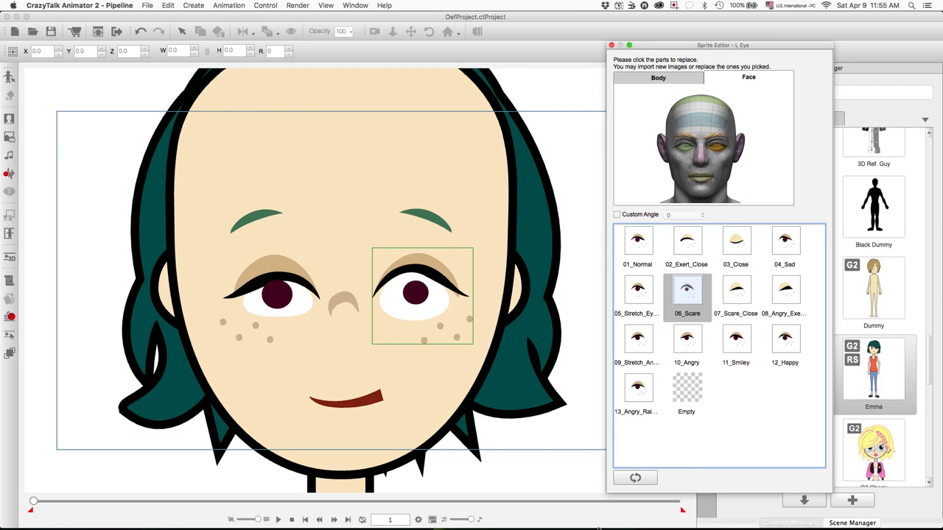
click(539, 511)
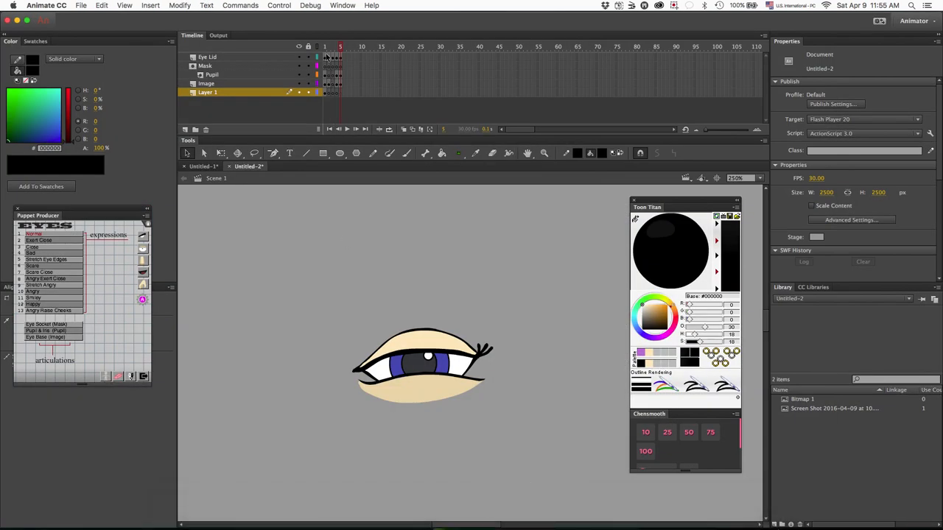
Copy the open-eye first frames of the Eye Lid, Pupil and Image layers.
click(324, 56)
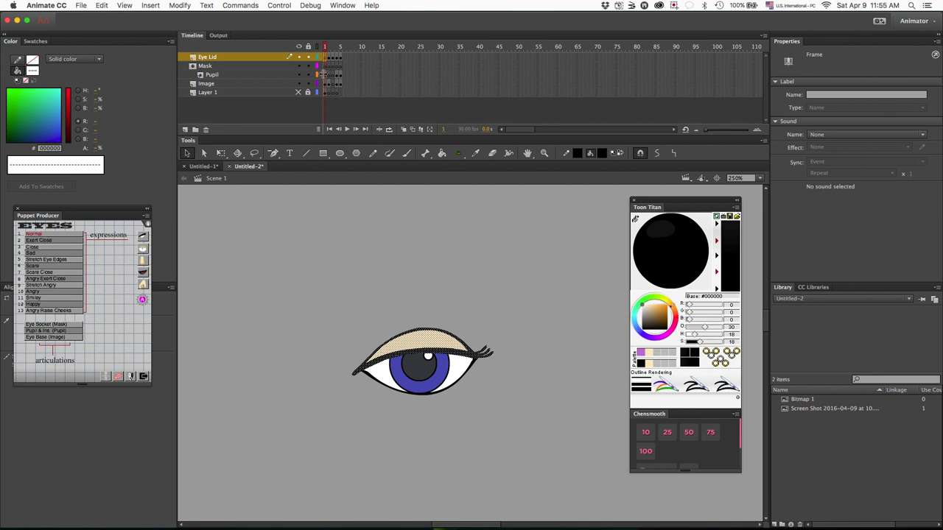
click(212, 74)
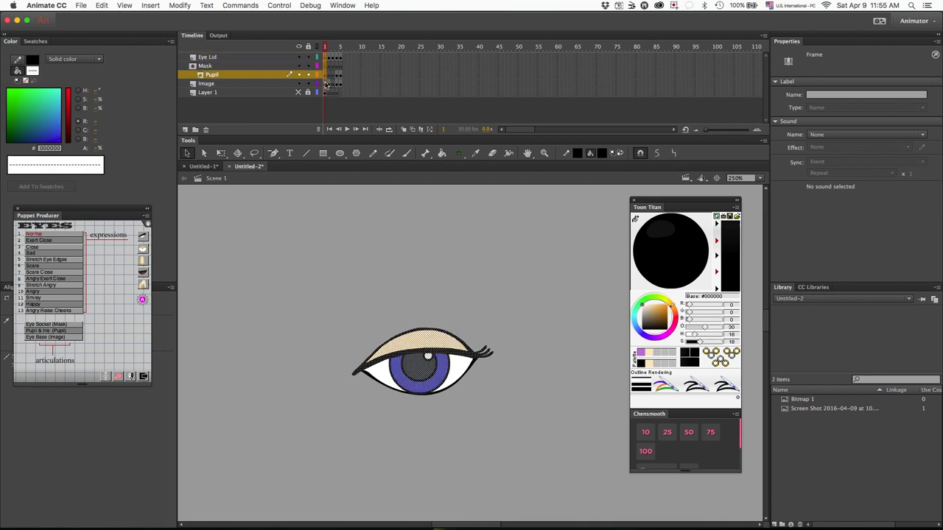
click(206, 83)
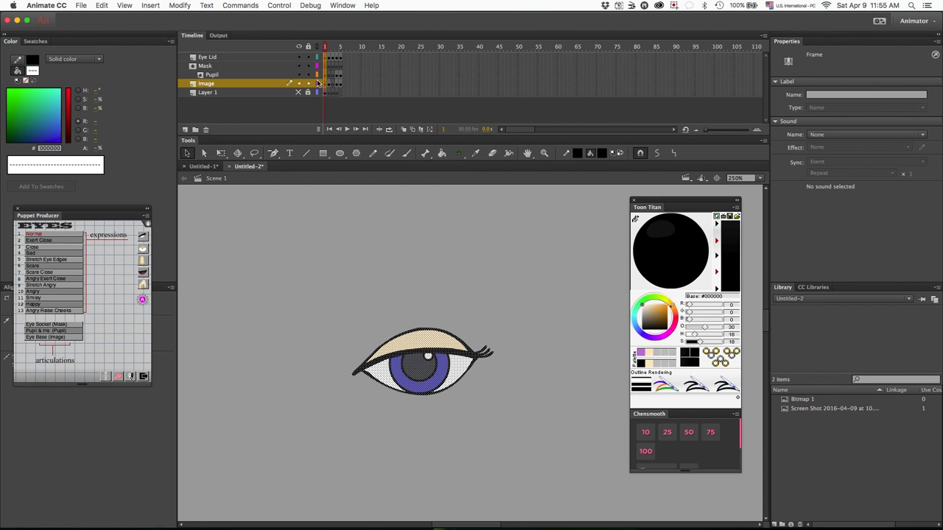
right_click(324, 83)
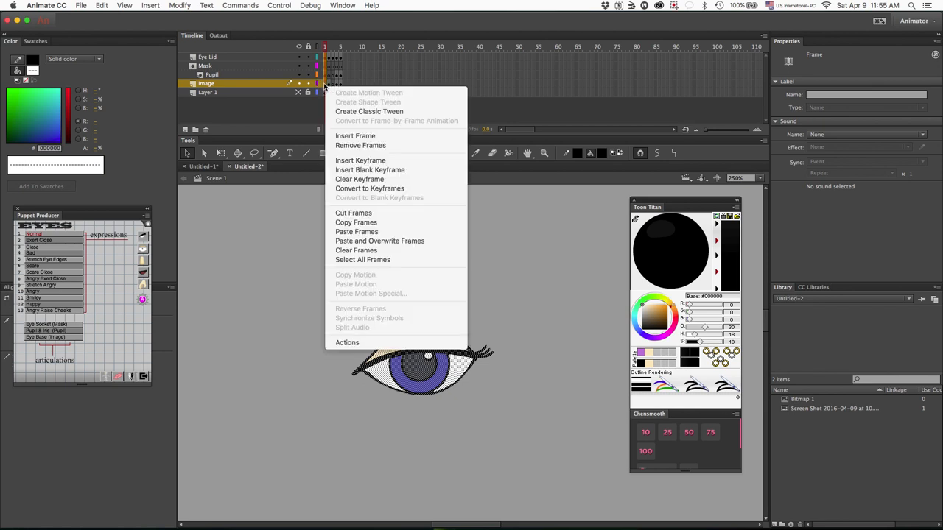
mouse_move(356, 222)
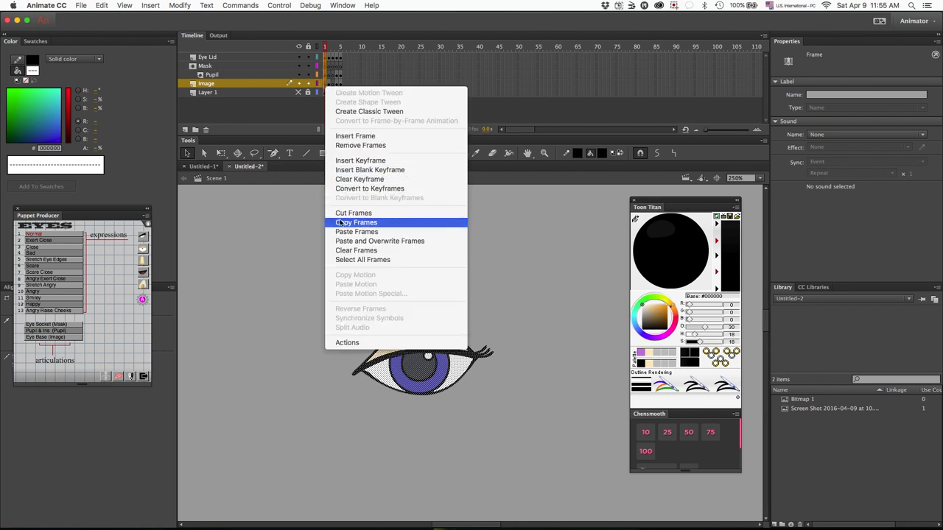
click(356, 222)
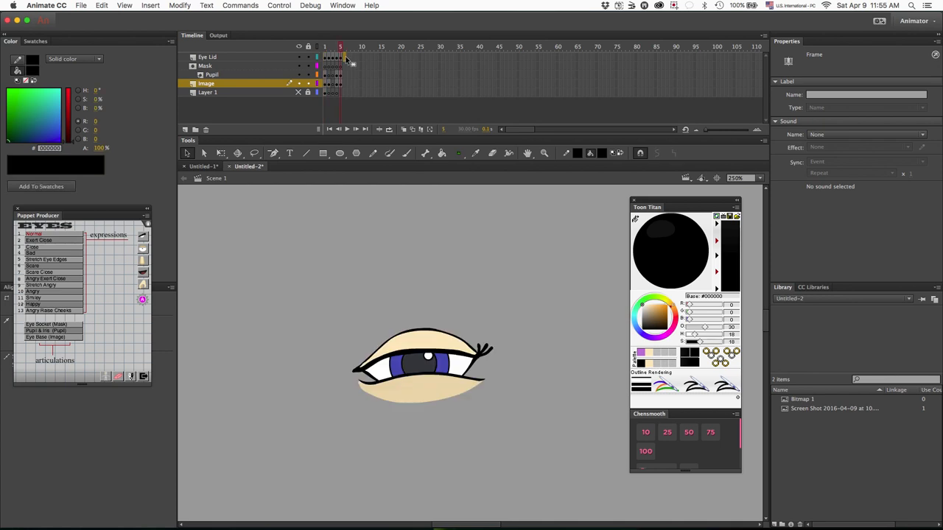
Paste the copied open-eye frames as a new frame 6.
click(208, 56)
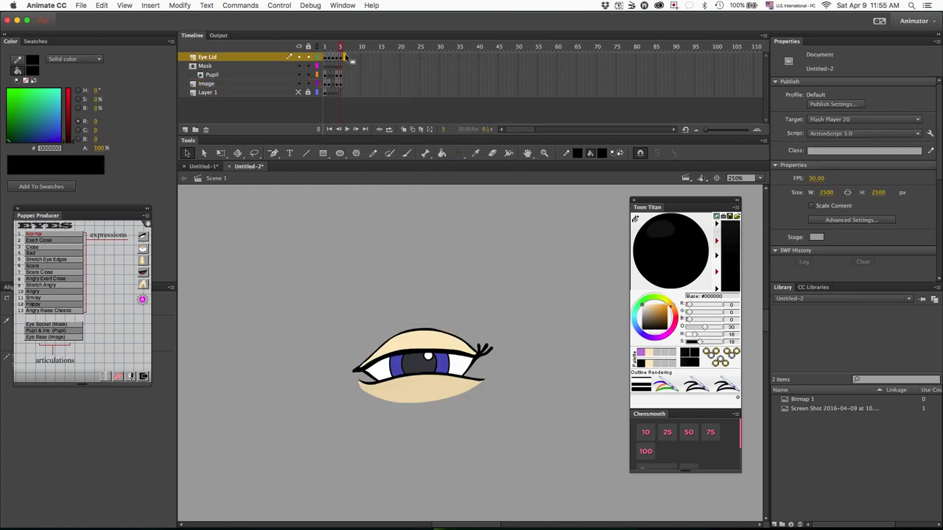
click(319, 47)
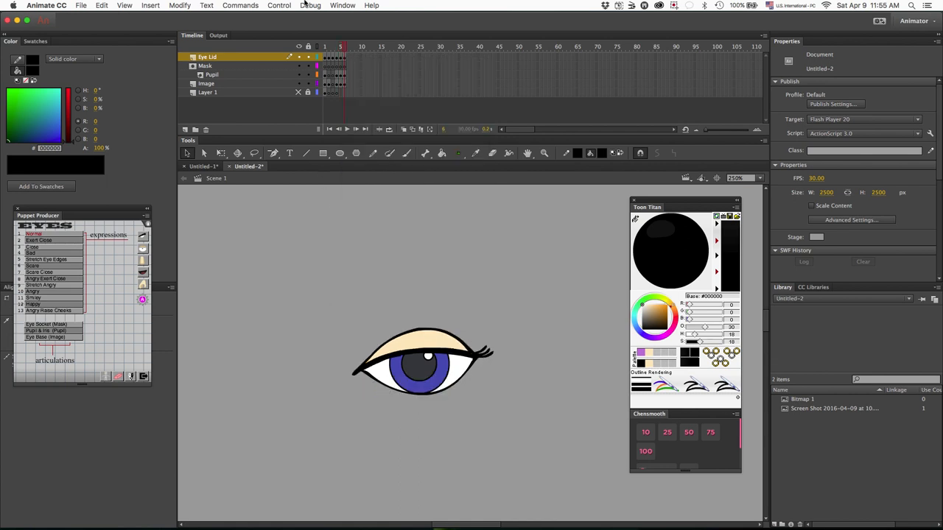
mouse_move(309, 81)
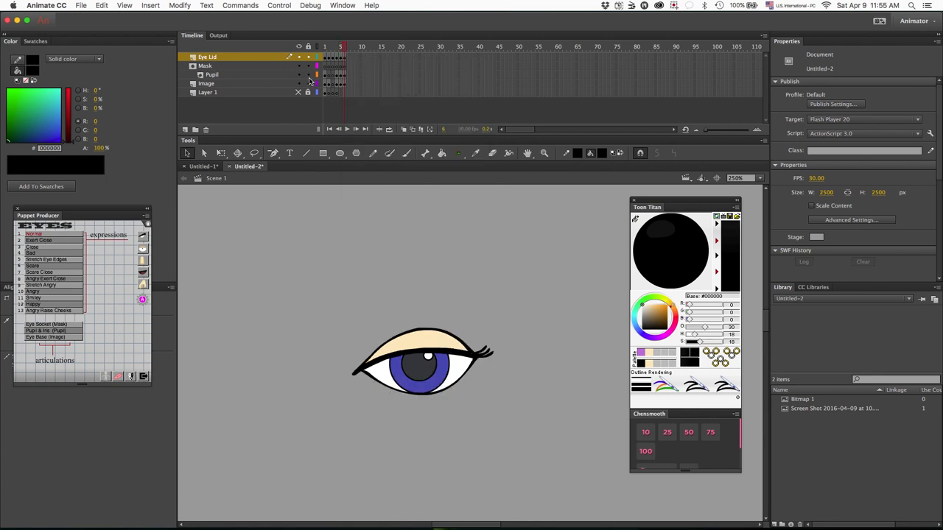
Redraw frame 6 as a lidless wide-open eye and make white the Image layer's fill colour.
click(340, 56)
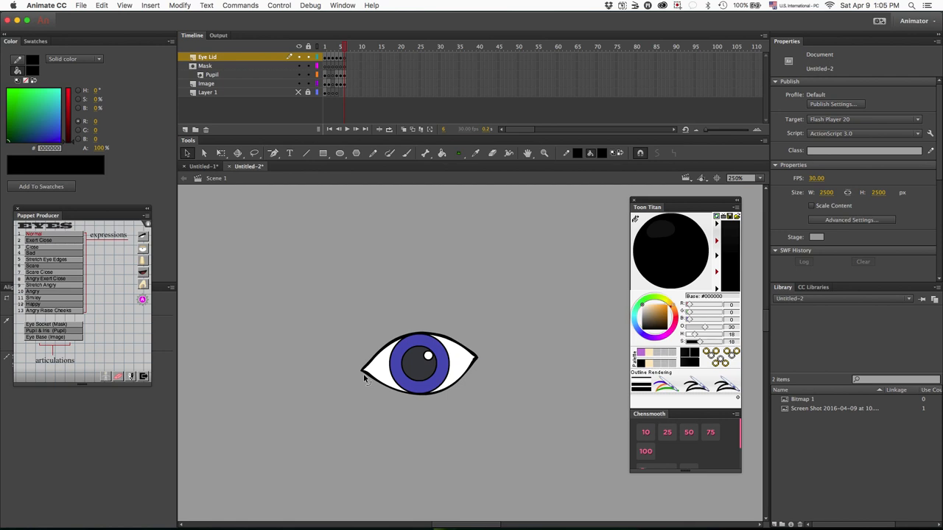
mouse_move(407, 341)
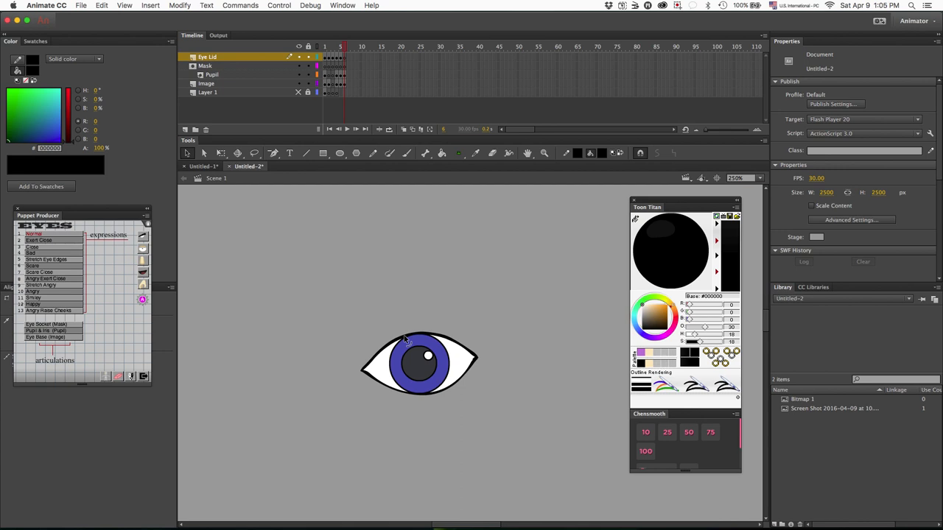
click(206, 84)
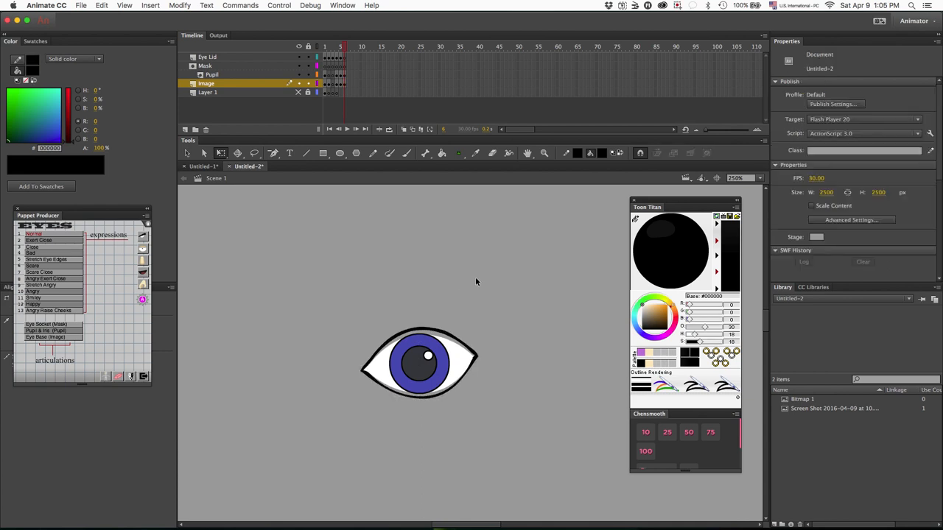
mouse_move(463, 359)
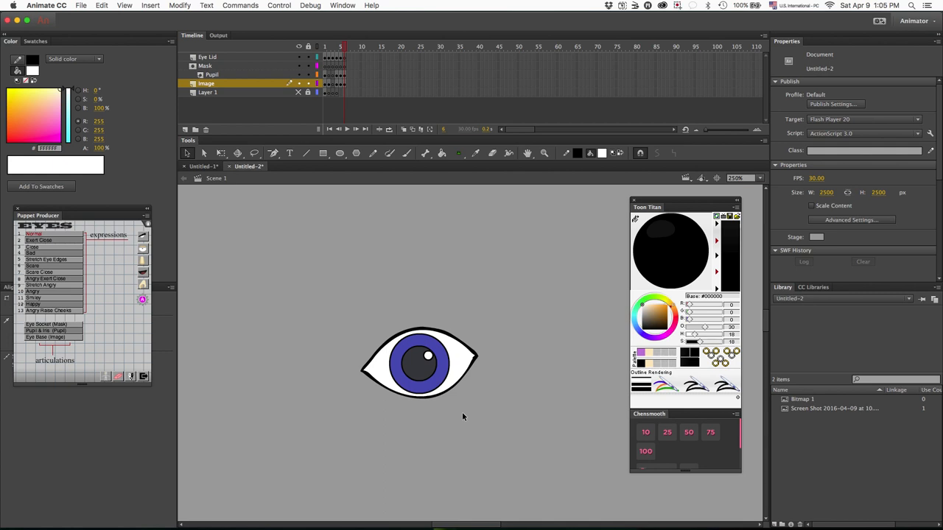
Brush a bold black upper lid line with a lash flick onto the wide-open eye's Eye Lid layer.
click(389, 154)
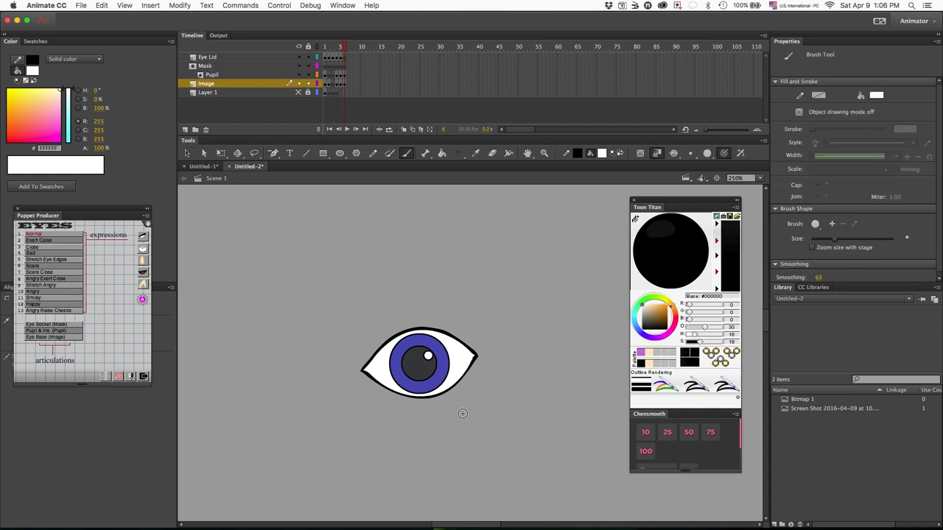
click(208, 57)
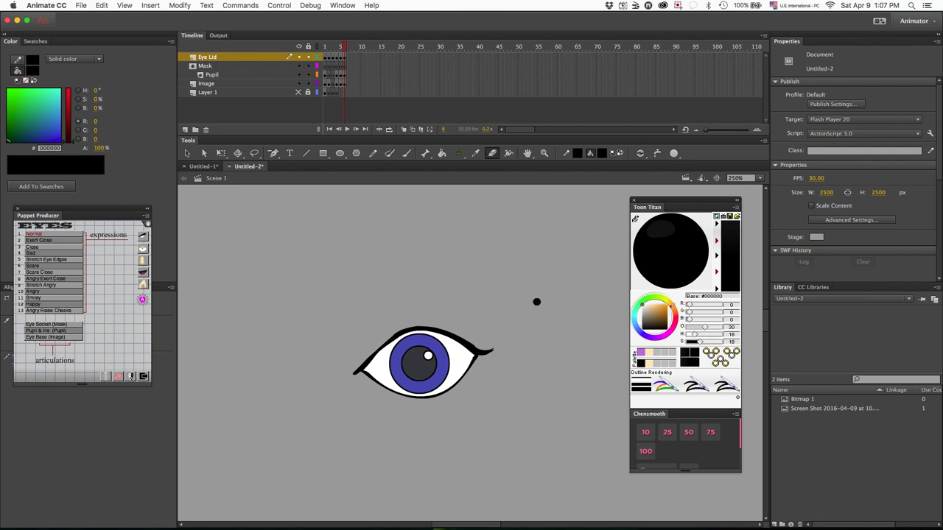
click(390, 153)
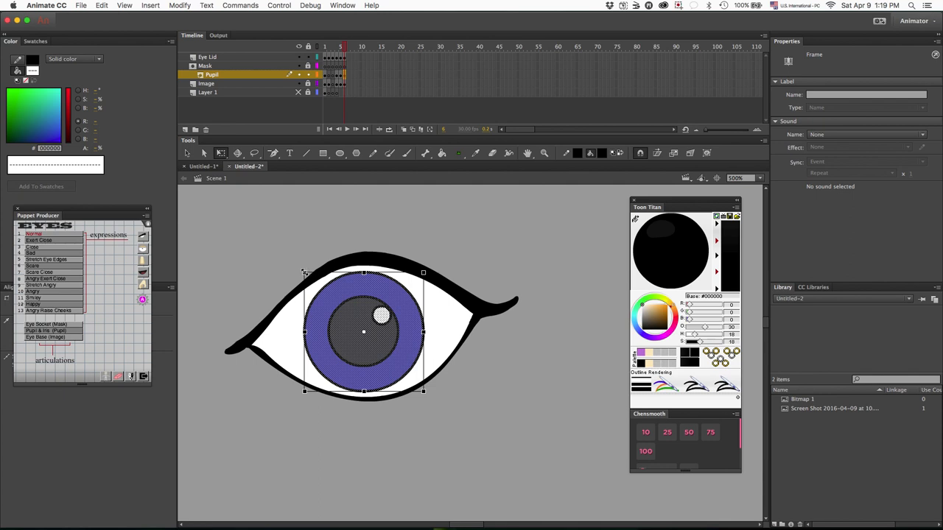
Scale the iris down to fit inside the eye outline and compare frames 5 and 6.
click(368, 335)
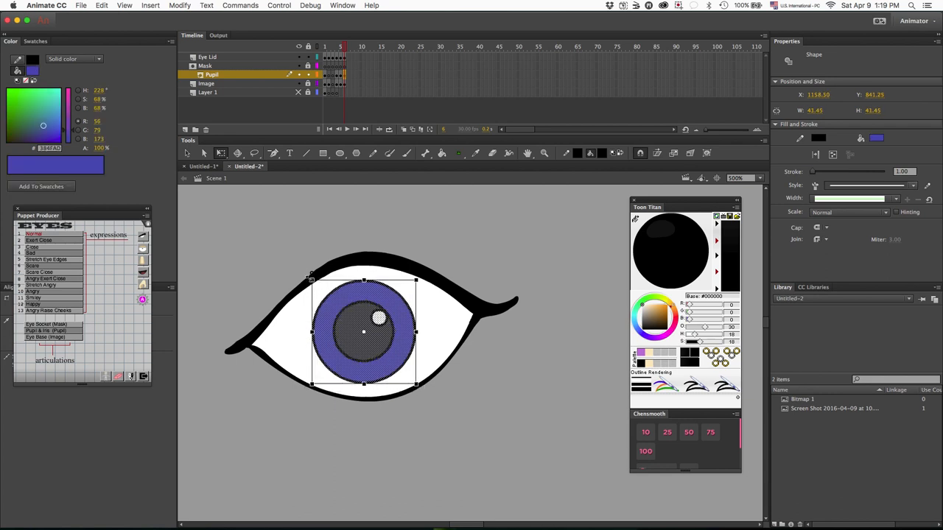
mouse_move(453, 239)
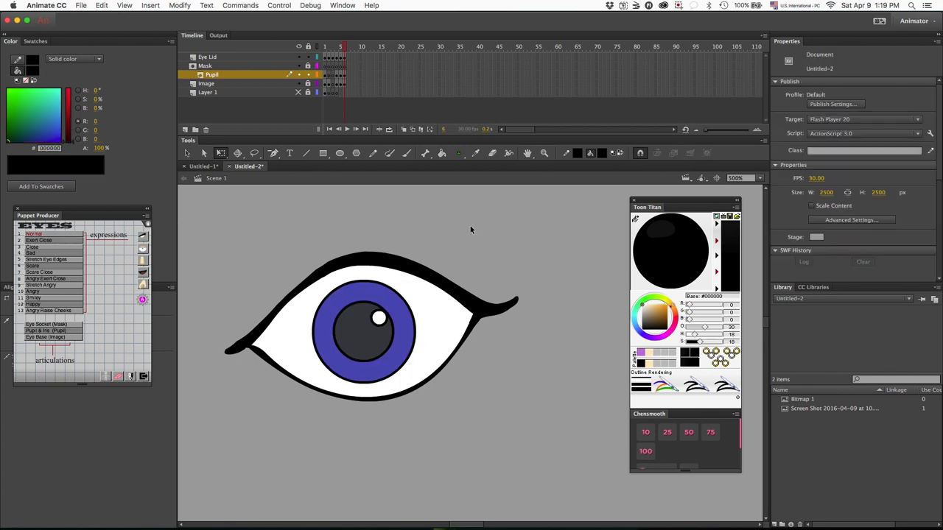
click(340, 47)
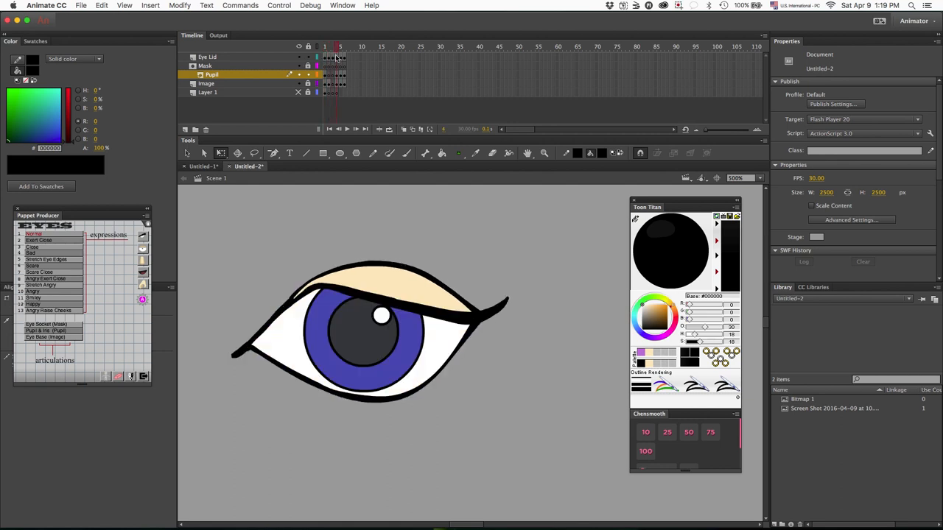
click(341, 46)
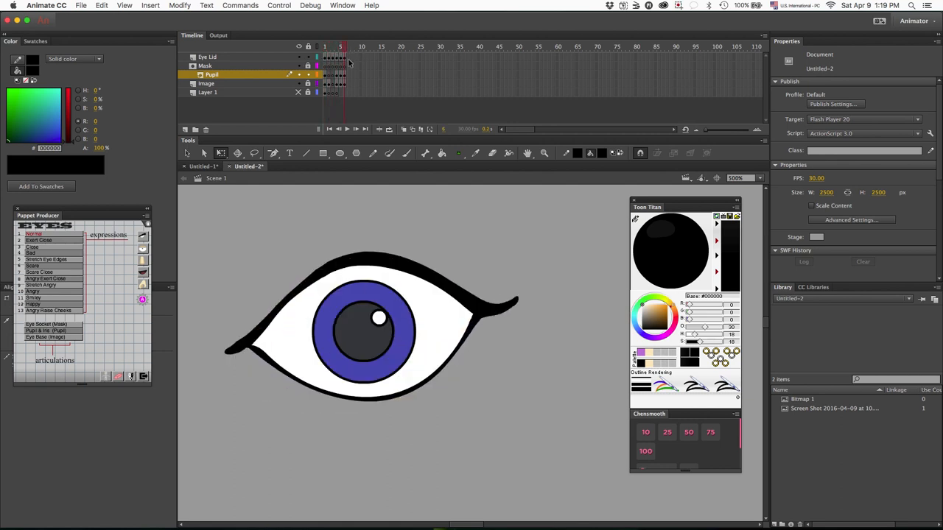
click(208, 57)
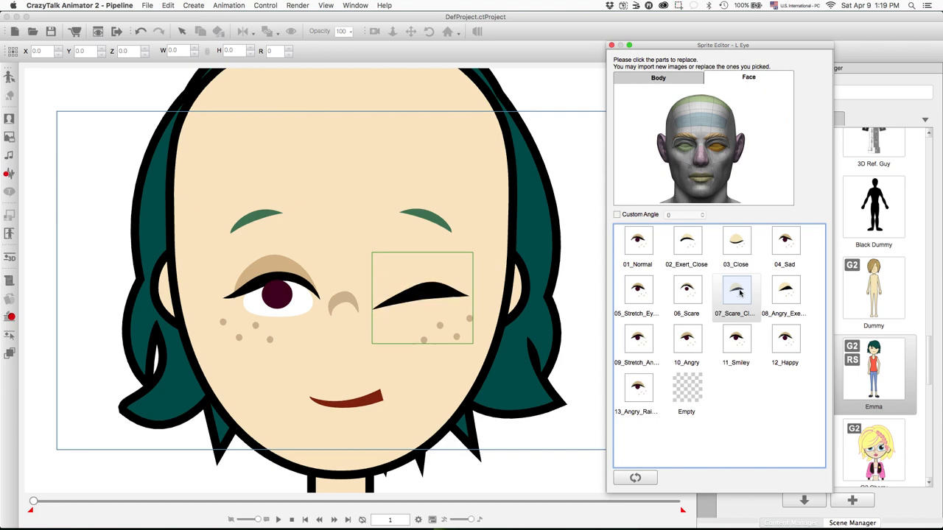
Return to the eye artwork in Animate after setting Emma's Scare Close sprite.
click(538, 510)
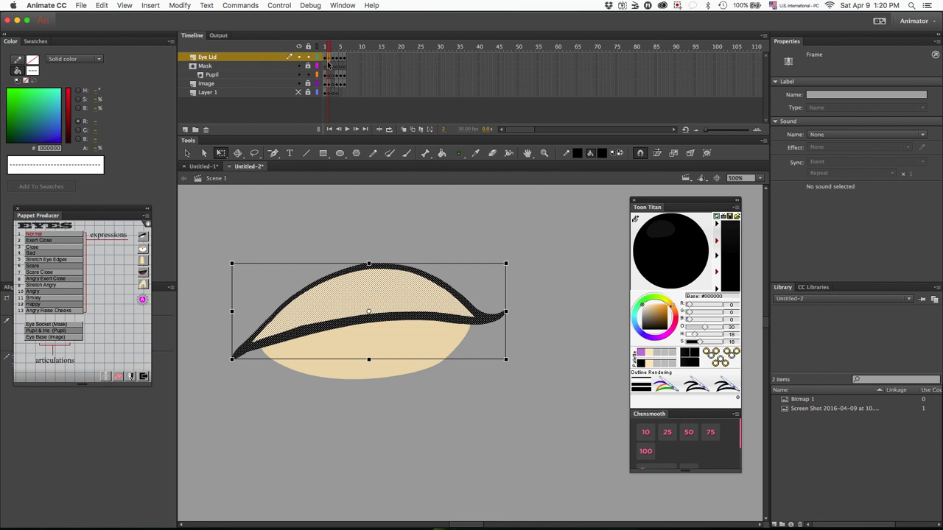
Paste the closed-lid frame 2 of the Image and Mask layers into the Eye Lid layer at frame 7.
click(206, 83)
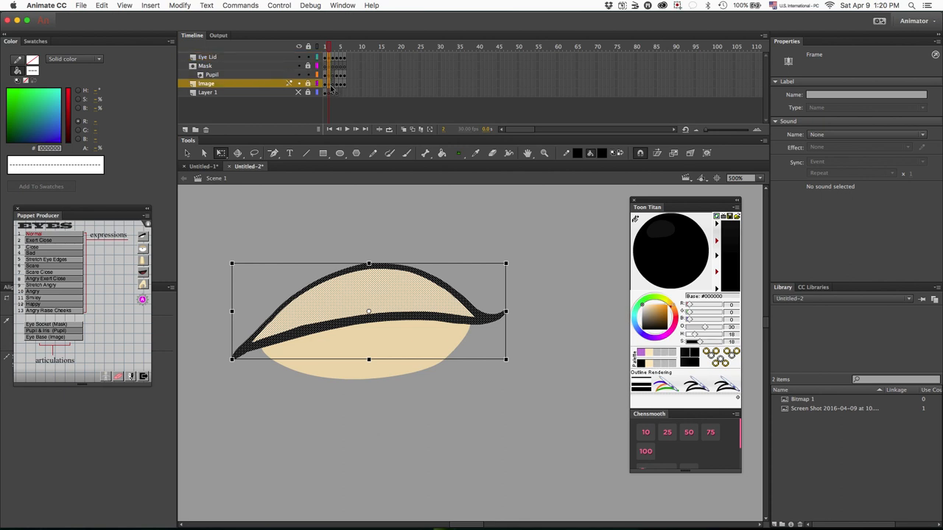
mouse_move(333, 76)
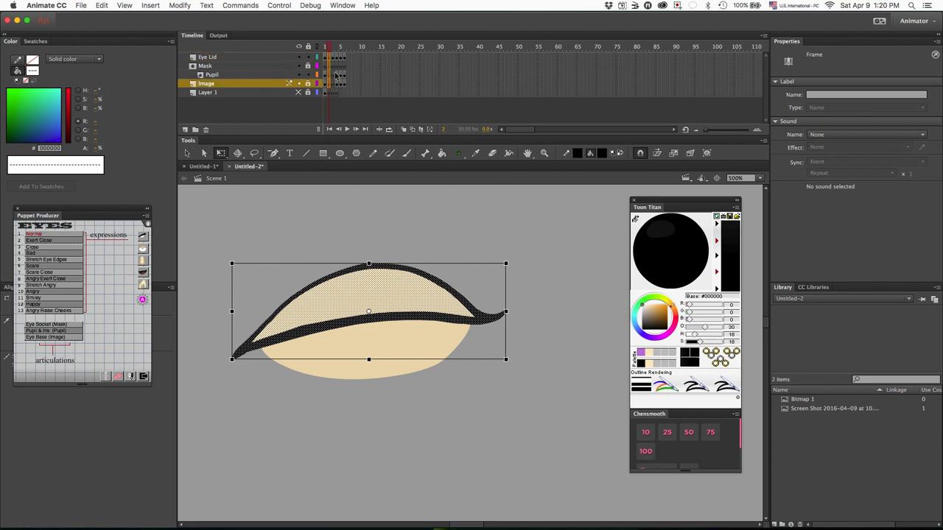
click(204, 65)
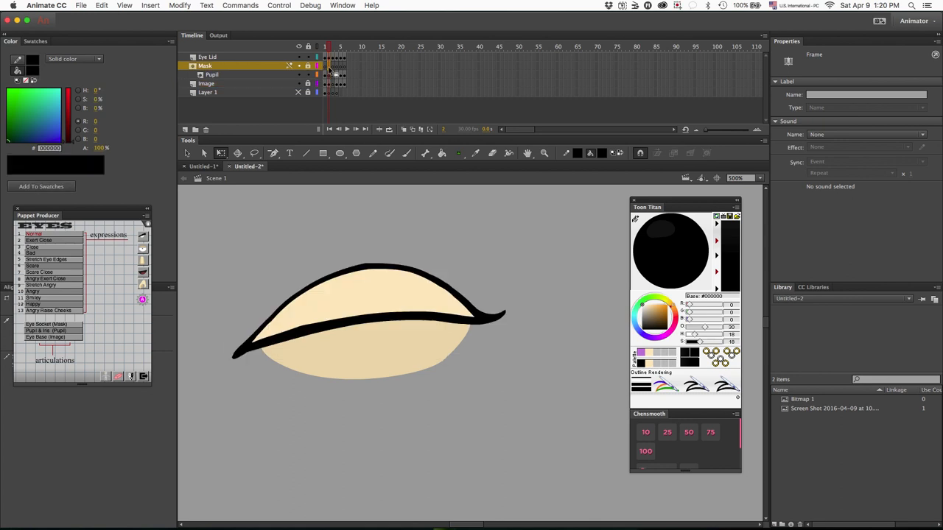
right_click(340, 56)
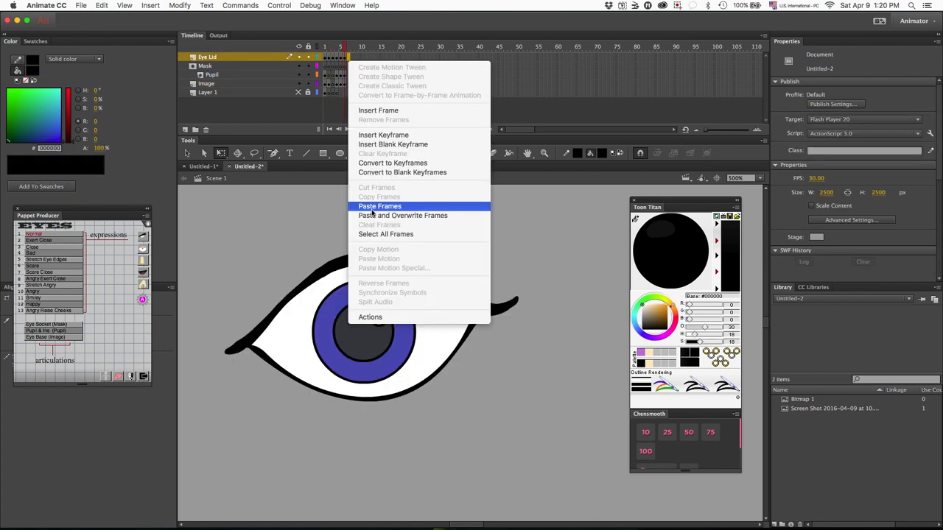
click(379, 206)
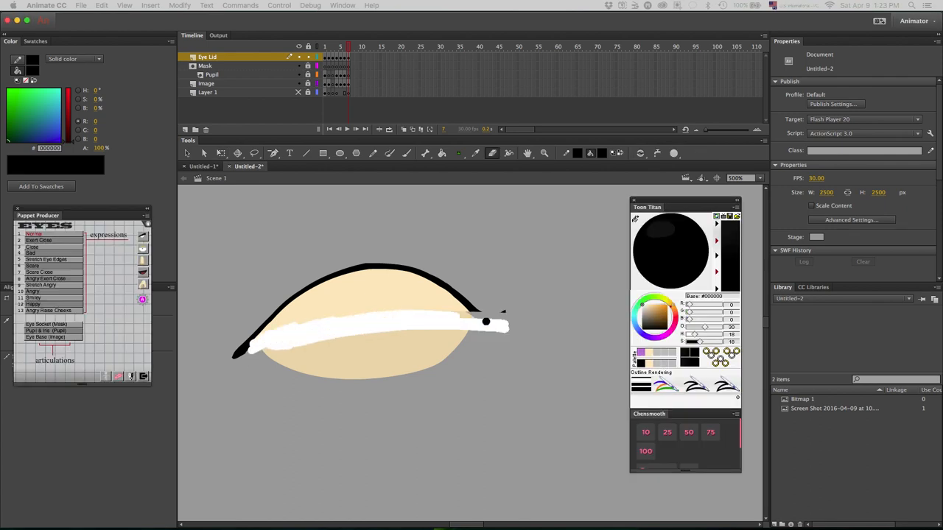
click(406, 152)
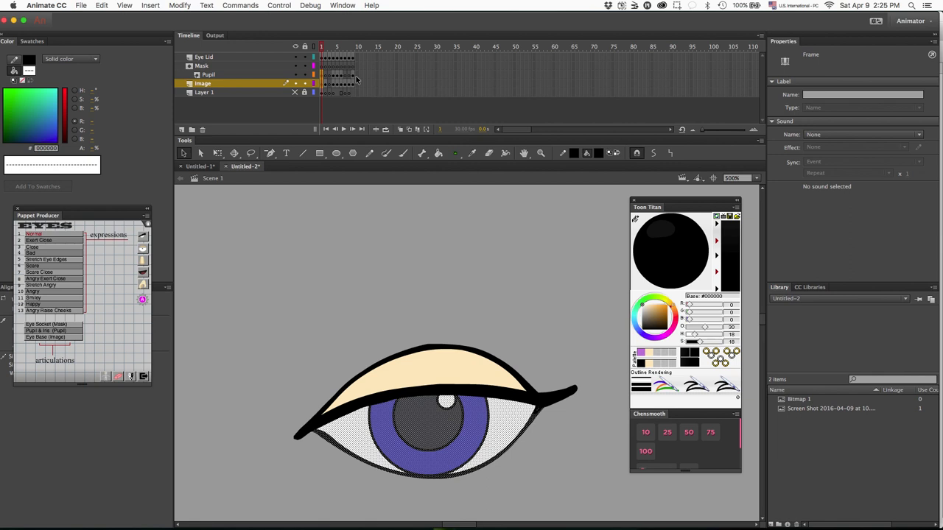
Paste the copied frames into the Pupil layer at frame 10 and ready the eye base for the angry lid.
right_click(356, 74)
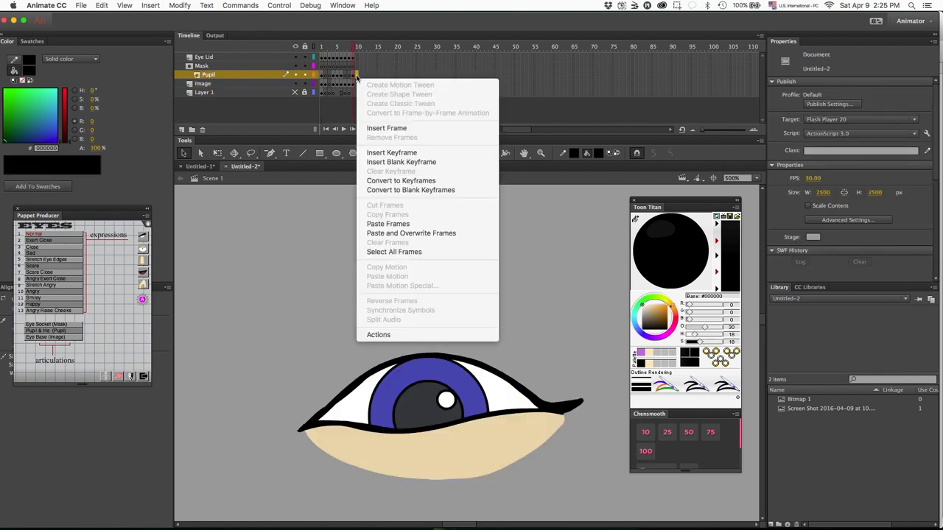
mouse_move(388, 223)
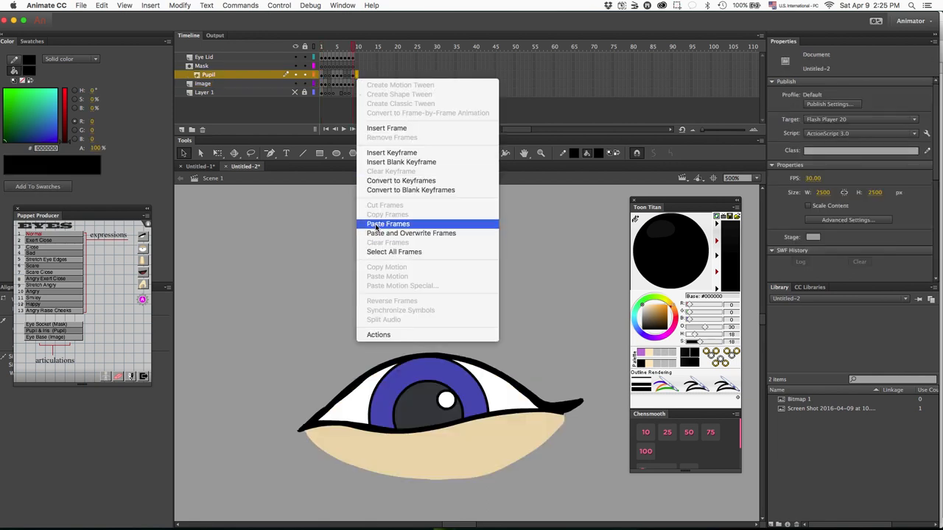
click(388, 224)
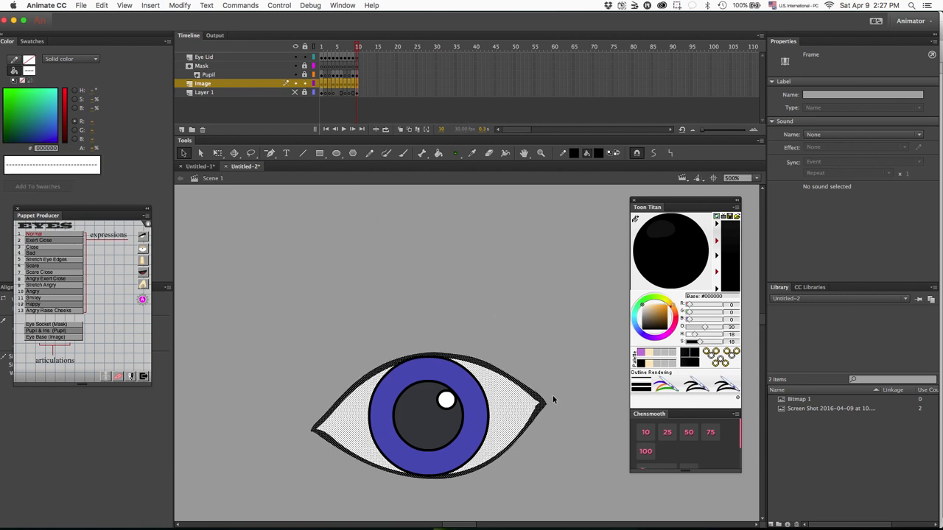
click(430, 415)
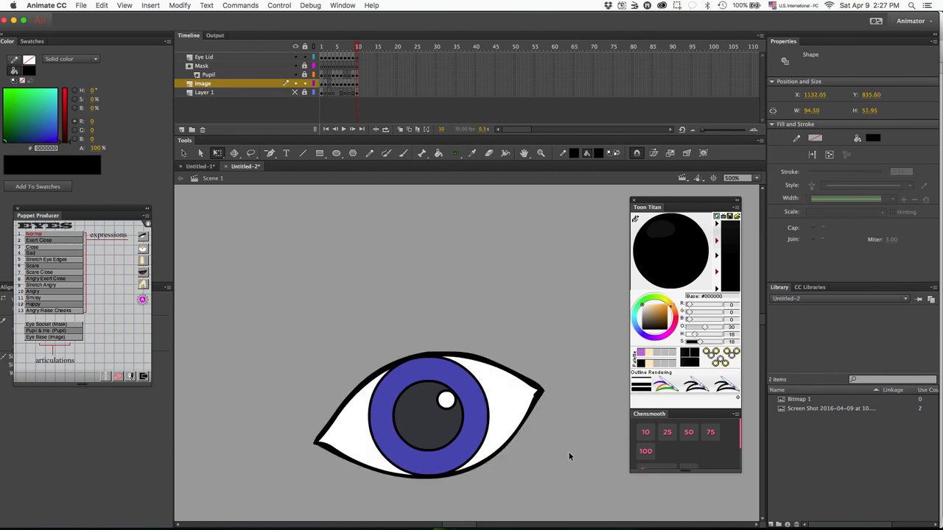
click(204, 57)
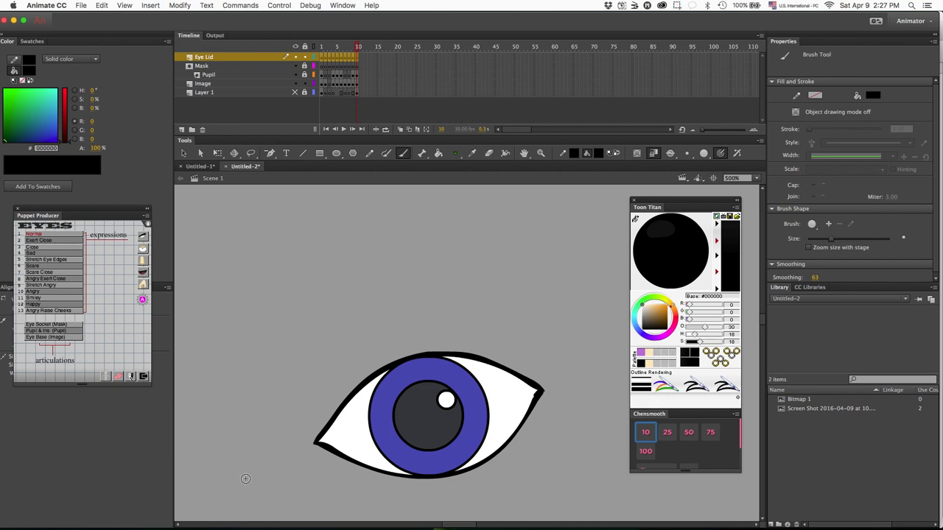
mouse_move(262, 445)
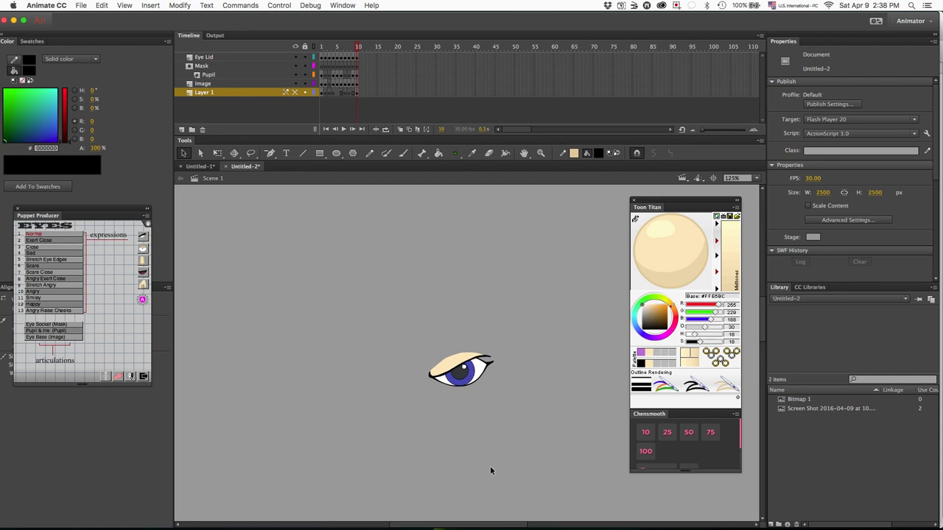
mouse_move(480, 508)
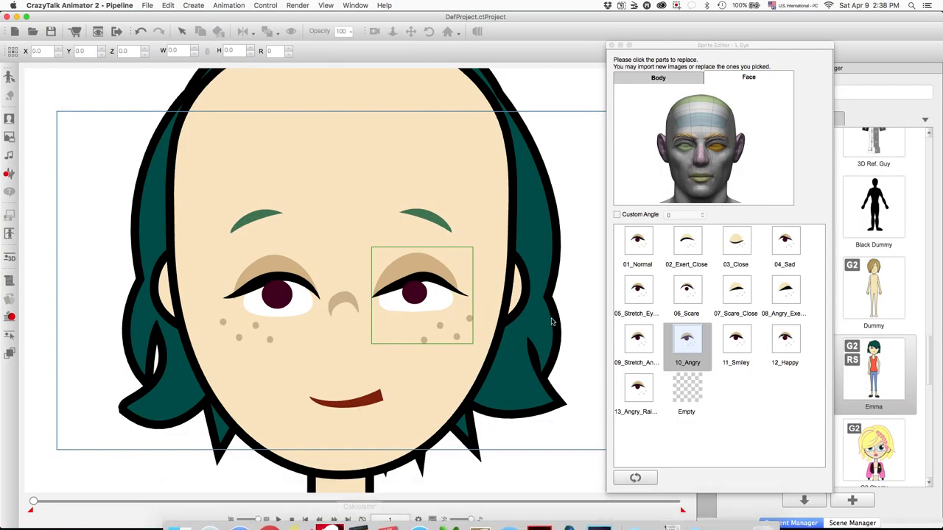
Preview the 11_Smiley left-eye sprite on Emma and close the Sprite Editor.
click(735, 338)
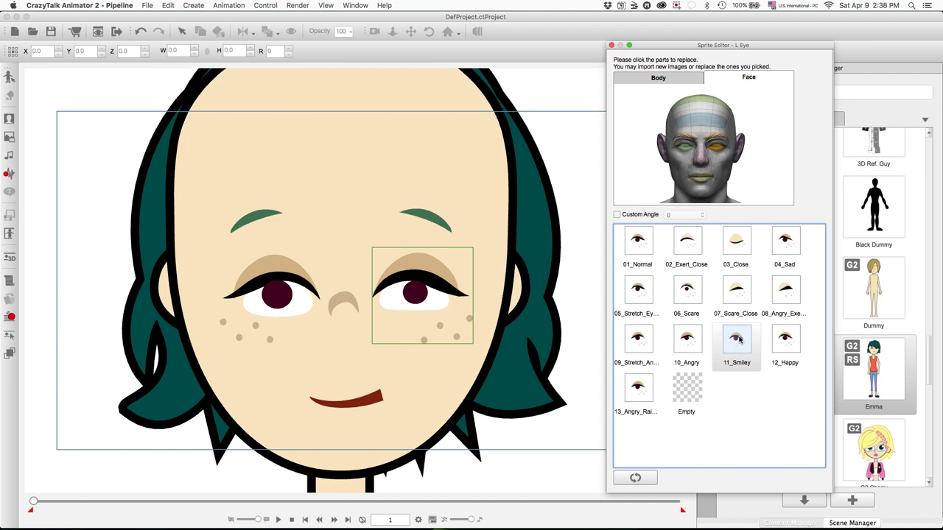
click(611, 45)
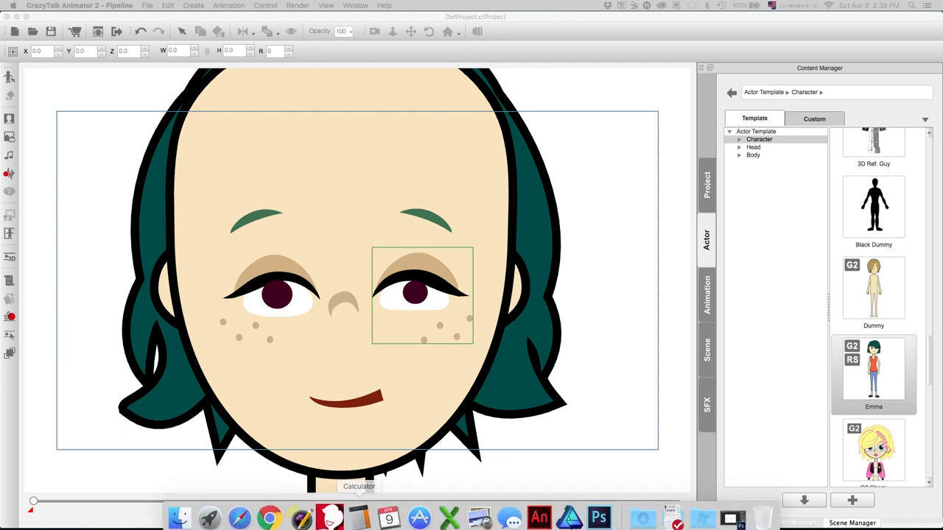
mouse_move(539, 511)
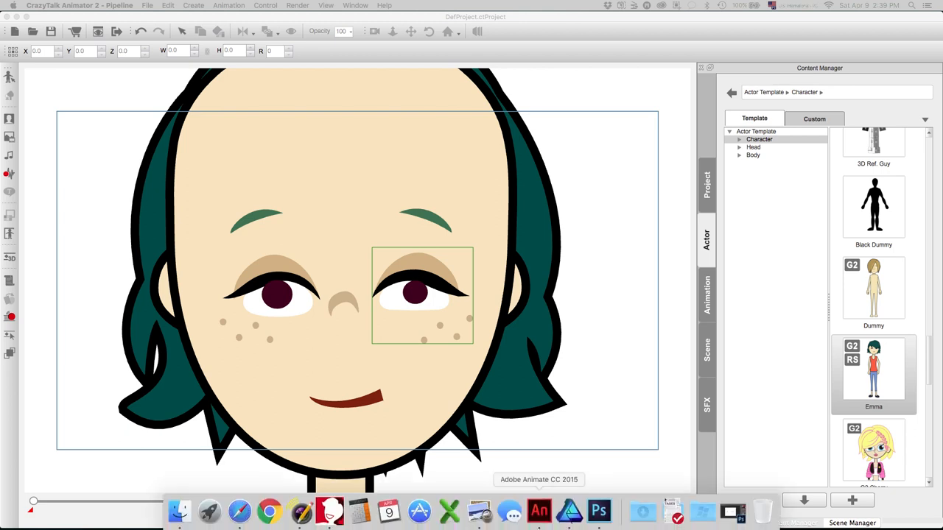
Edit the closed lid on frame 7 into a skin-toned squint with a lash line, then go test it on Emma.
click(539, 510)
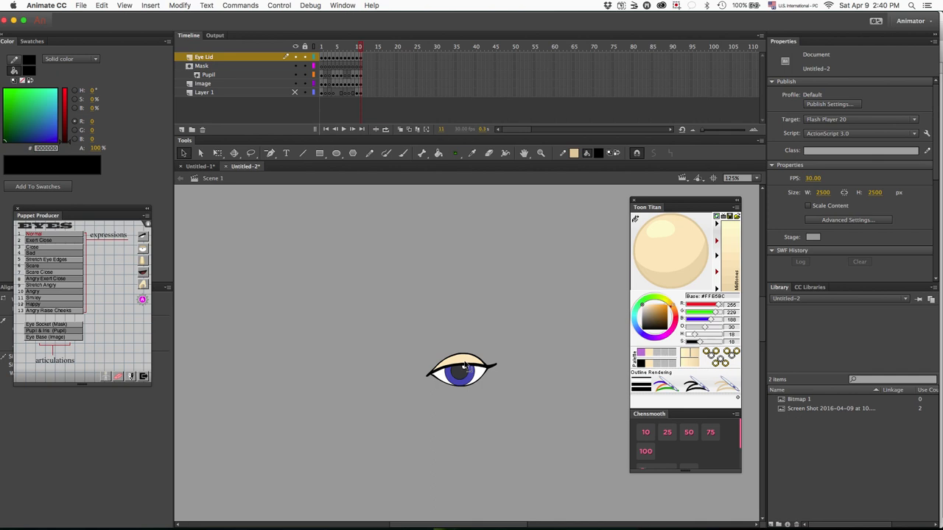
mouse_move(459, 357)
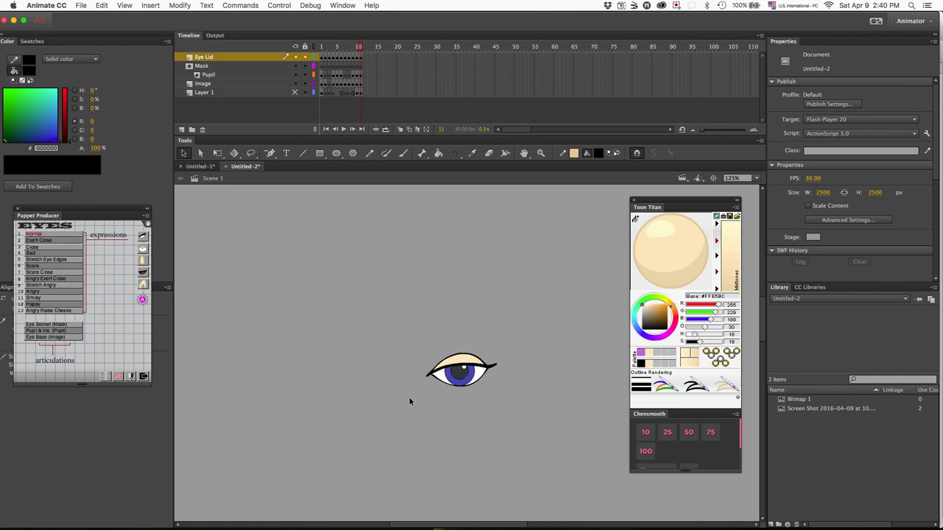
click(402, 153)
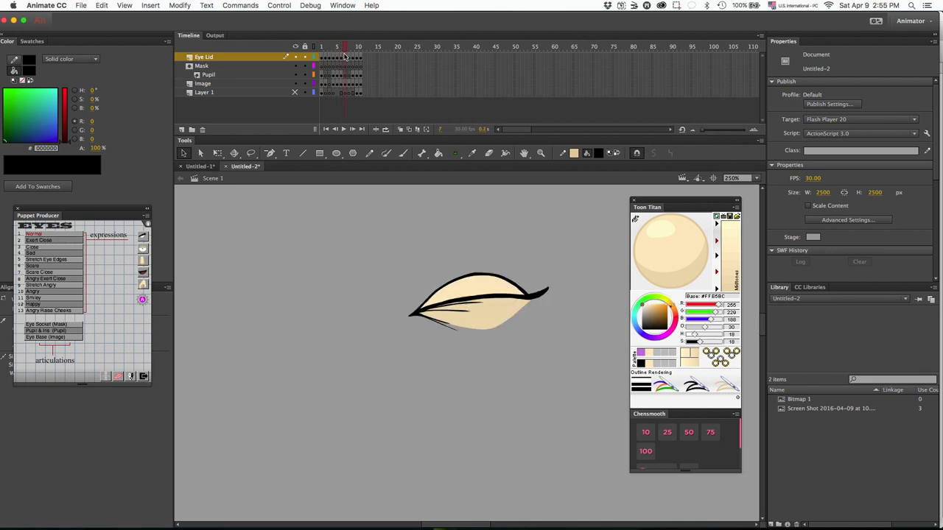
click(358, 46)
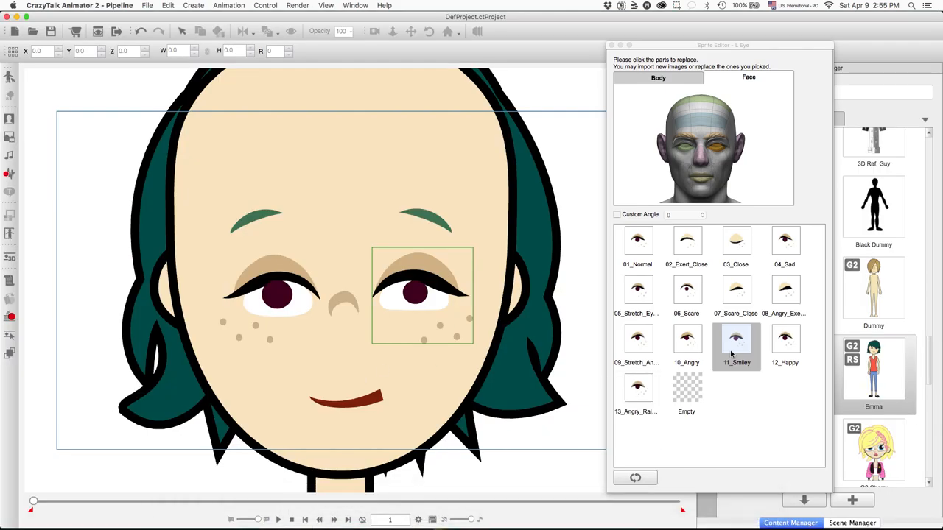
Preview Emma's Happy left-eye sprite, then close the Sprite Editor.
click(784, 339)
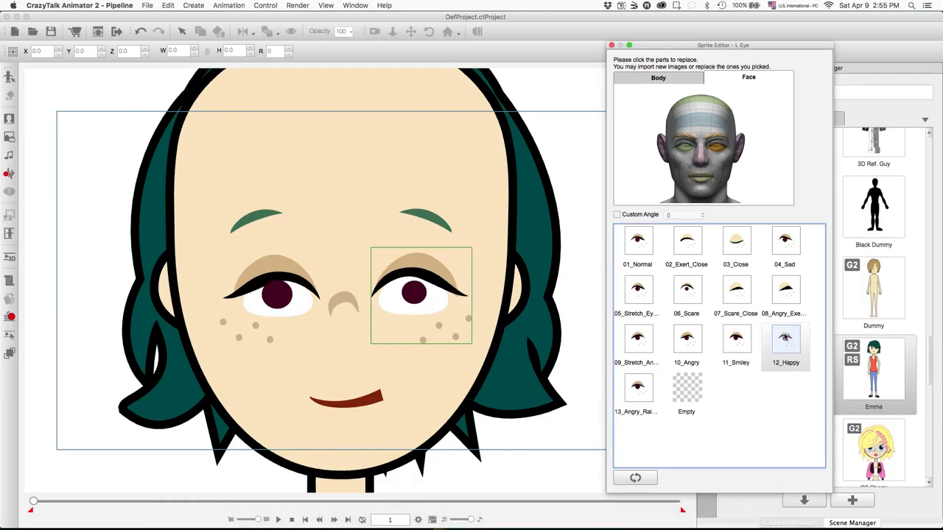
click(611, 45)
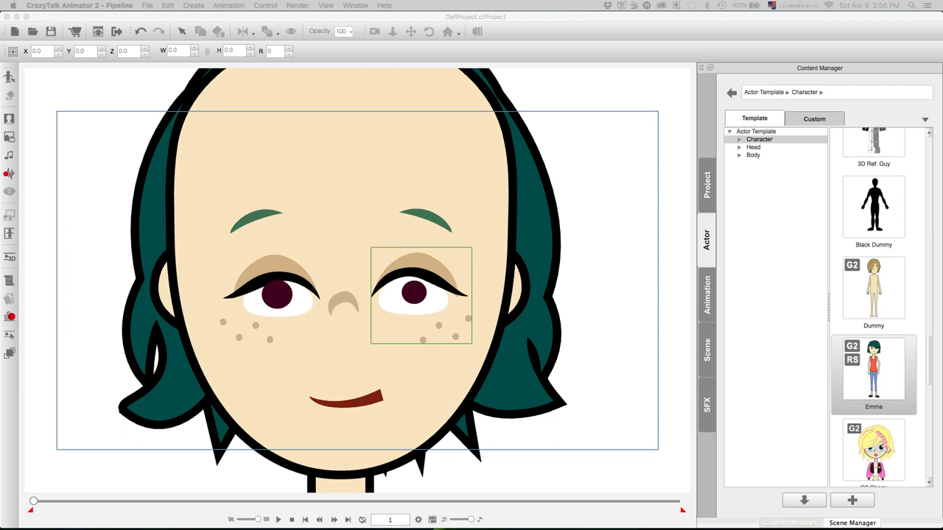
mouse_move(539, 510)
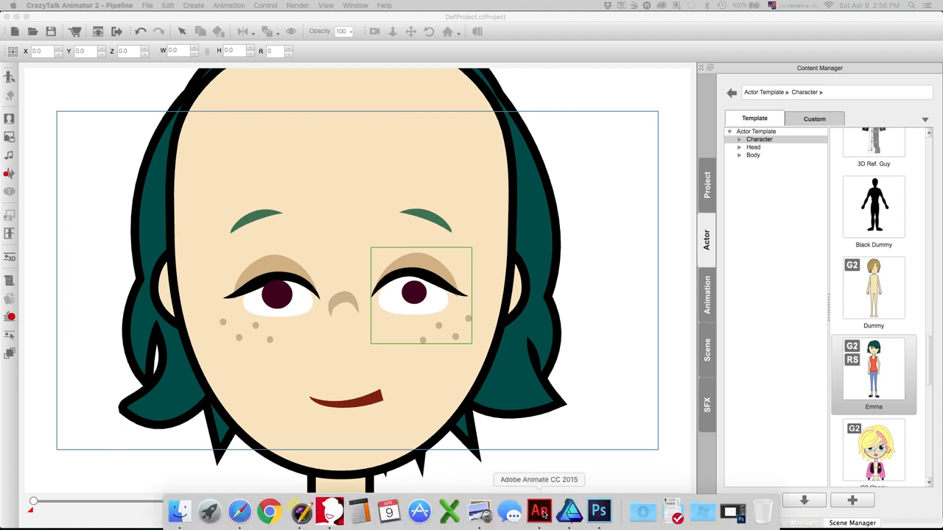
Switch back to Adobe Animate from the Dock after checking CrazyTalk.
click(539, 510)
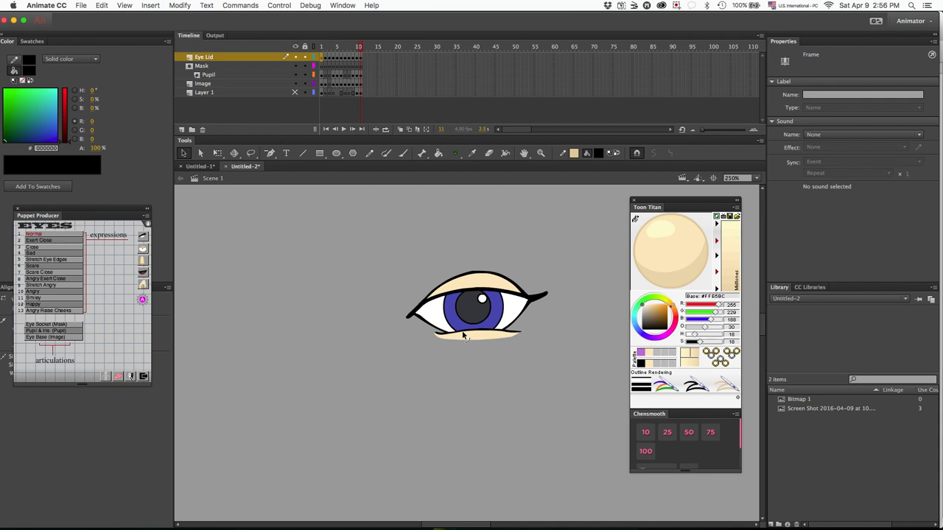
mouse_move(486, 324)
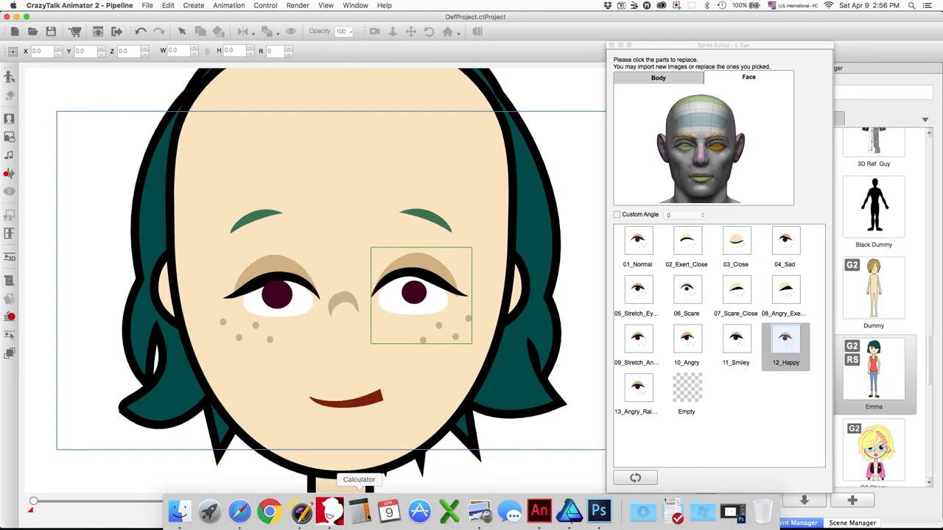
mouse_move(539, 511)
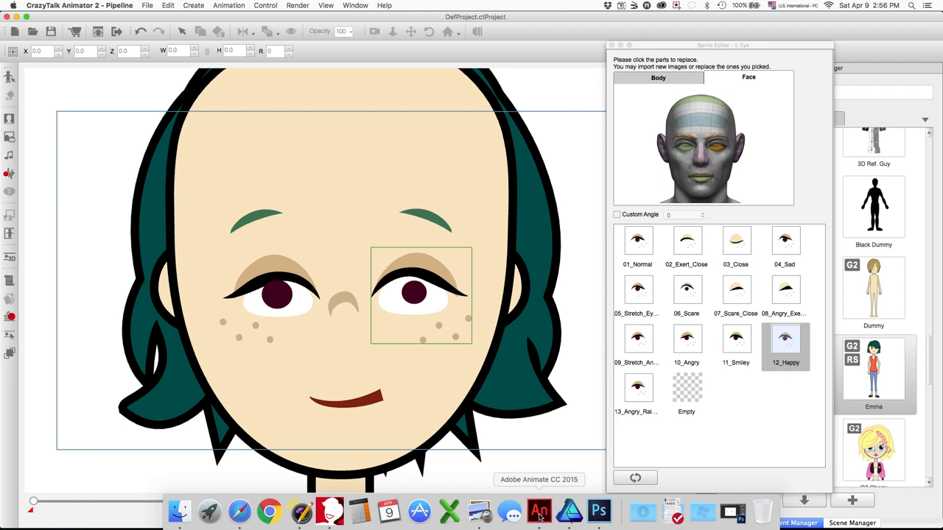
click(539, 510)
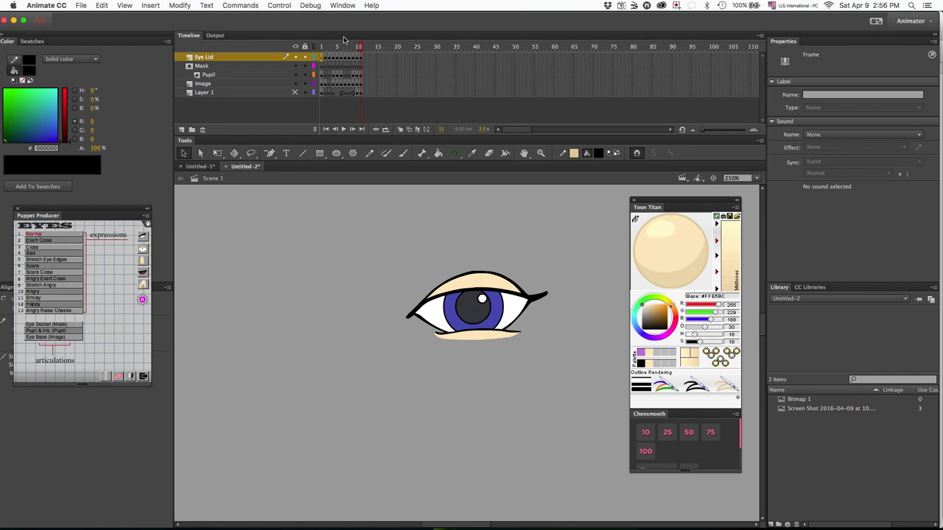
mouse_move(381, 123)
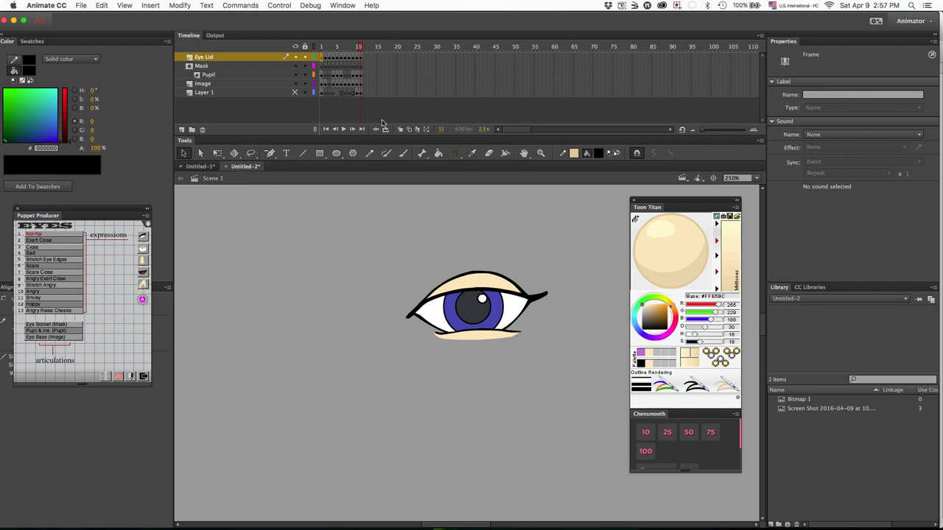
mouse_move(396, 80)
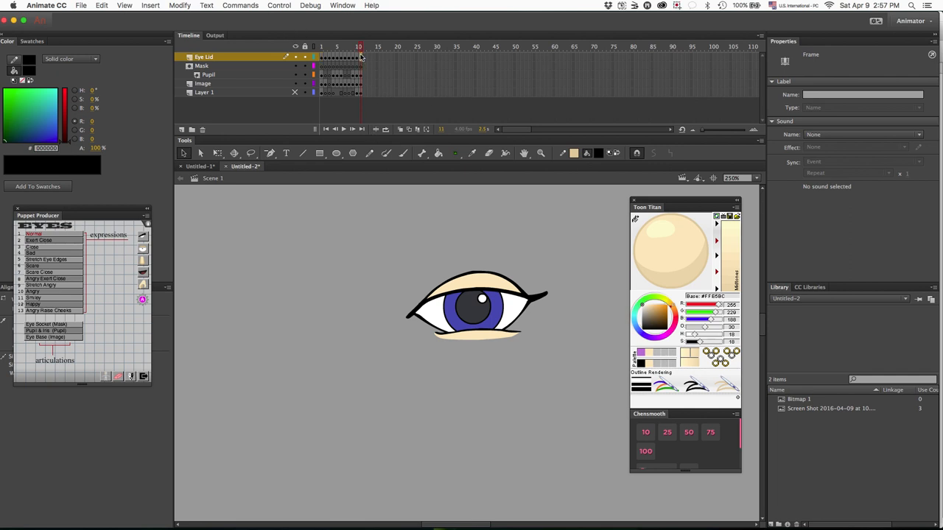
Copy the Layer 1 frames and bring up frame options further along the timeline.
click(204, 92)
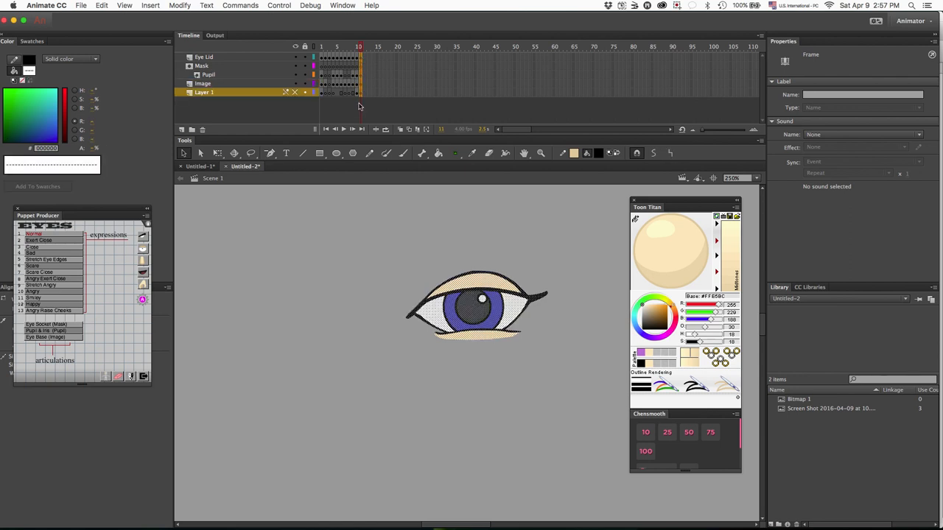
right_click(358, 92)
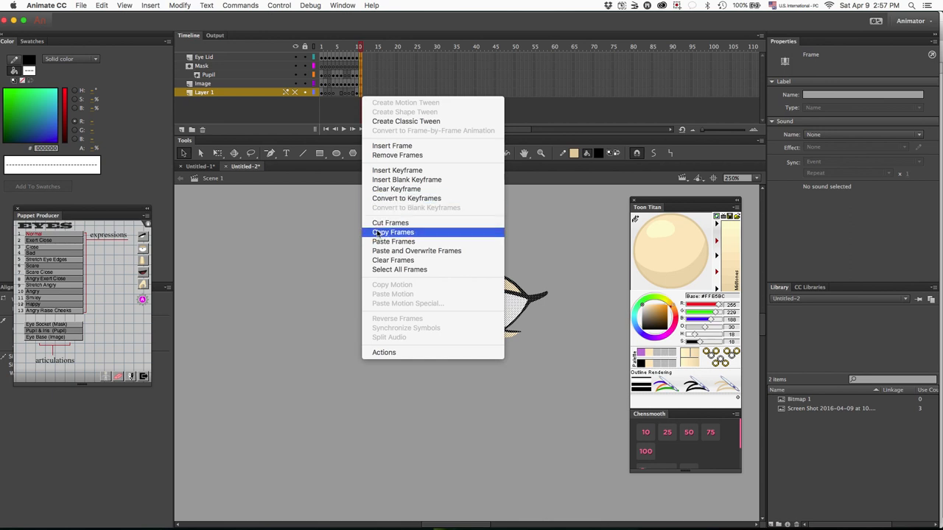
click(393, 232)
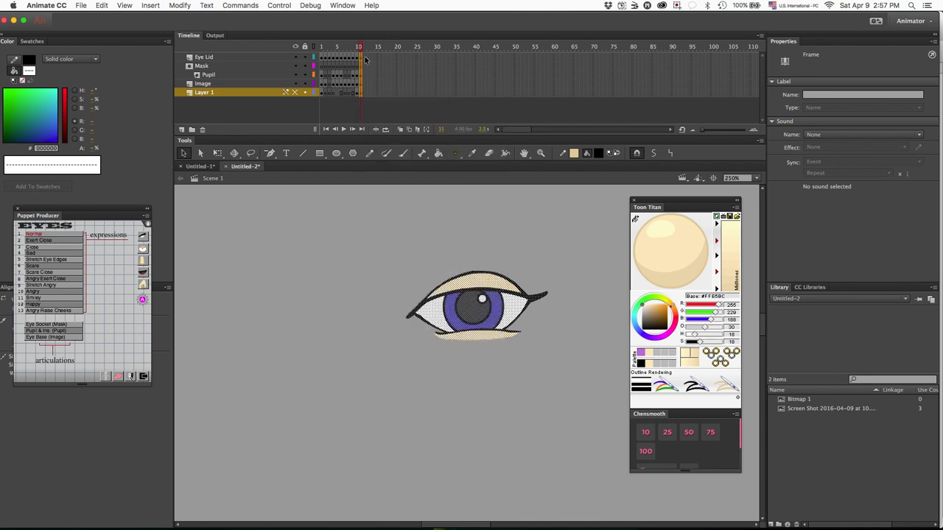
right_click(358, 56)
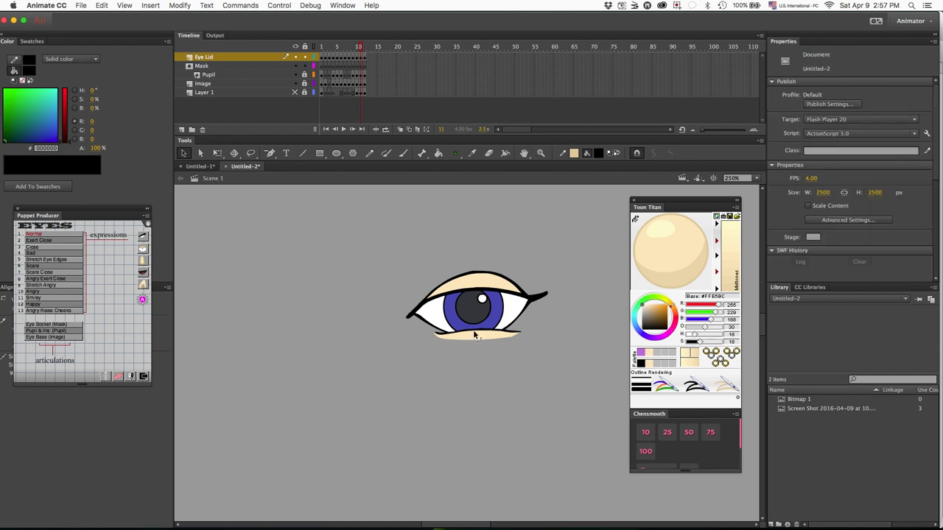
mouse_move(472, 362)
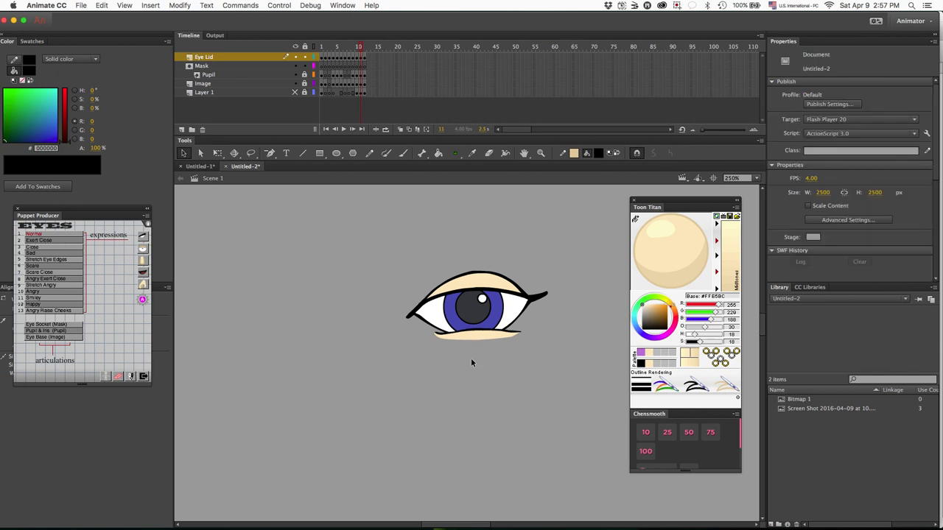
Fill the lower eyelid with the #FFE5BC skin tone and select the Eye Lid layer.
click(497, 333)
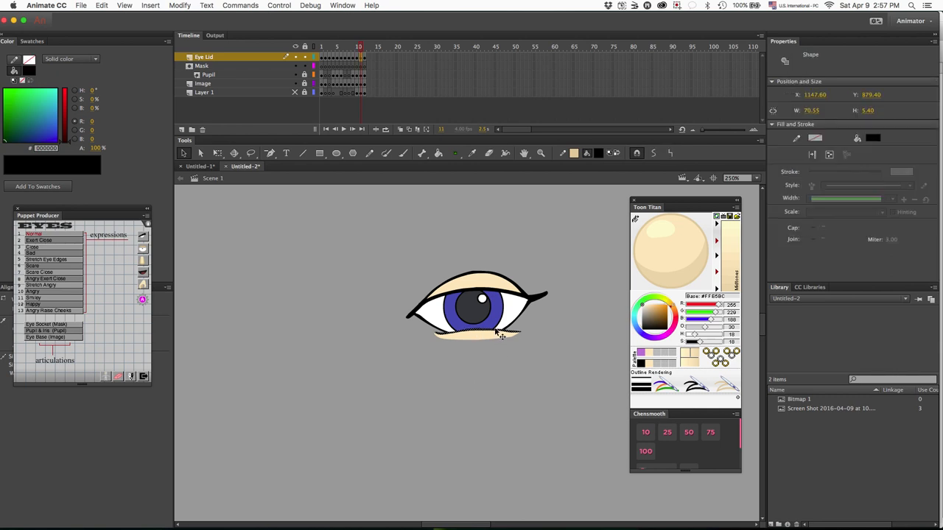
click(402, 153)
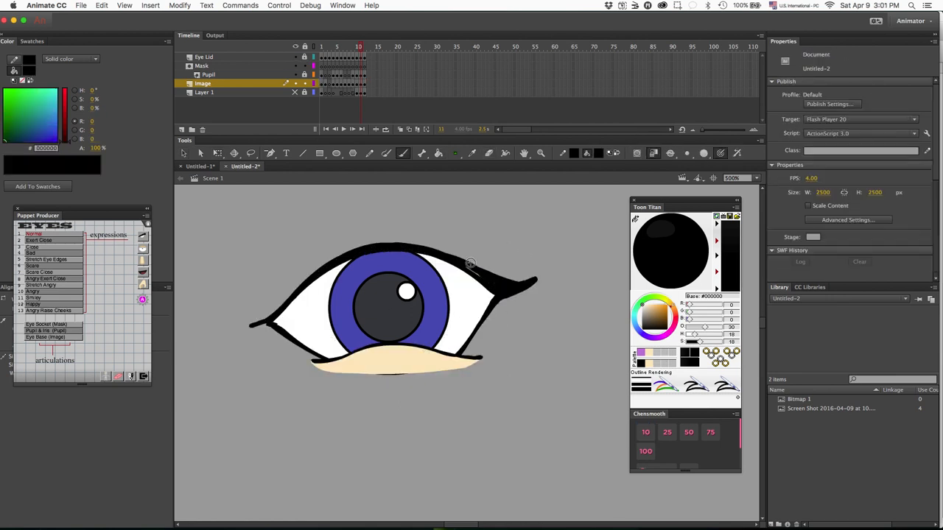
click(204, 57)
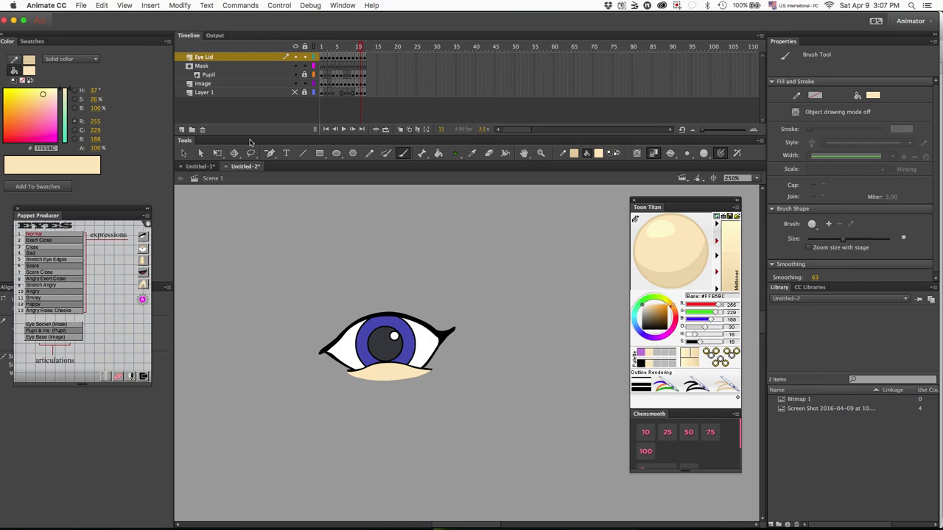
Preview the Angry Raise Cheeks left-eye sprite in CrazyTalk, then return to Animate.
click(329, 510)
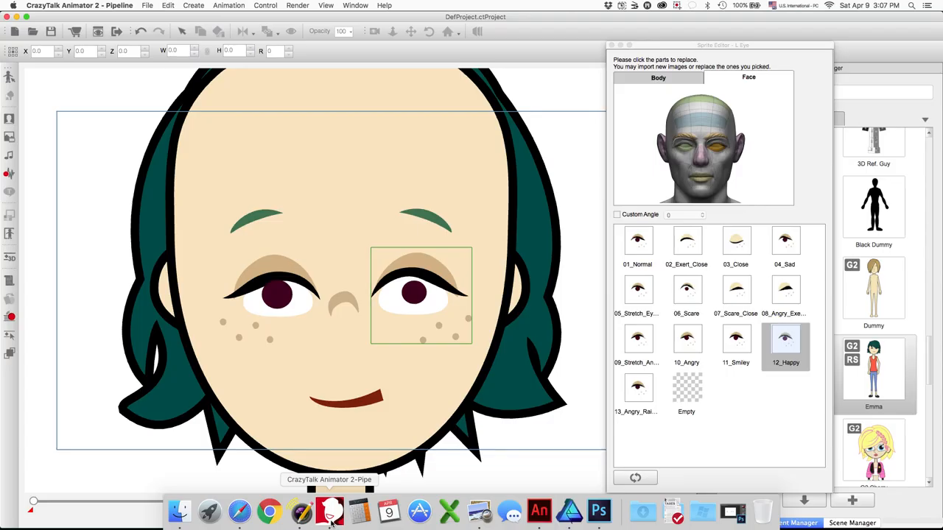
click(637, 388)
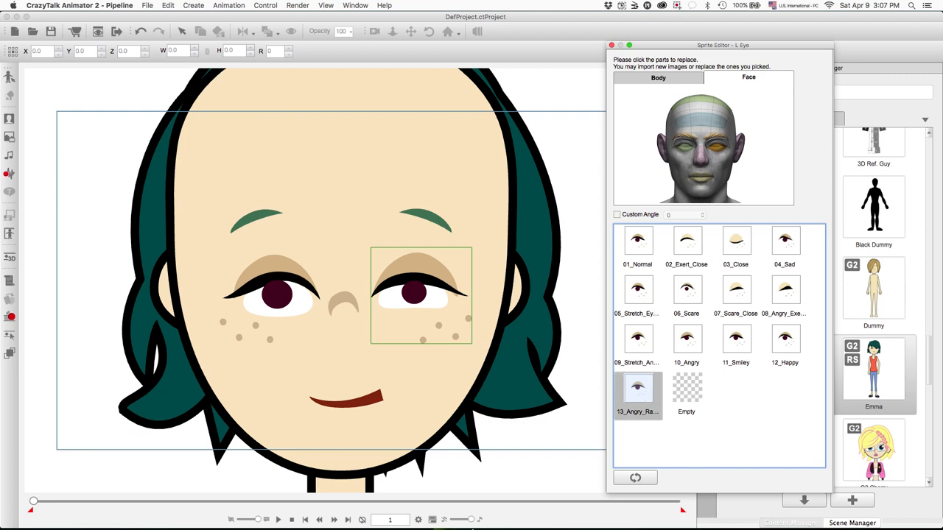
click(538, 510)
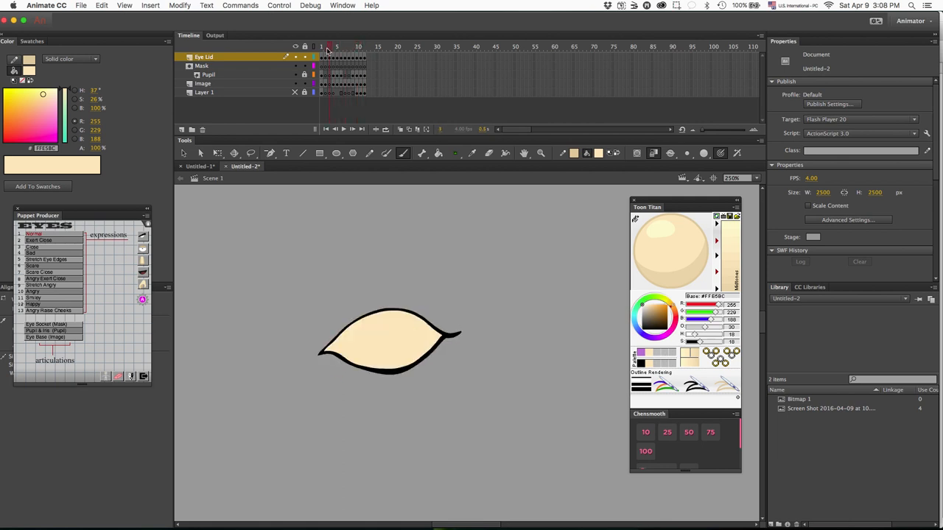
Show the fully open eye drawing at frame 12 on the timeline.
click(358, 47)
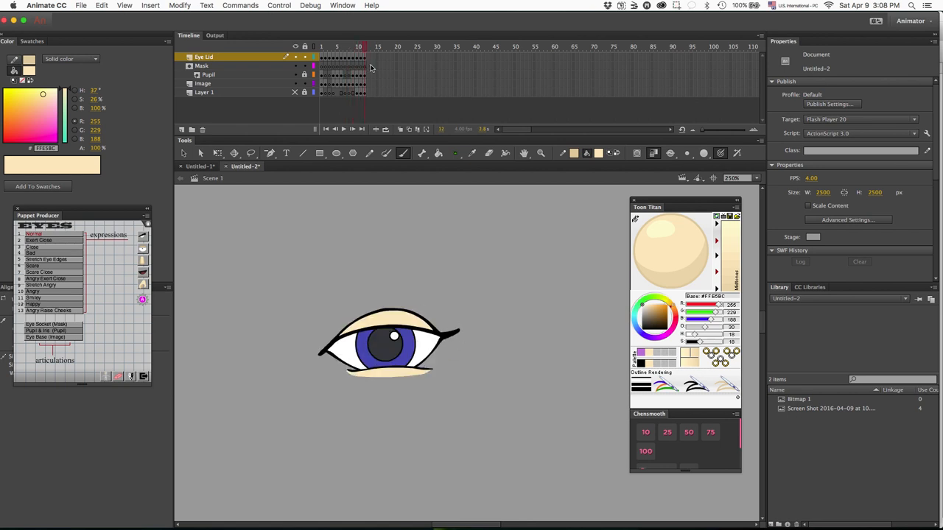
mouse_move(374, 67)
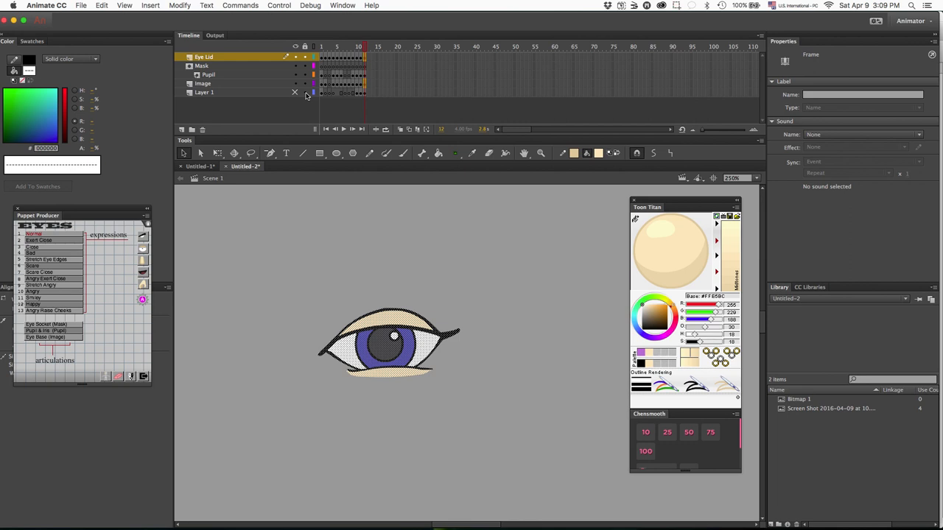
mouse_move(320, 128)
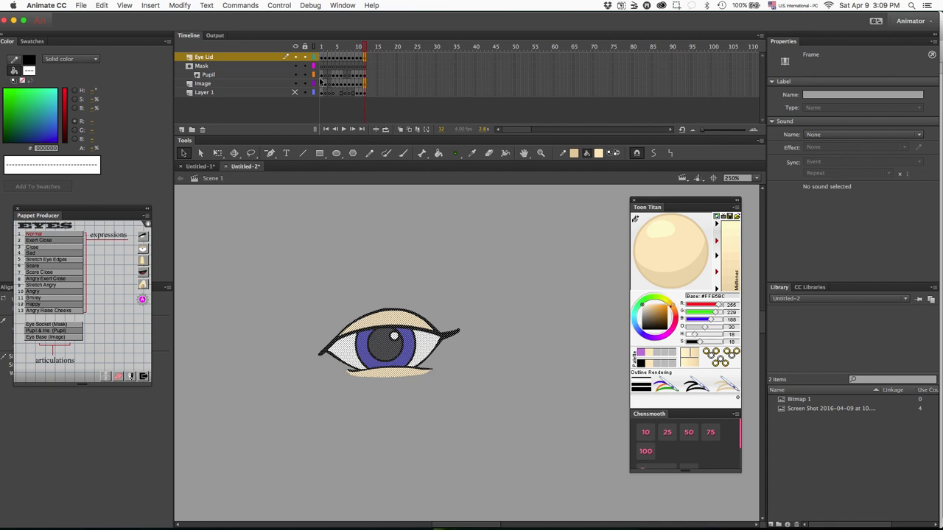
Copy the frame 1 eye drawing from all layers and paste it at frame 12.
click(320, 46)
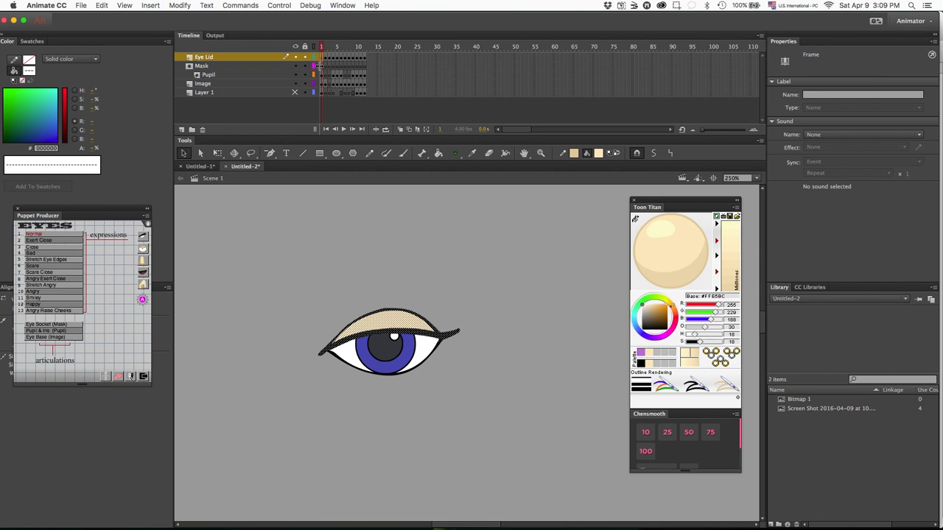
click(203, 83)
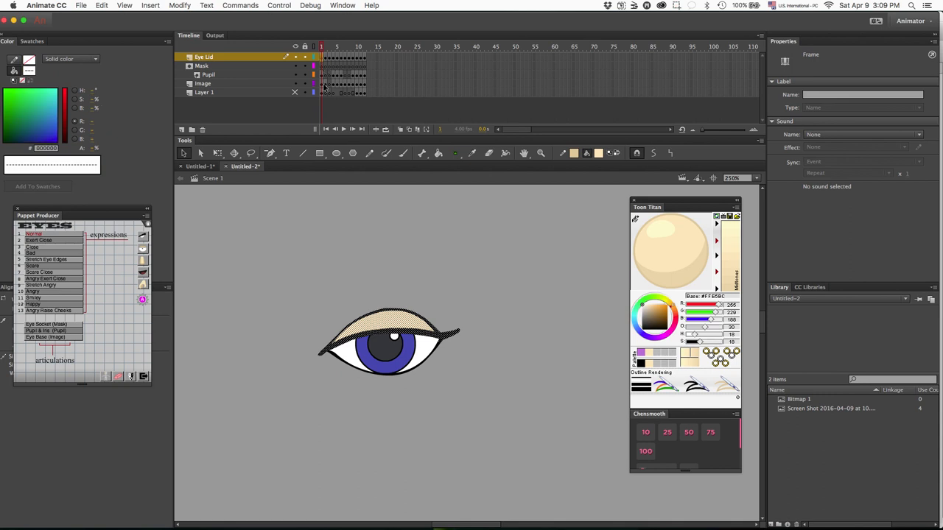
right_click(322, 83)
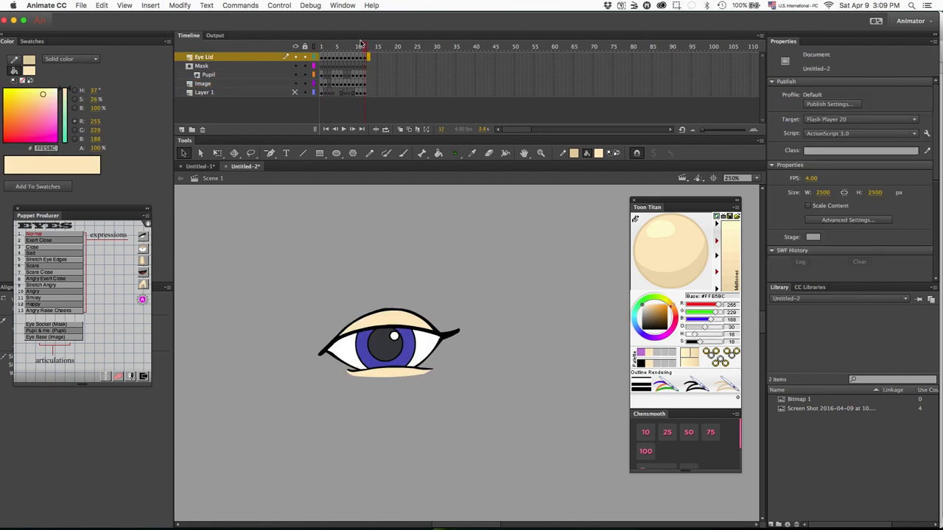
right_click(368, 58)
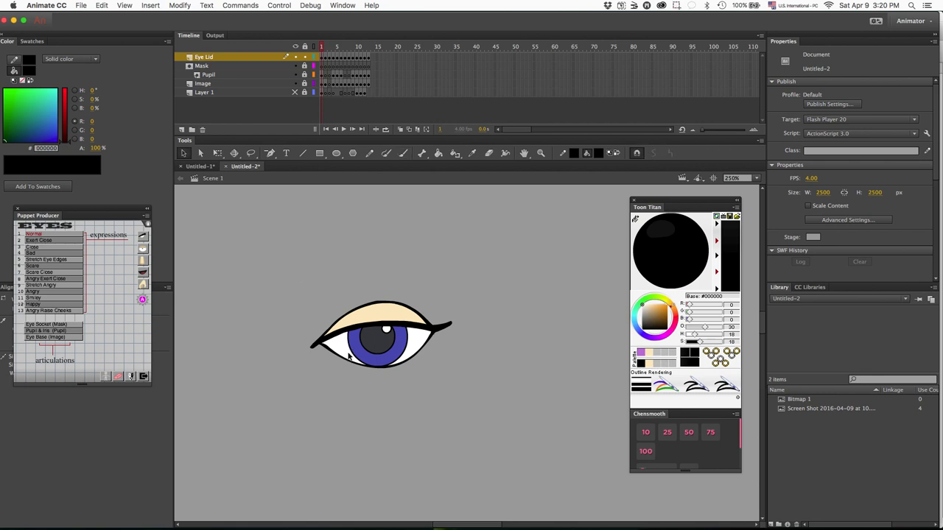
mouse_move(348, 359)
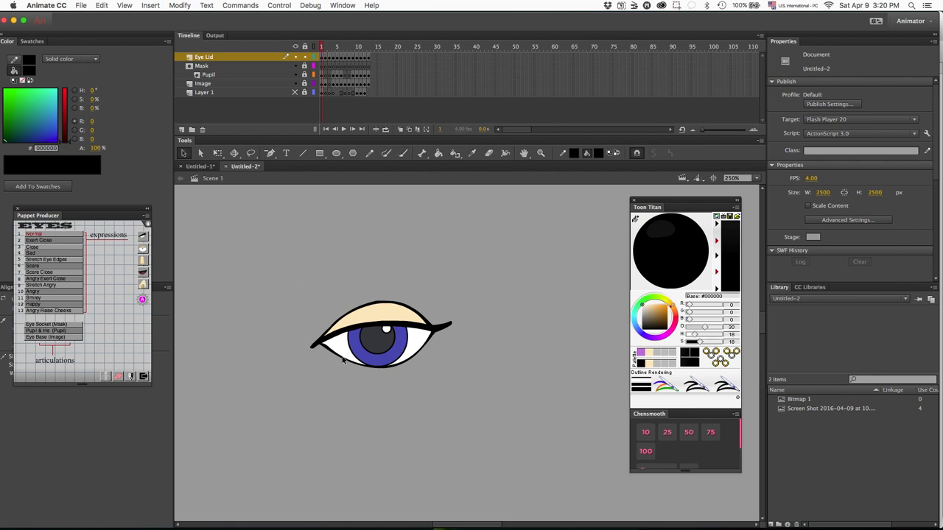
Select the frame 1 eyelid and mask shapes and check the closed eye at frame 7.
click(203, 84)
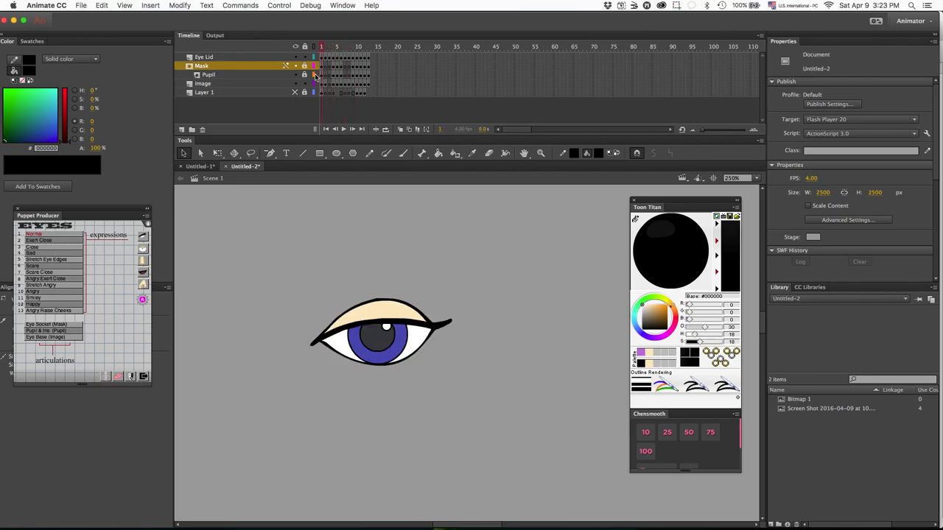
click(345, 46)
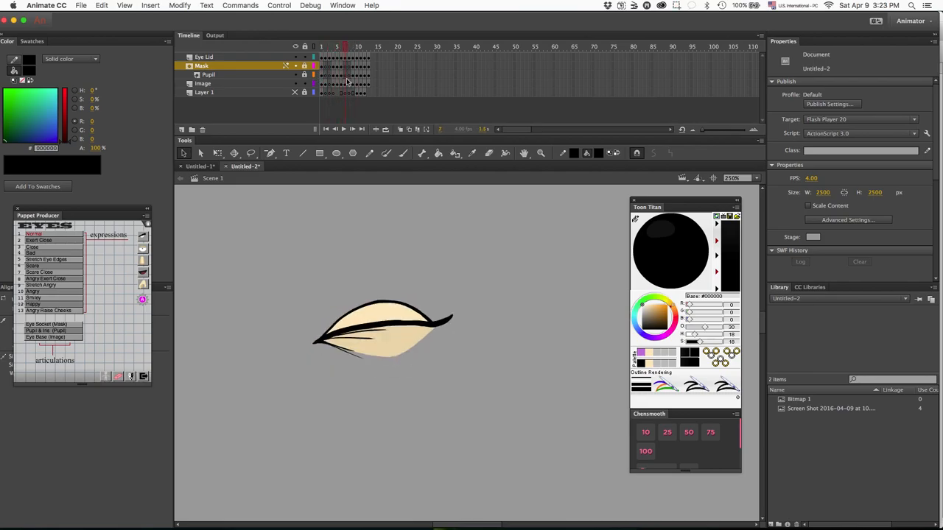
click(321, 46)
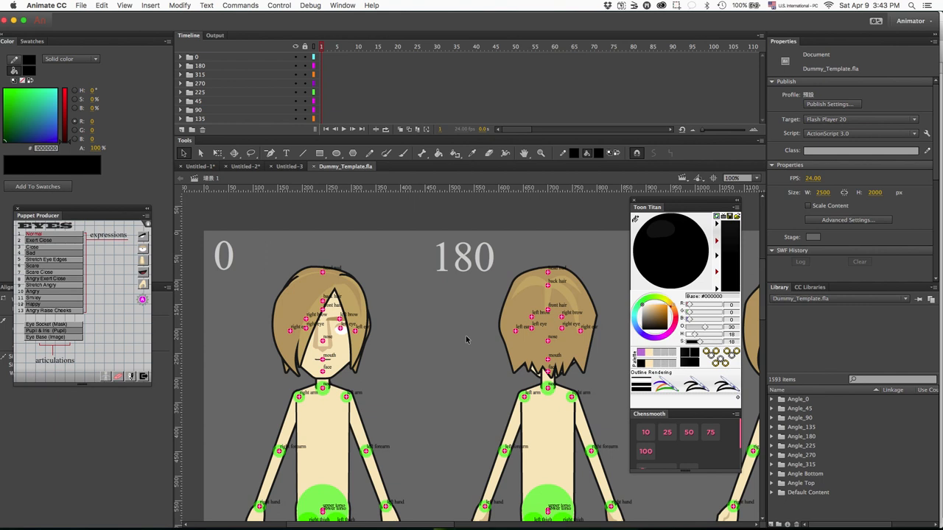
mouse_move(244, 101)
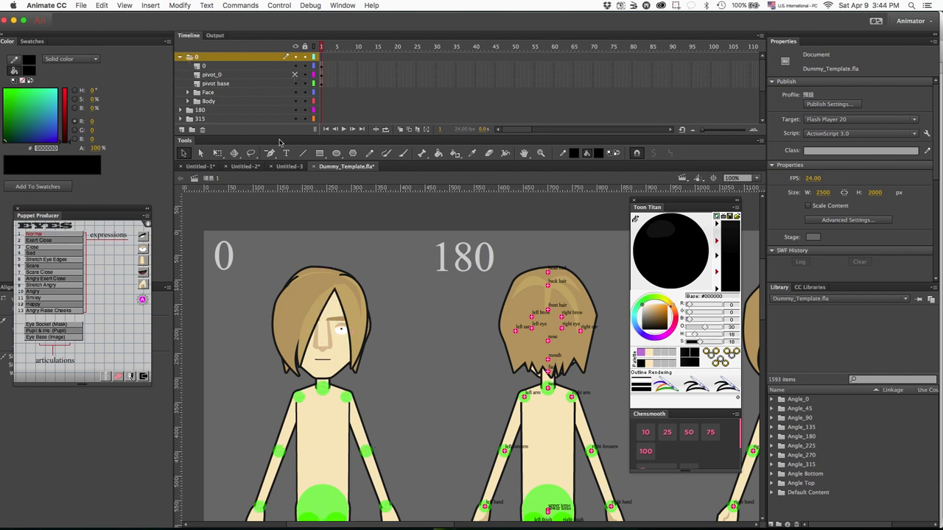
mouse_move(263, 368)
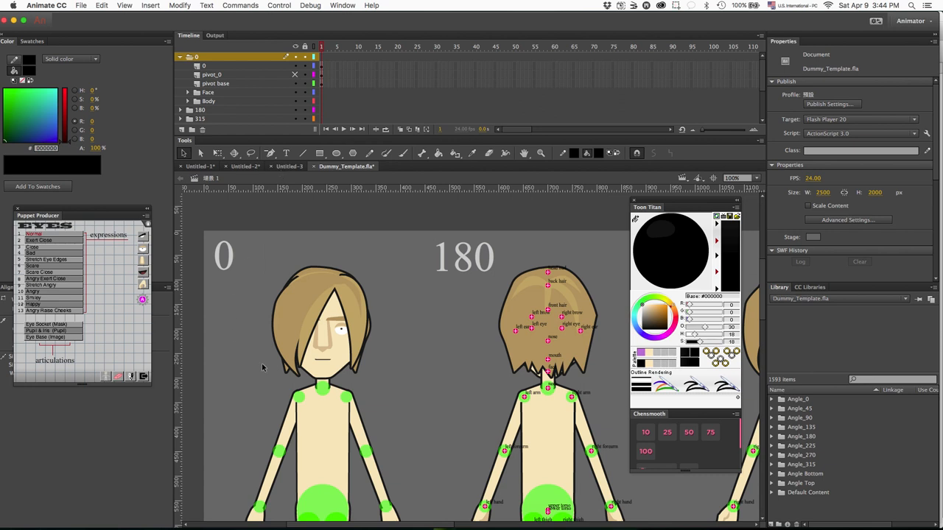
mouse_move(354, 401)
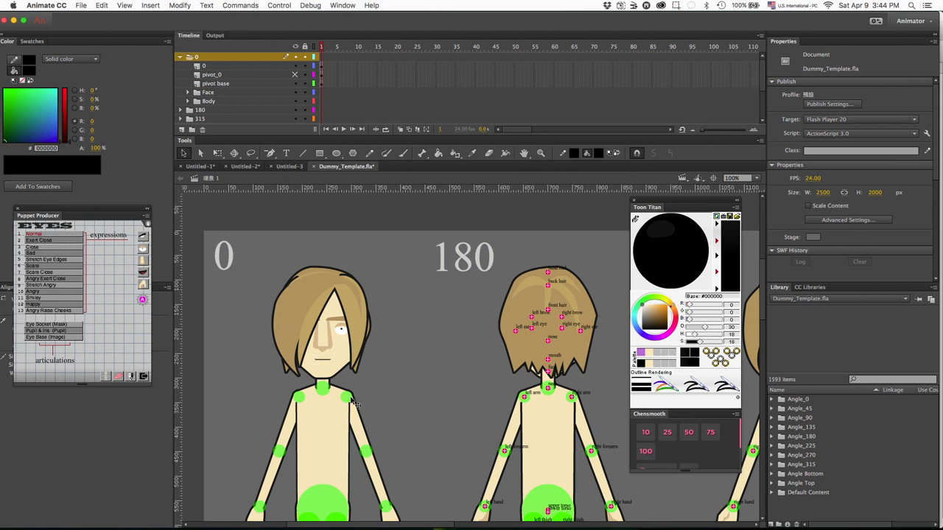
mouse_move(301, 326)
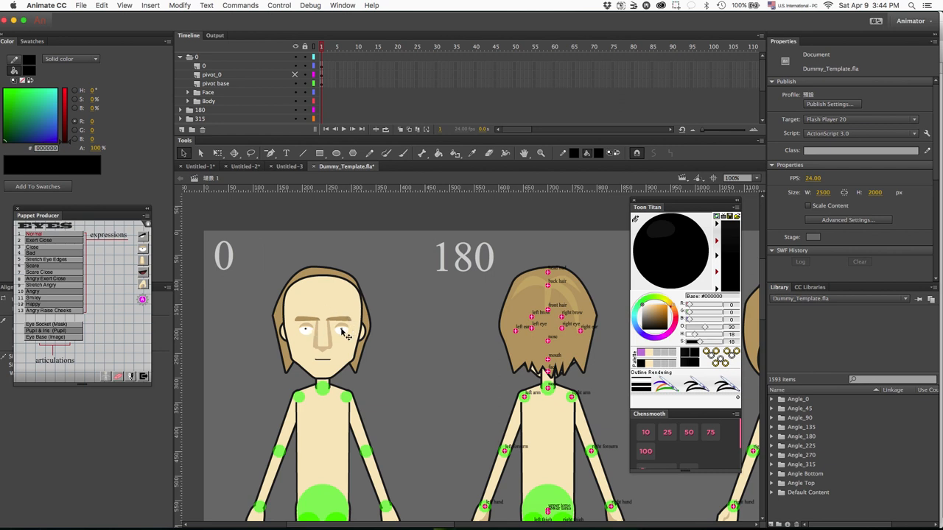
Enter the front-view dummy's Left_eye_0 symbol for editing.
click(341, 328)
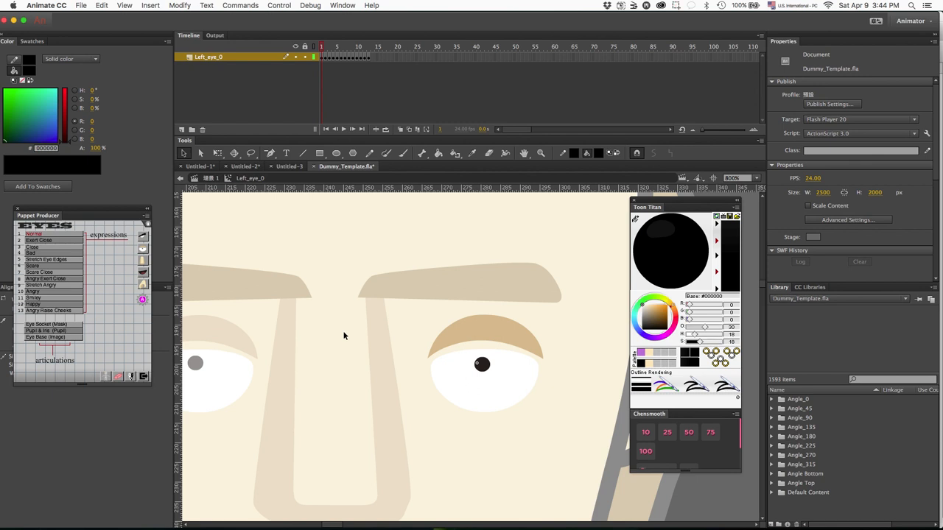
Inside Eye_0_01_Normal, replace the normal eye's frames with the copied custom eye frames.
click(482, 363)
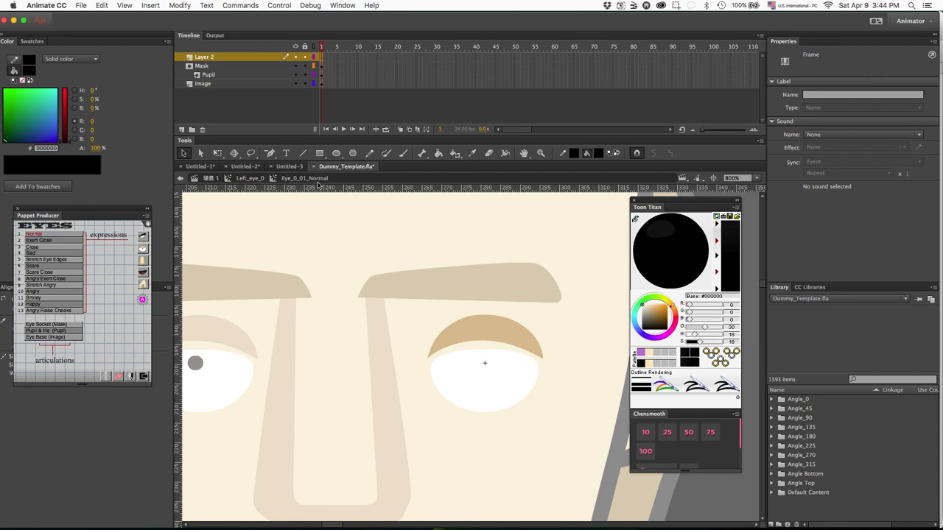
mouse_move(365, 225)
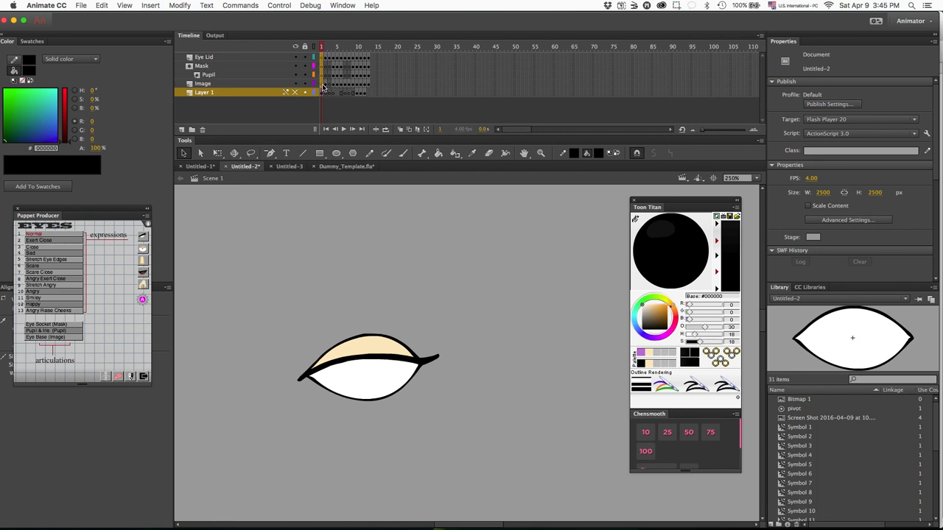
click(203, 83)
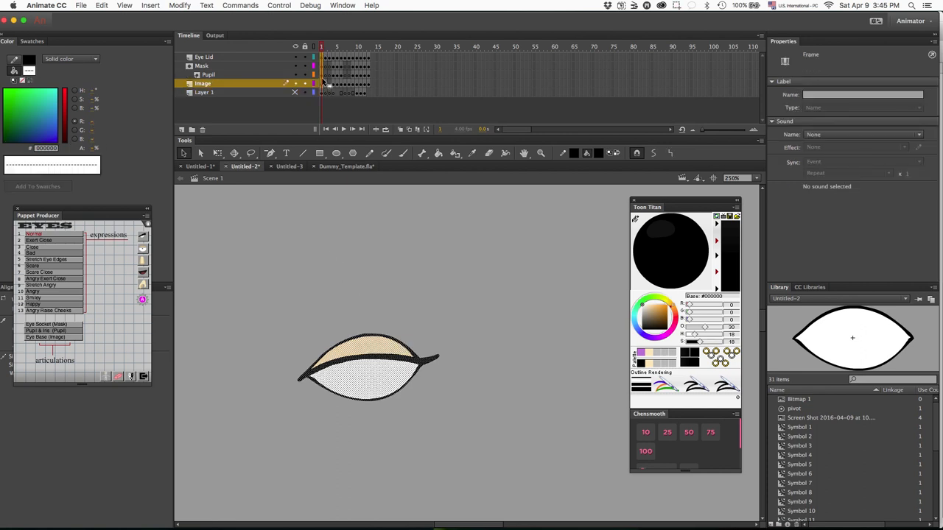
right_click(322, 84)
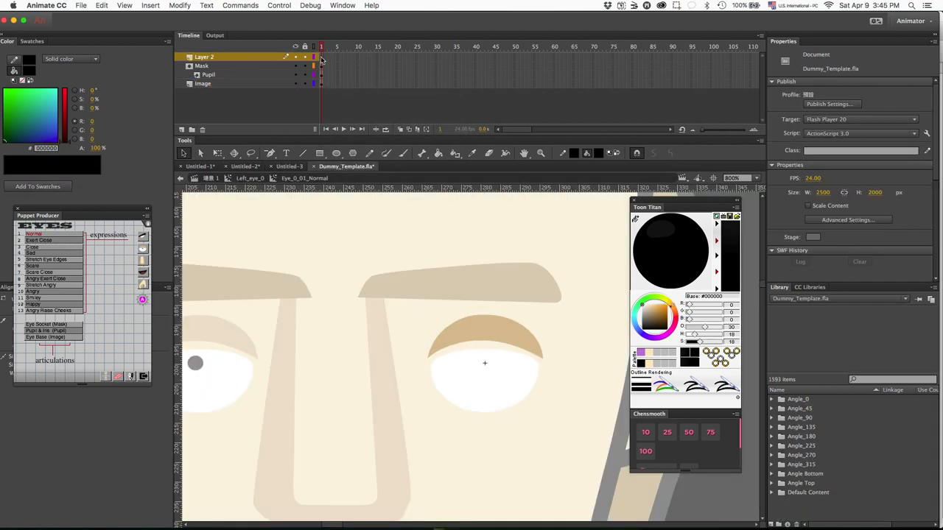
right_click(321, 57)
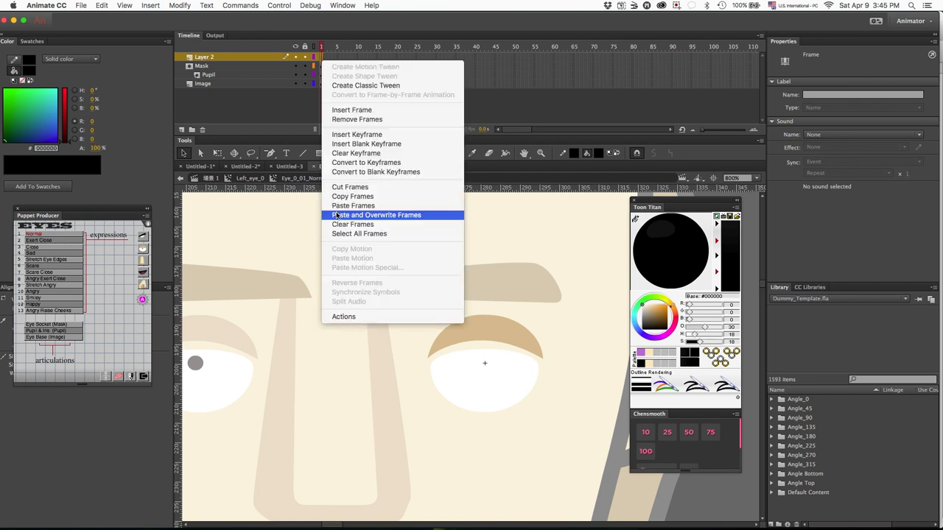
click(375, 214)
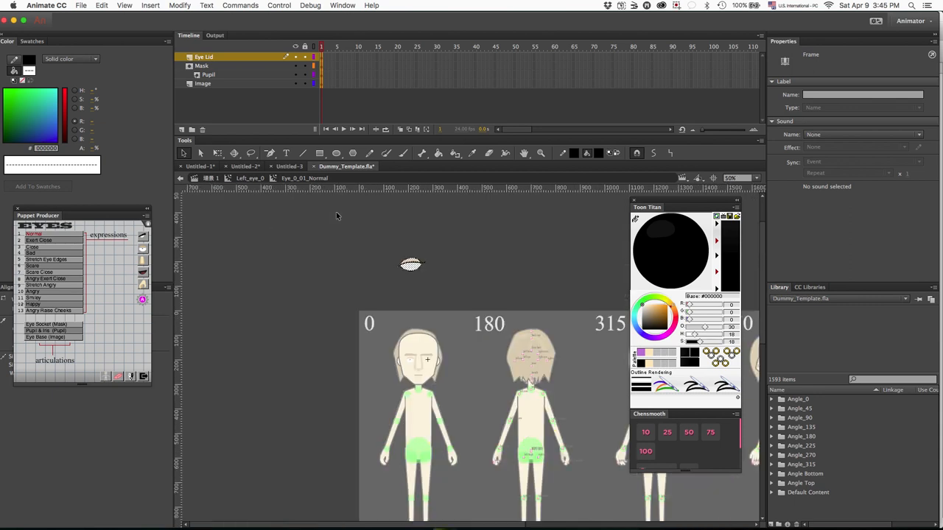
mouse_move(349, 173)
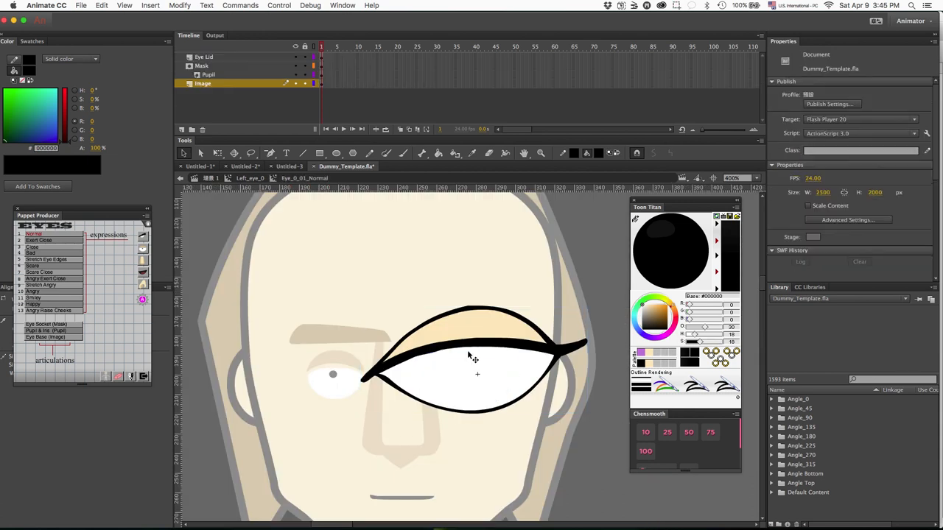
mouse_move(374, 301)
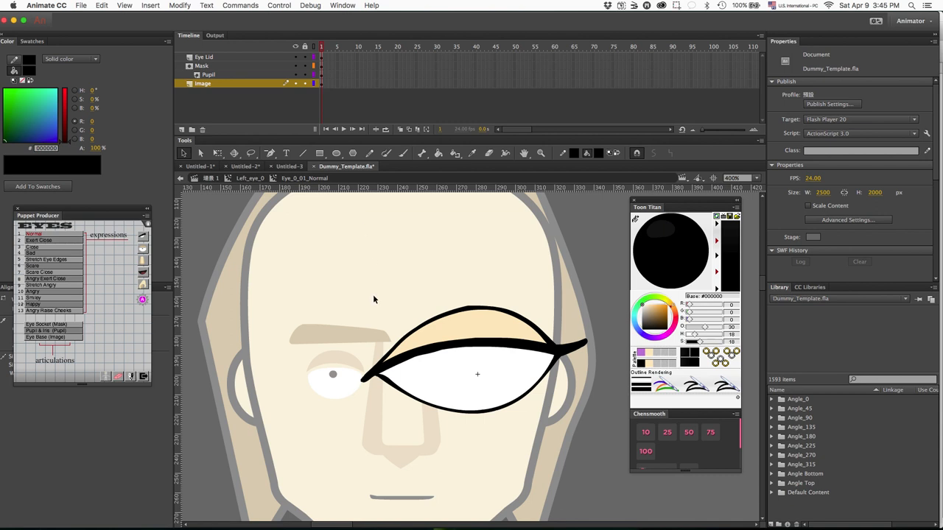
mouse_move(403, 261)
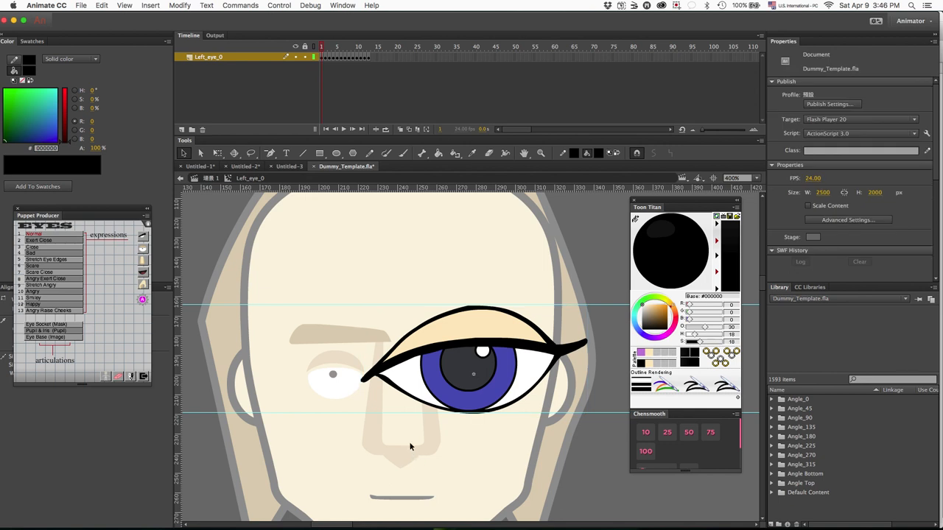
mouse_move(407, 420)
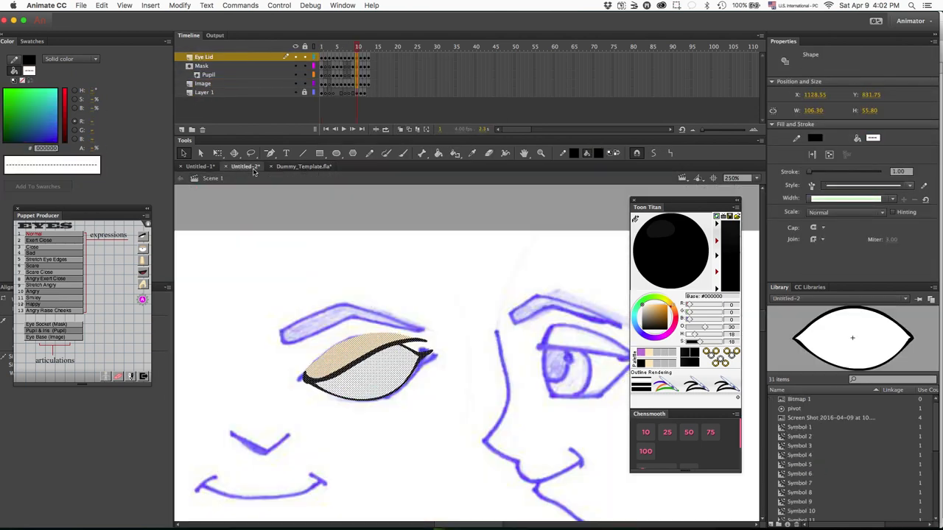
Bring the Untitled-2 document with the traced eyelid shapes forward.
click(303, 166)
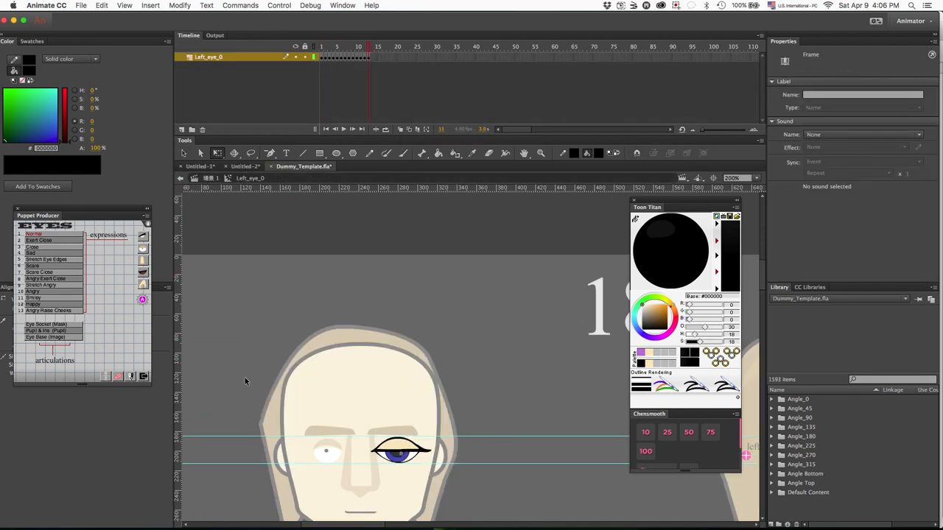
Compare the oversized right eye against the left eye to read the target size.
click(400, 452)
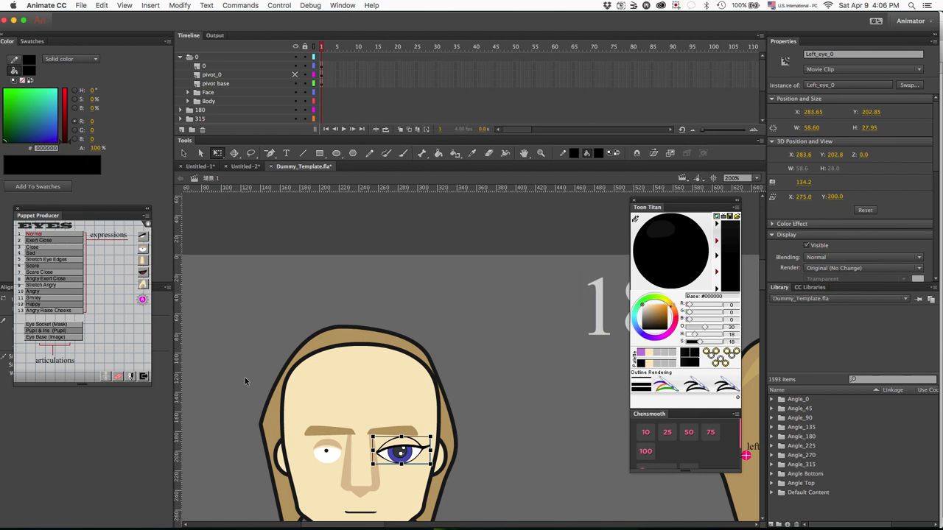
mouse_move(328, 455)
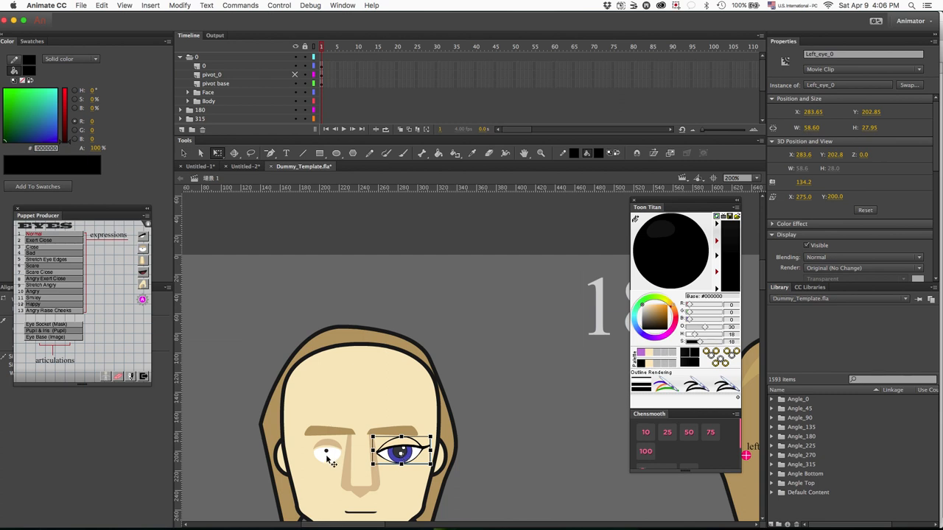
click(326, 449)
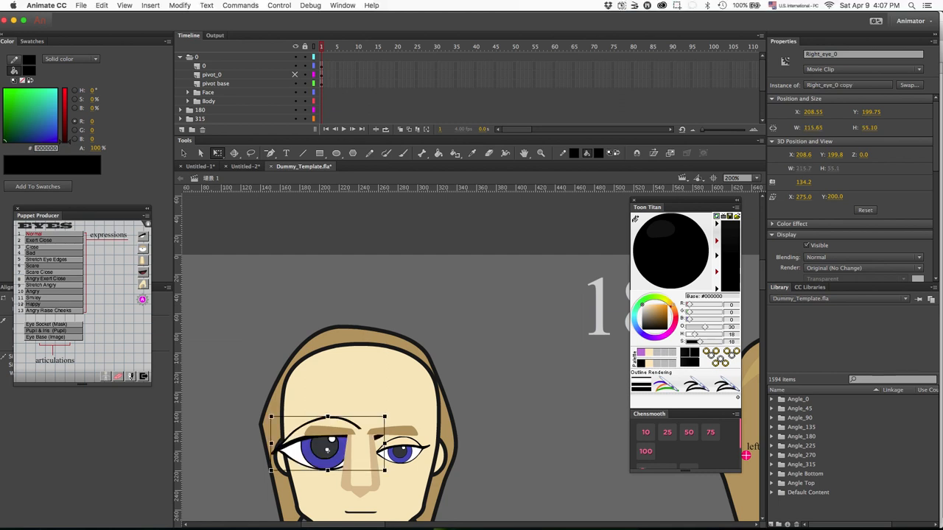
click(402, 449)
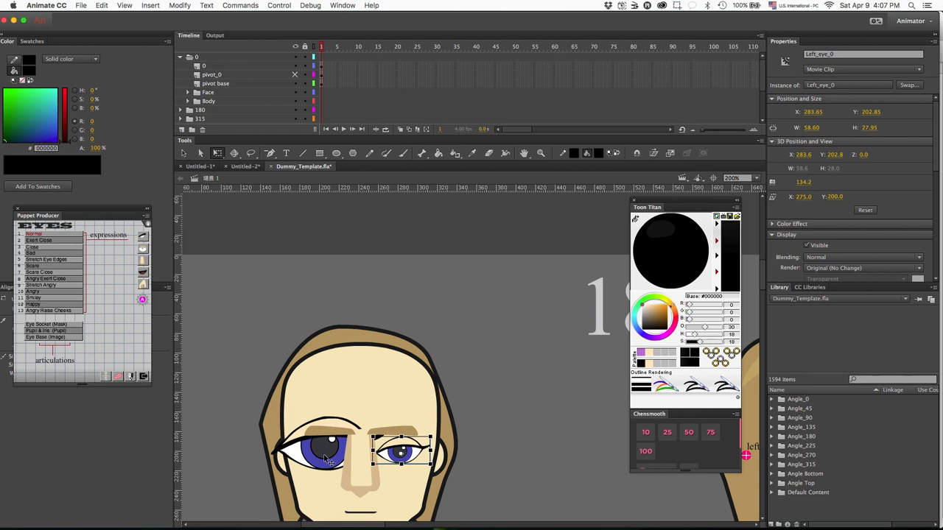
click(405, 449)
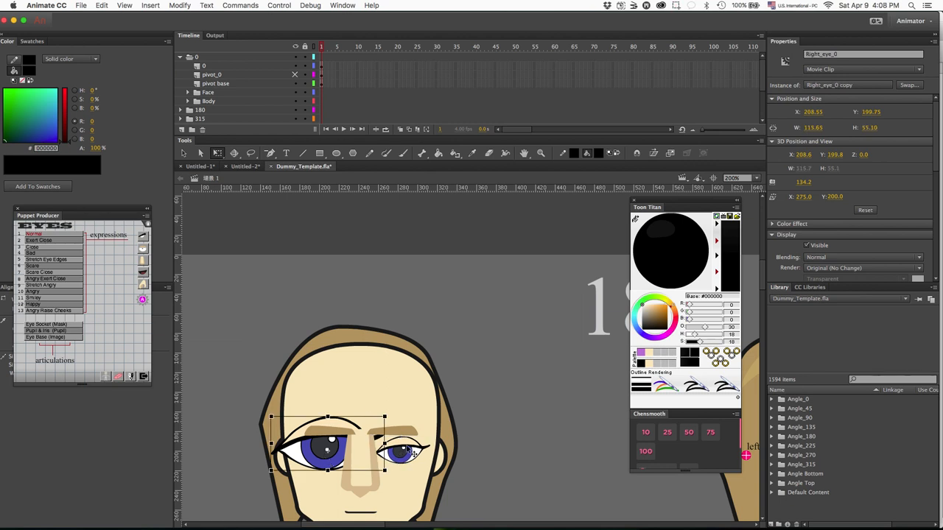
click(402, 449)
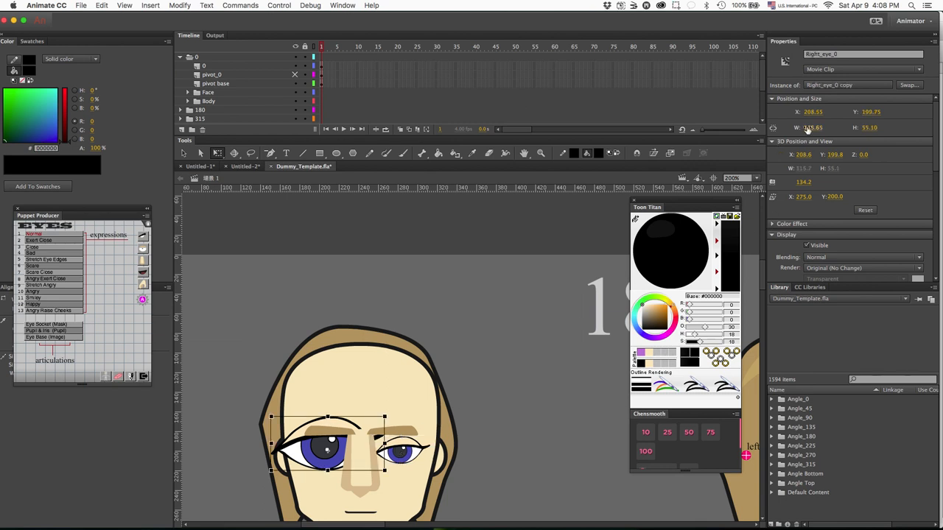
Set Right_eye_0 copy to W 58.60 and H 27.95 in Properties.
click(820, 127)
text(58.6)
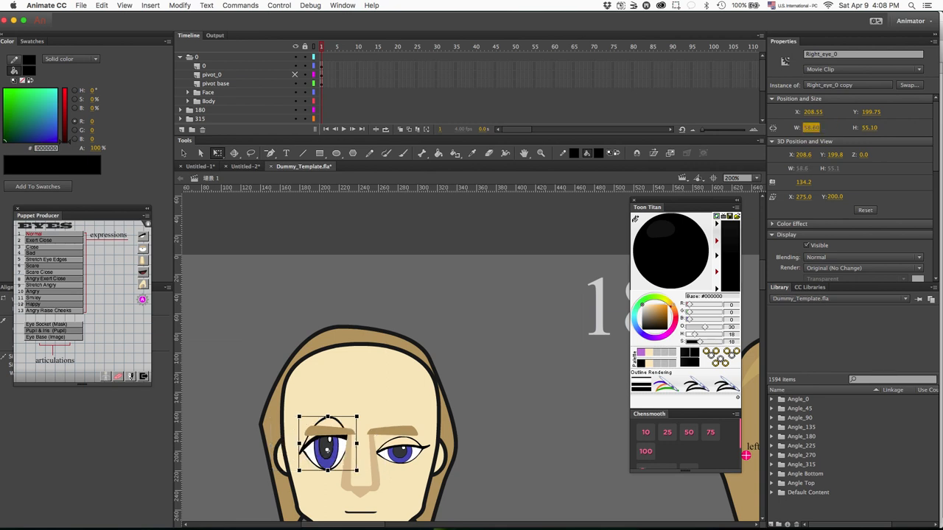
click(402, 450)
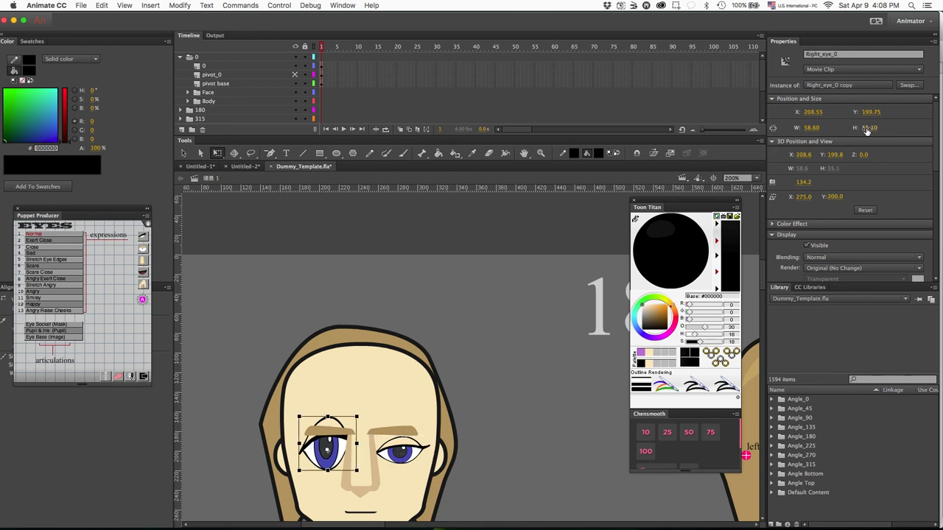
click(876, 127)
text(27.95)
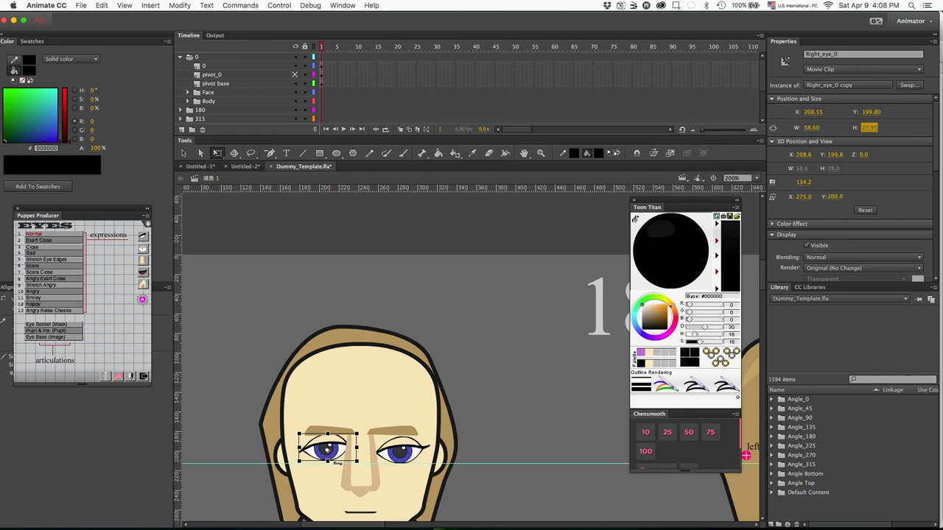
Drag the resized right eye level with the left eye.
drag(327, 448, 328, 453)
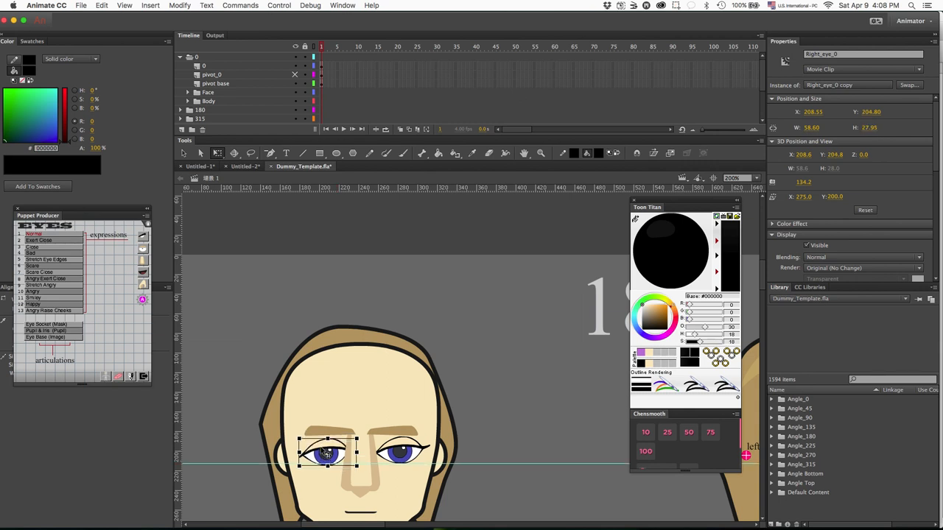
drag(327, 451, 324, 449)
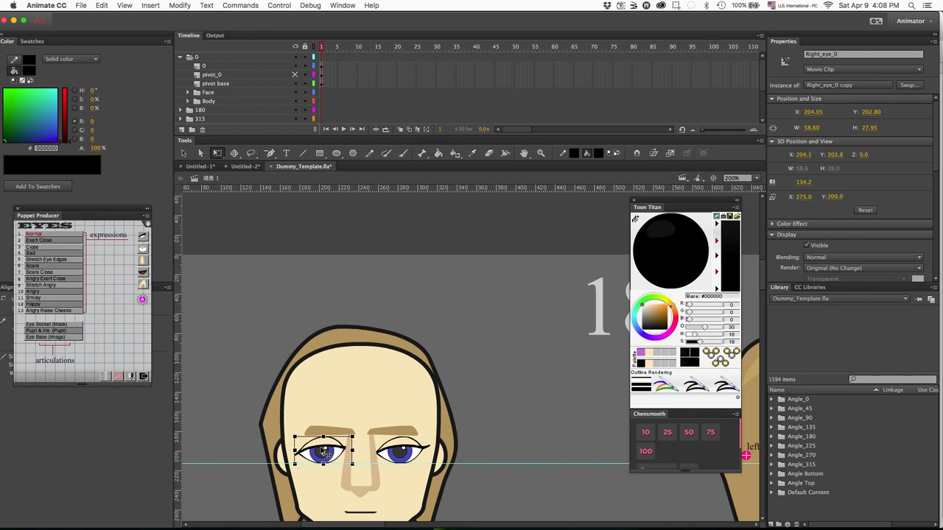
drag(324, 449, 323, 450)
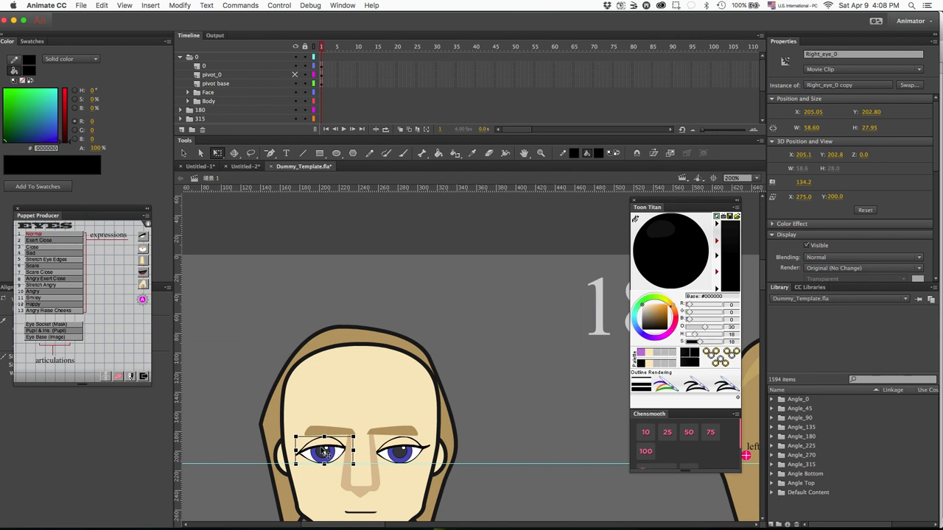
Nudge the right eye slightly further left into its final place.
click(180, 5)
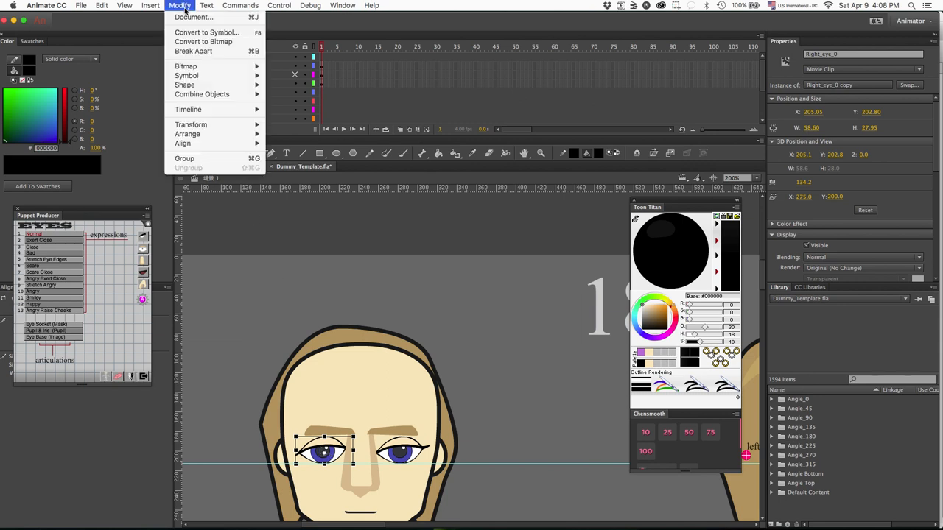
click(281, 221)
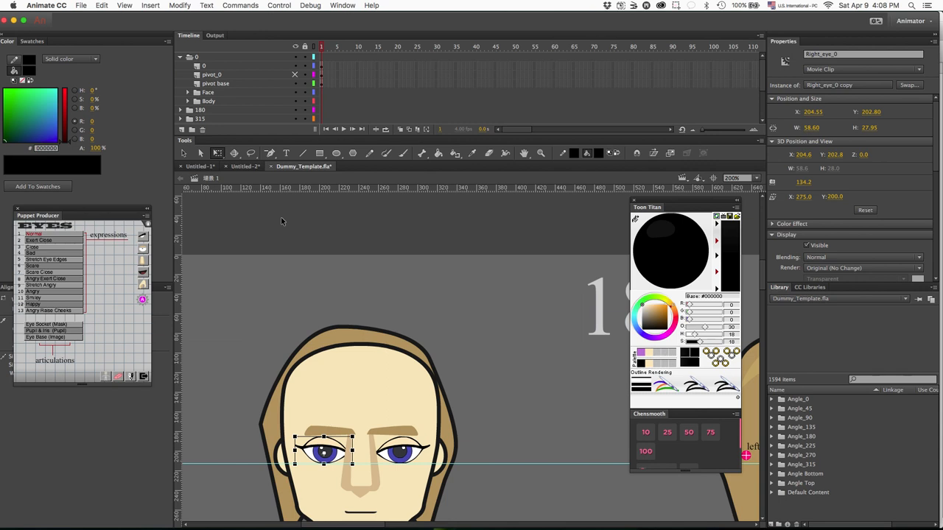
drag(324, 450, 320, 449)
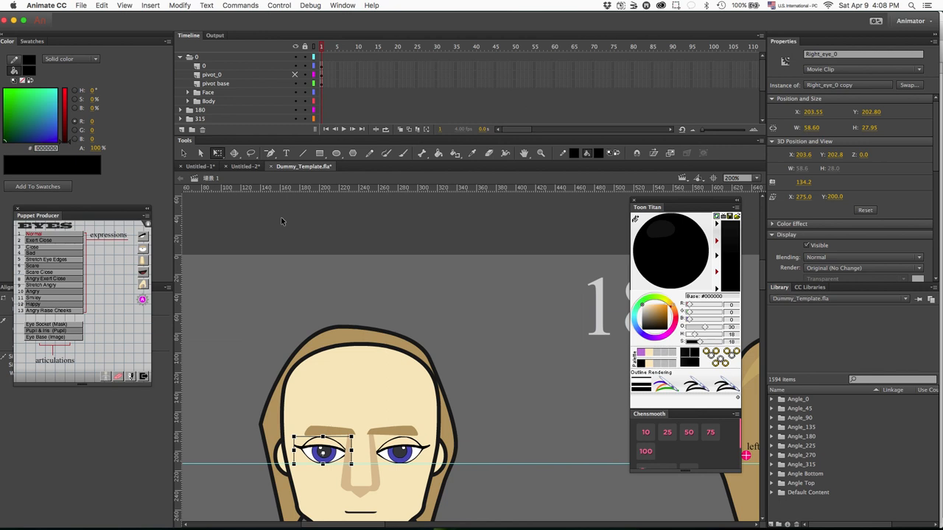
mouse_move(225, 375)
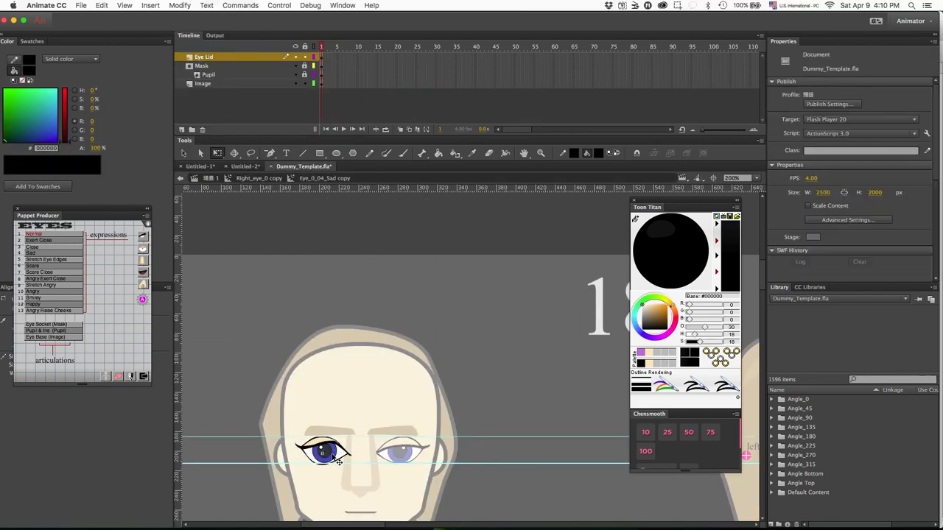
Export the edited dummy character via File > Export > Export Movie.
click(81, 5)
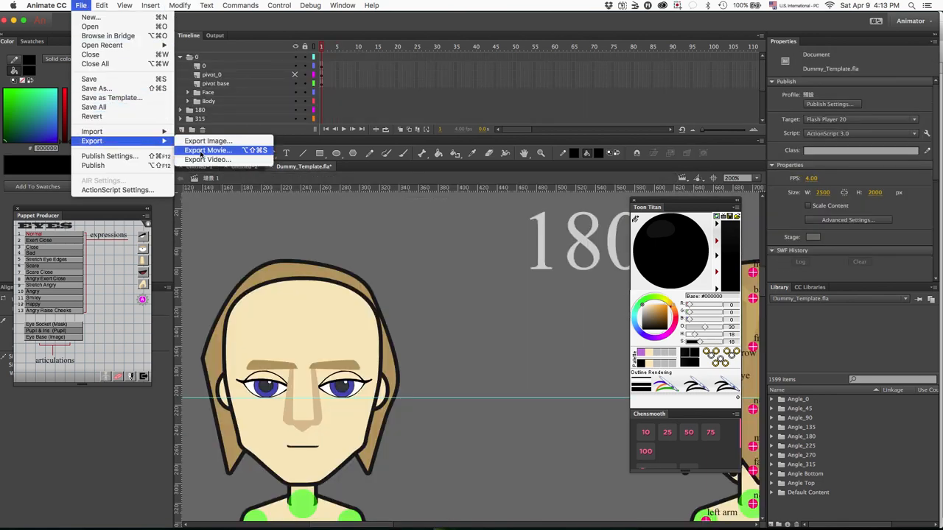
click(209, 150)
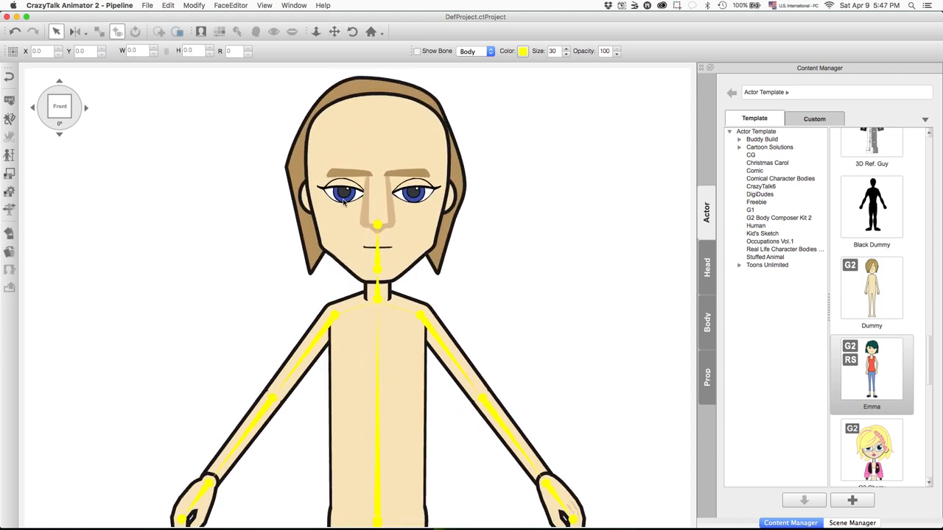
Select the dummy's face and bring up the R Eye sprite frames.
click(10, 253)
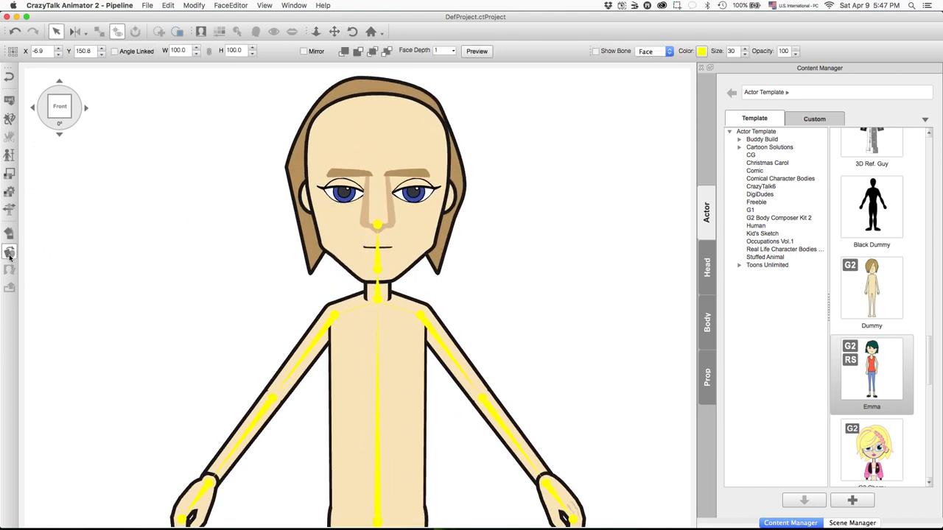
double_click(345, 192)
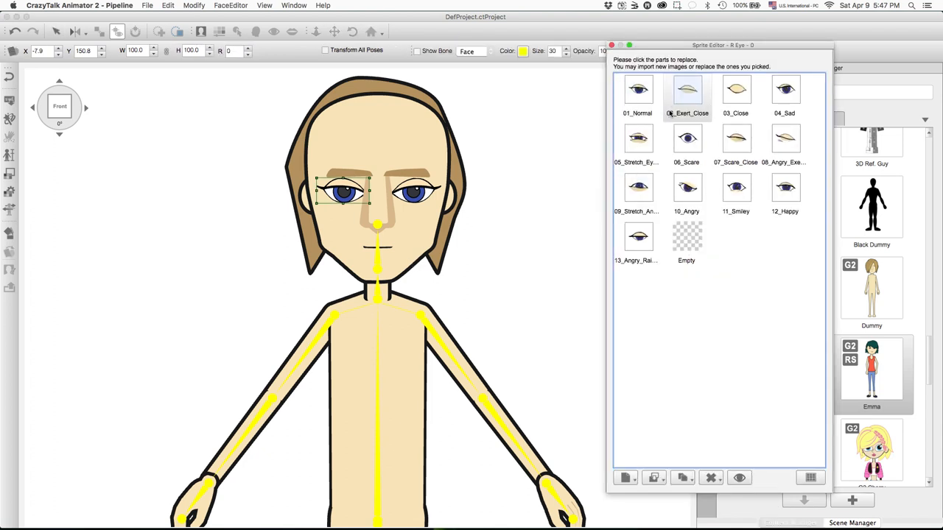
Preview the right eye's Scare, Angry, Smiley, Happy and Sad sprite frames on the character.
click(686, 138)
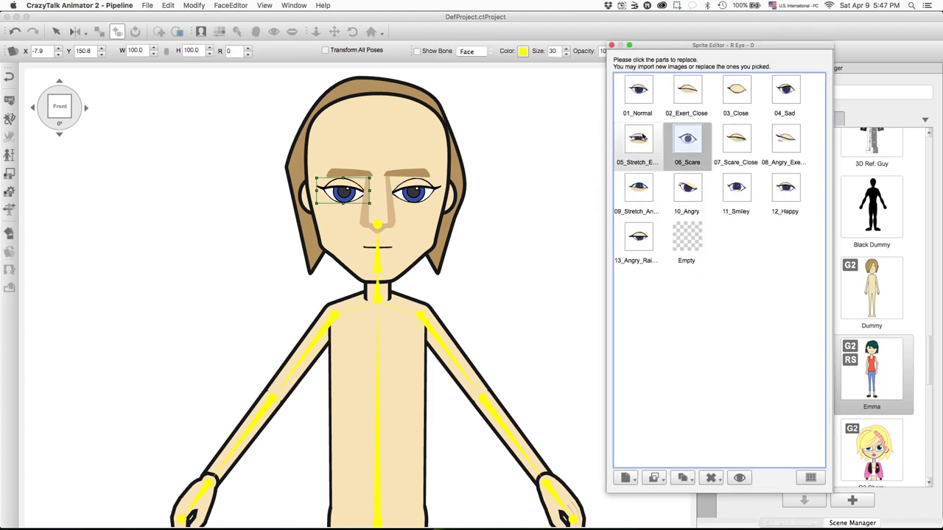
click(687, 188)
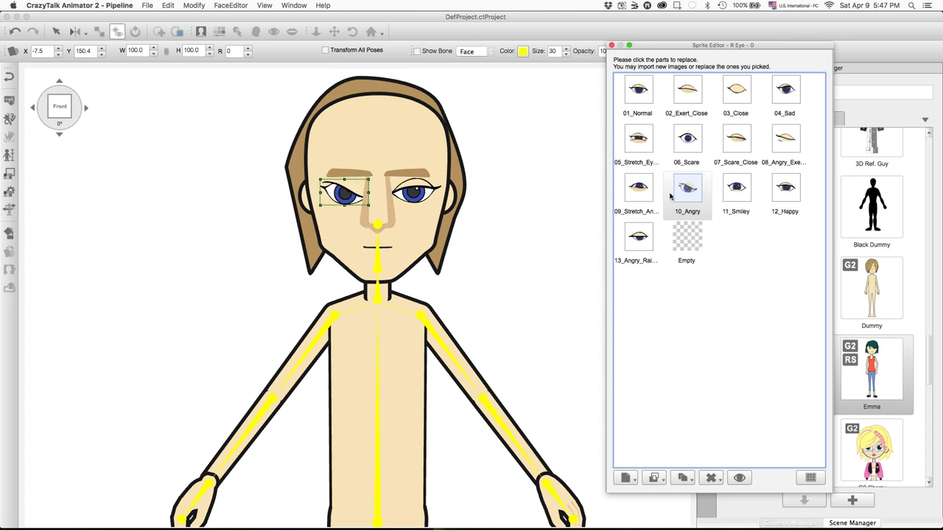
click(637, 187)
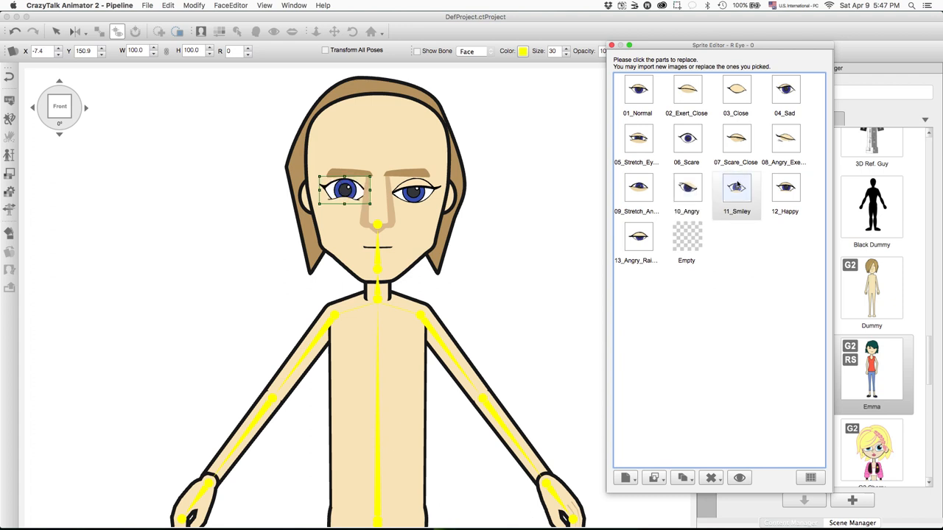
click(784, 186)
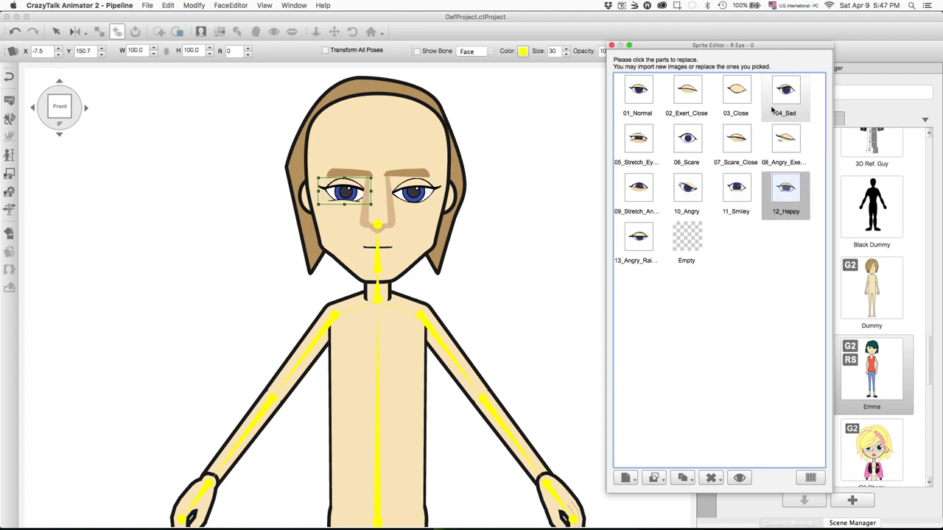
click(785, 89)
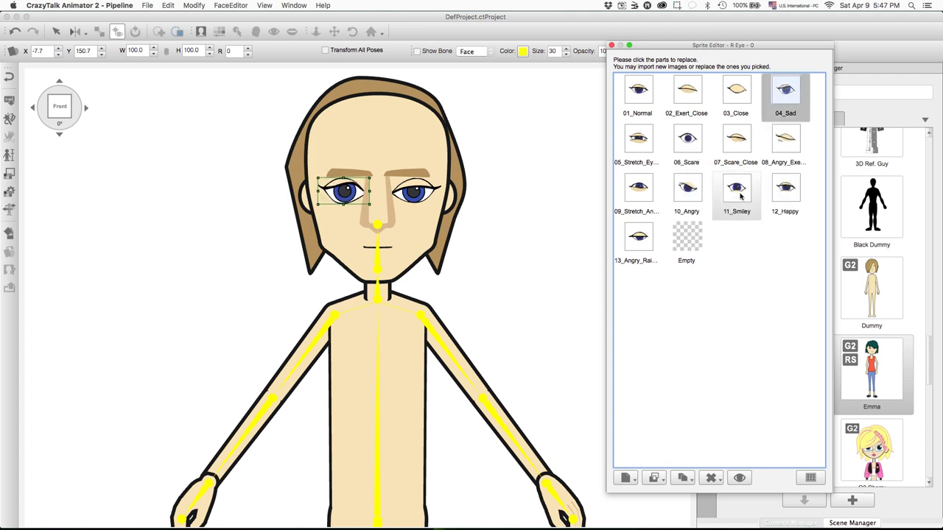
click(785, 187)
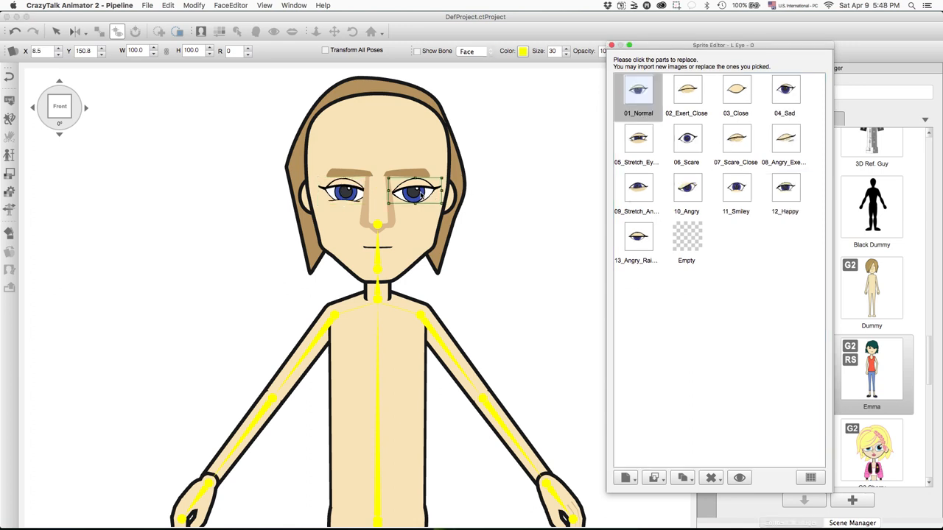
Preview the left eye's Smiley and Angry sprite frames, then close the Sprite Editor.
click(785, 188)
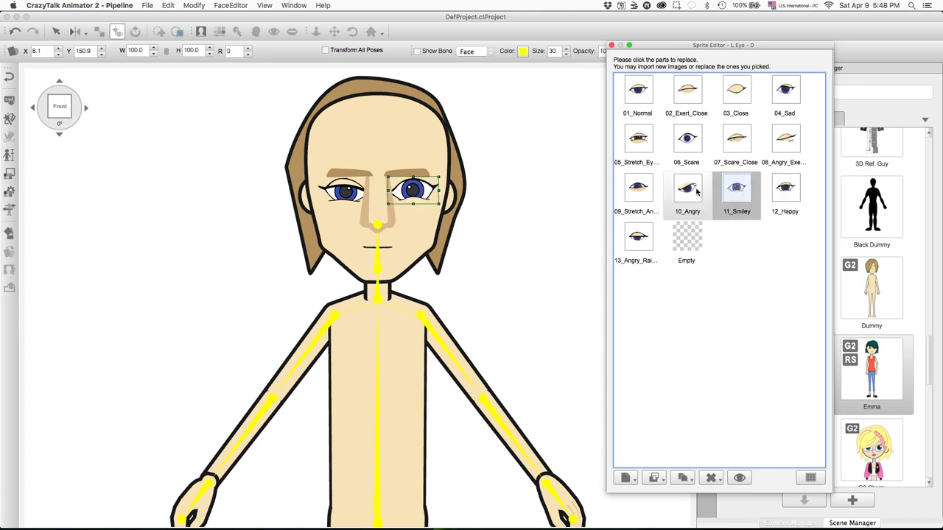
click(687, 187)
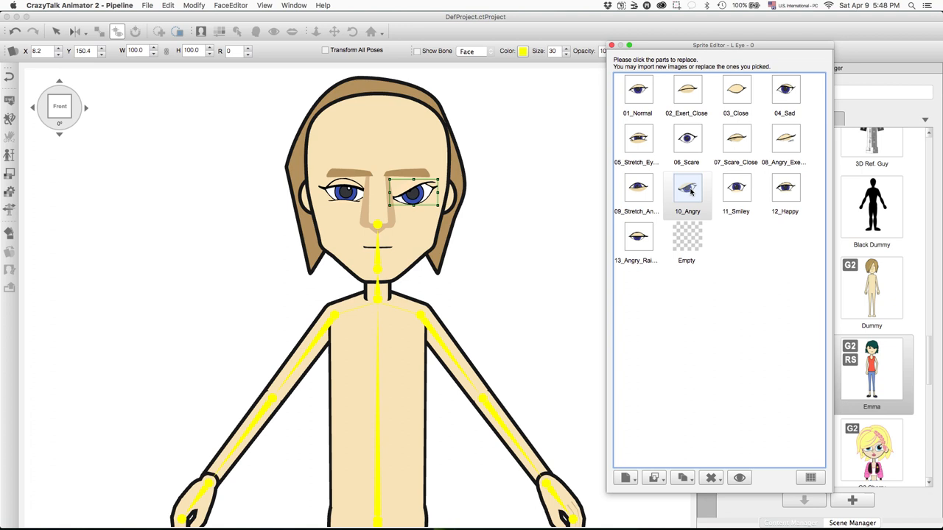
click(637, 187)
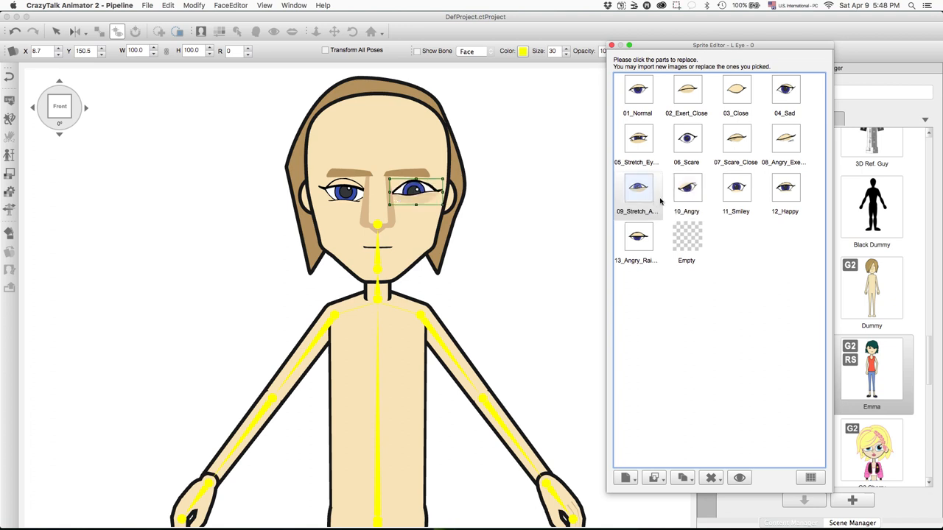
click(686, 187)
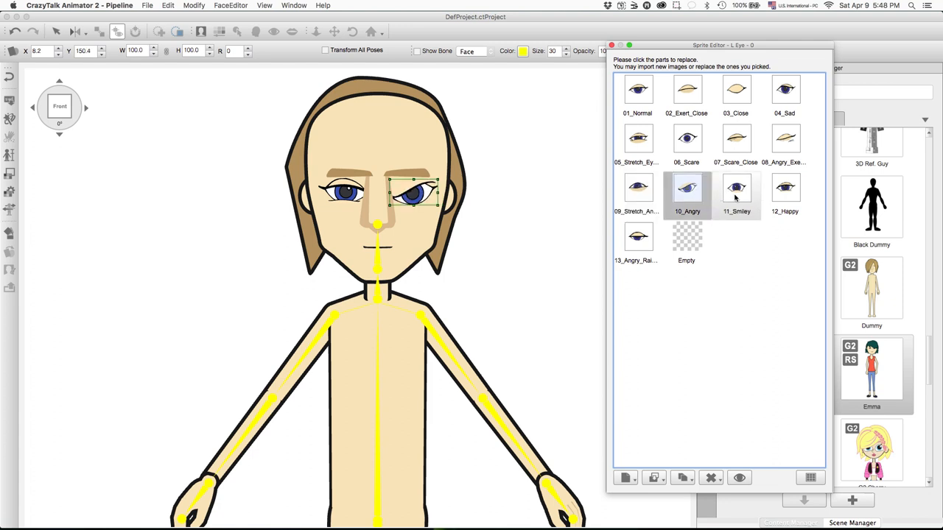
click(736, 187)
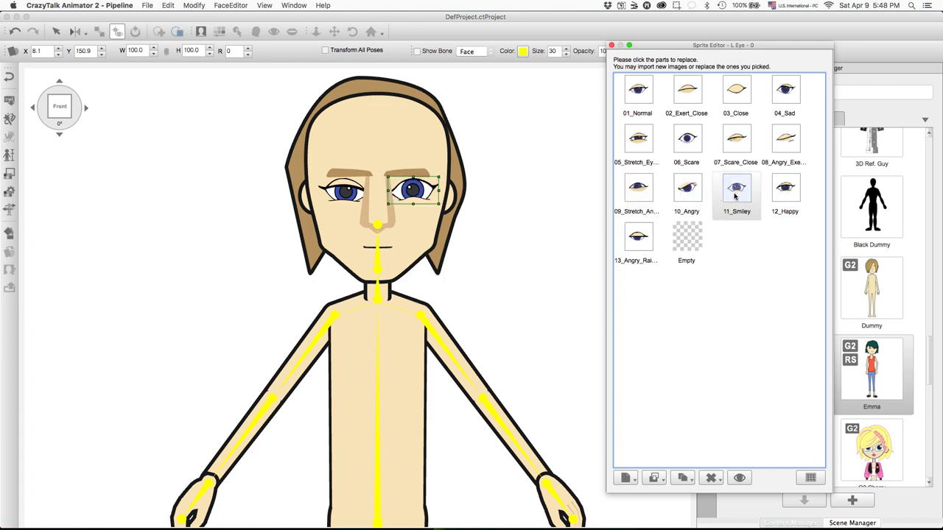
click(785, 187)
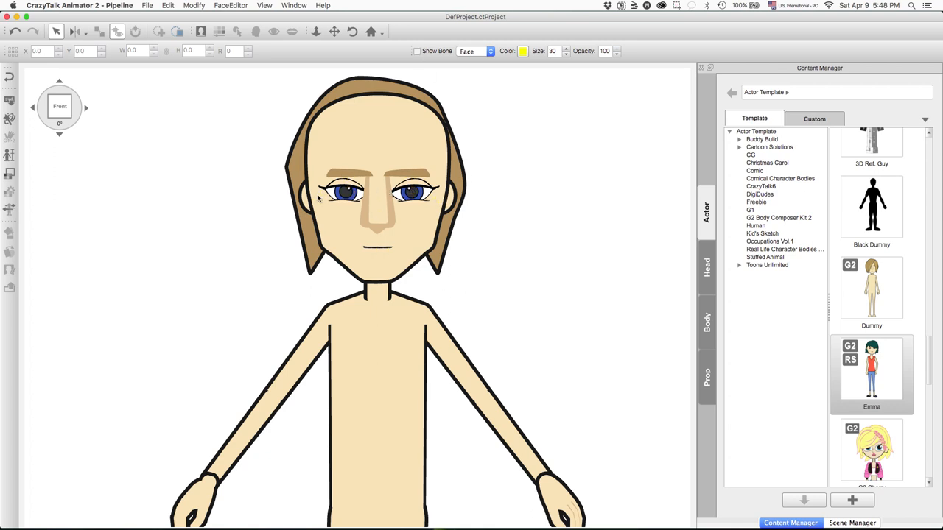
mouse_move(344, 204)
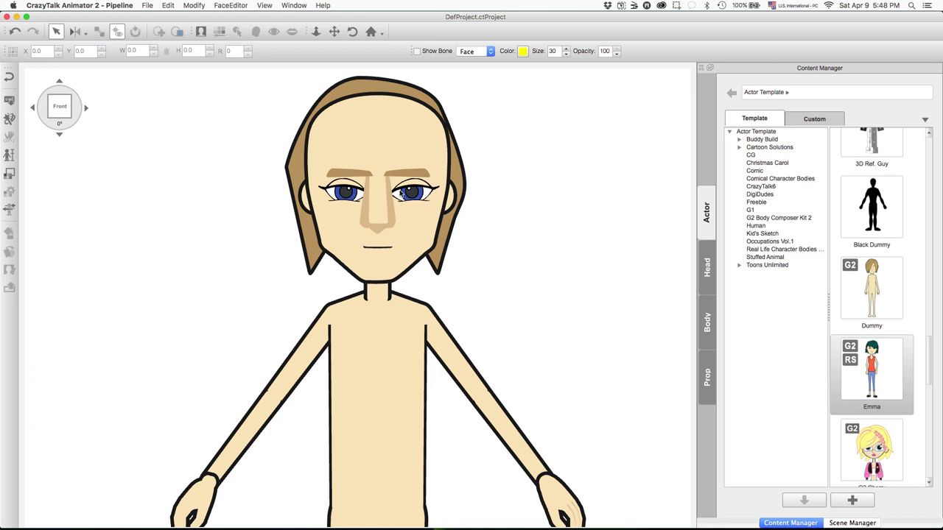
Add the character's current eyes to the Custom Eye library from the Head tab.
click(415, 193)
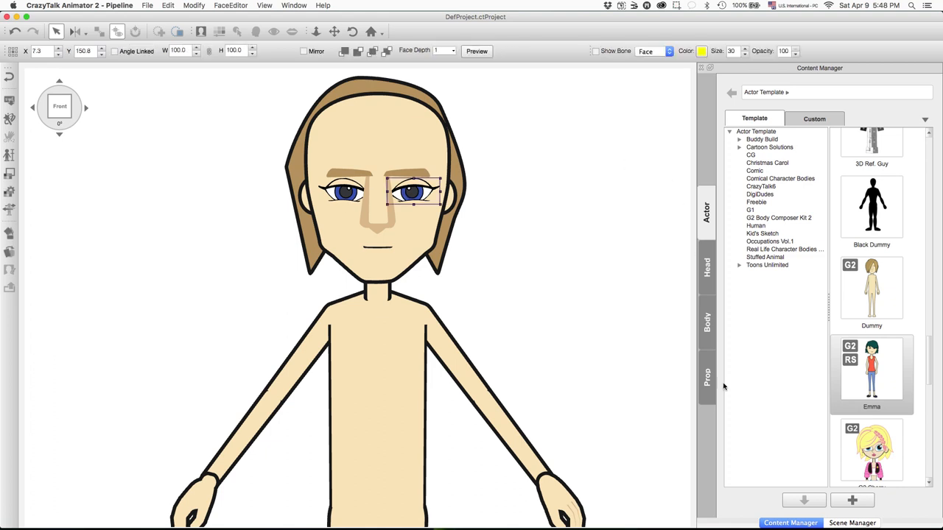
mouse_move(712, 352)
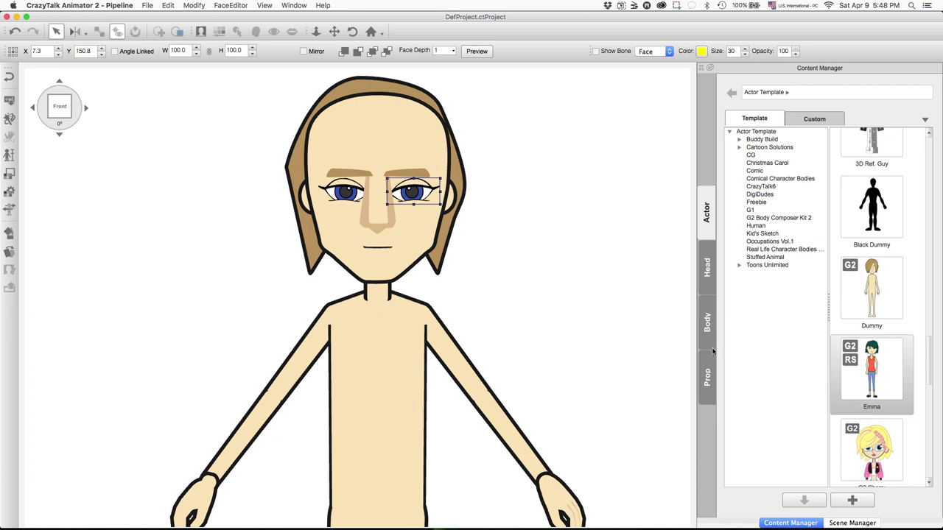
click(705, 265)
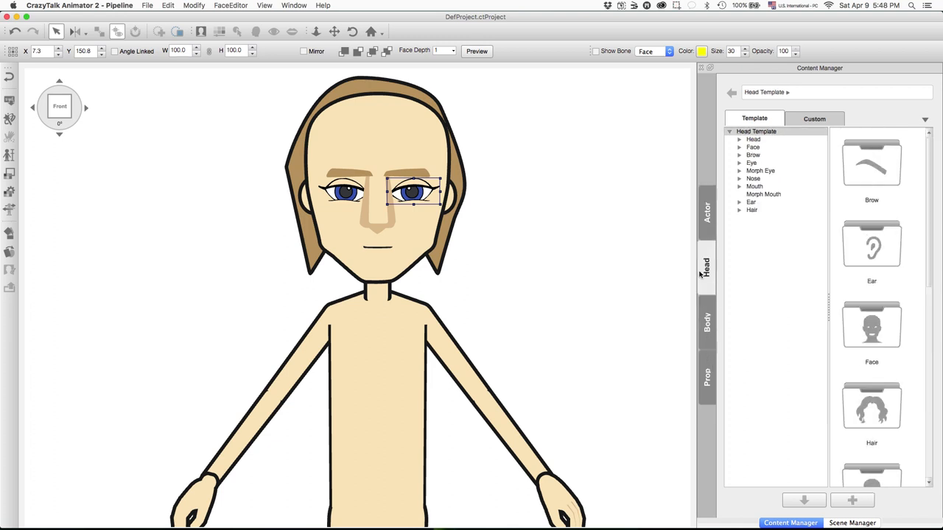
click(751, 163)
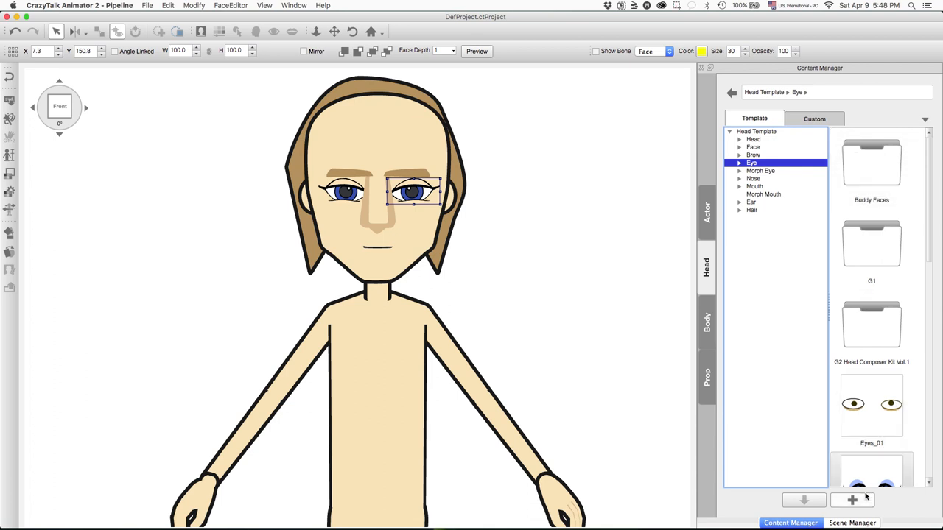
click(814, 119)
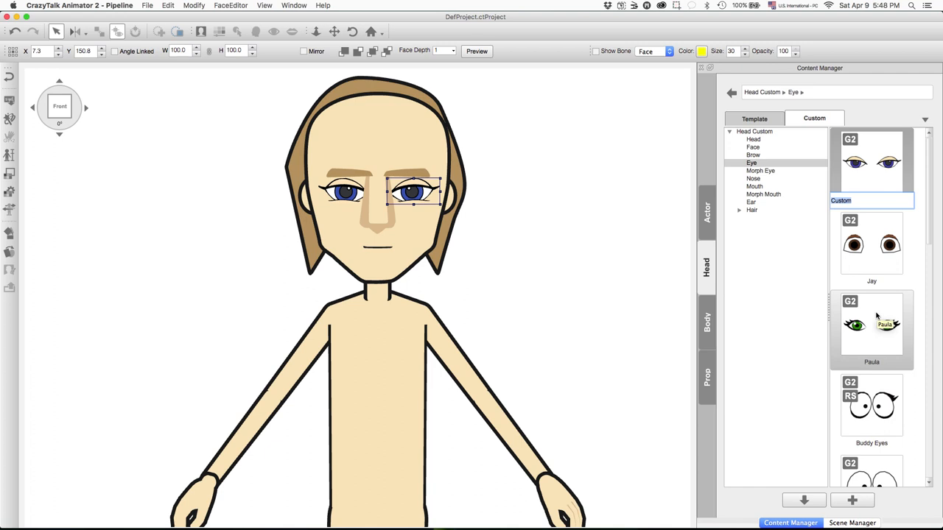
Name the new custom eye set 'Female Eyes'.
text(Female)
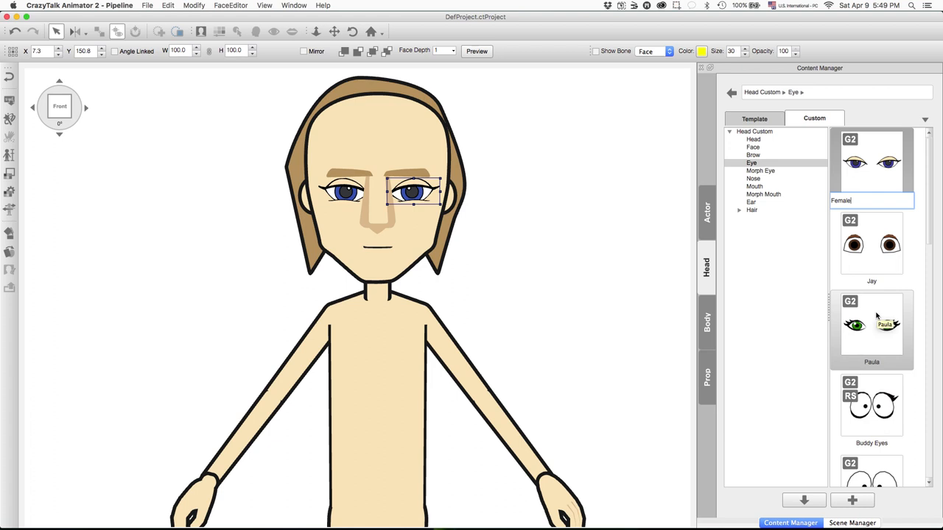
text(Eyes)
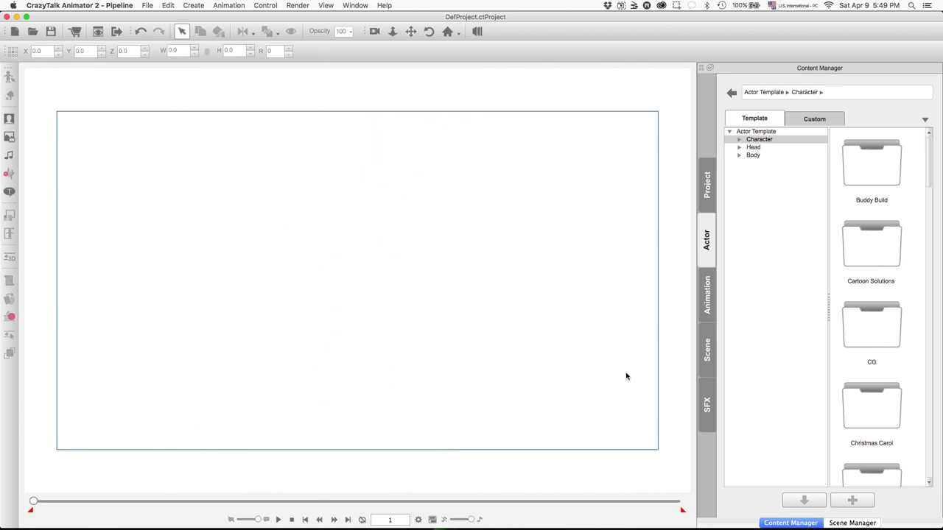
Drag Emma from the Character templates onto the stage and enter Composer mode on her.
click(706, 295)
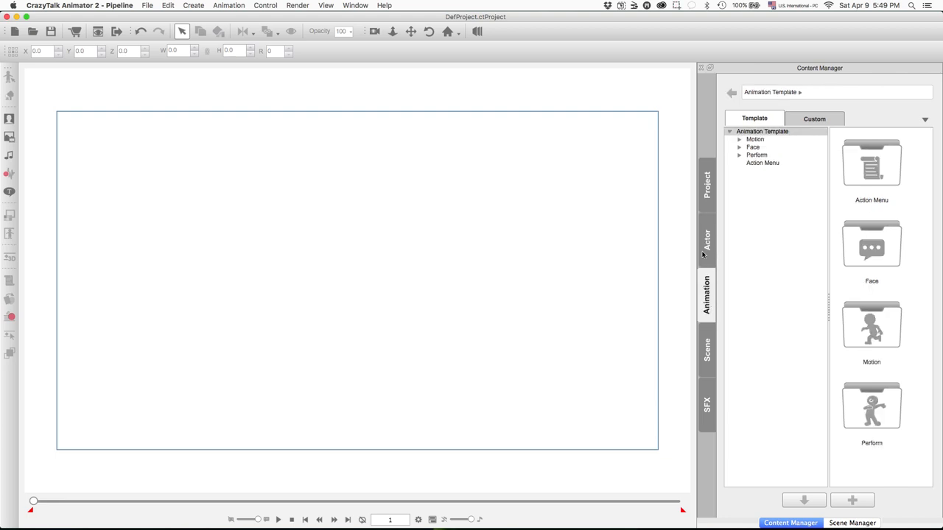
click(706, 239)
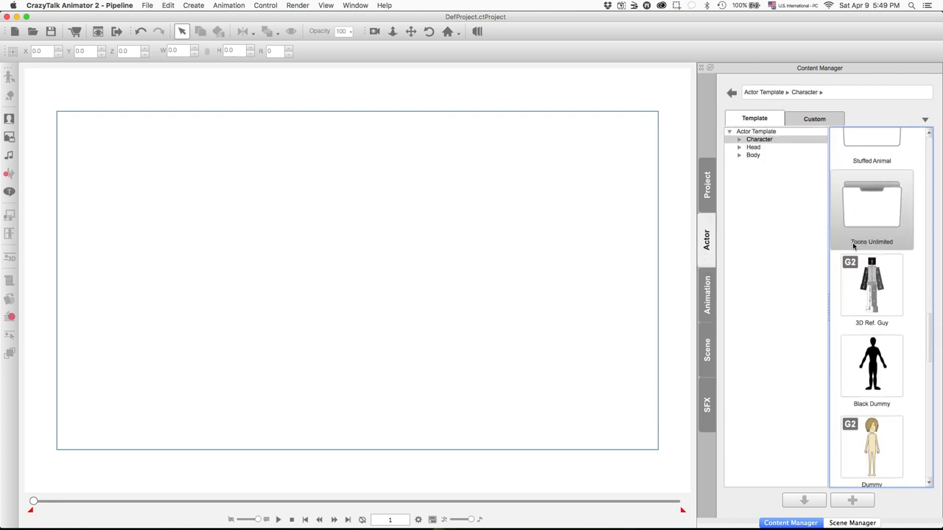
scroll(down, 3)
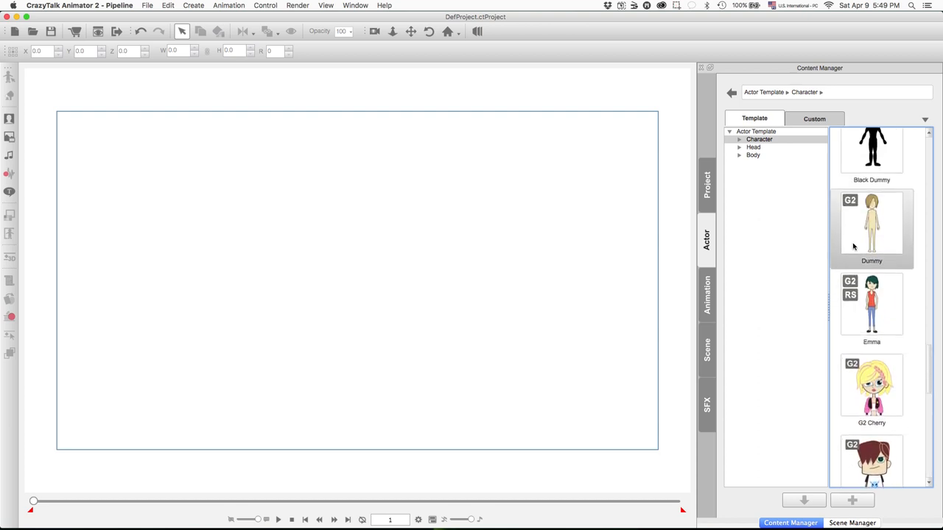
drag(871, 304, 506, 317)
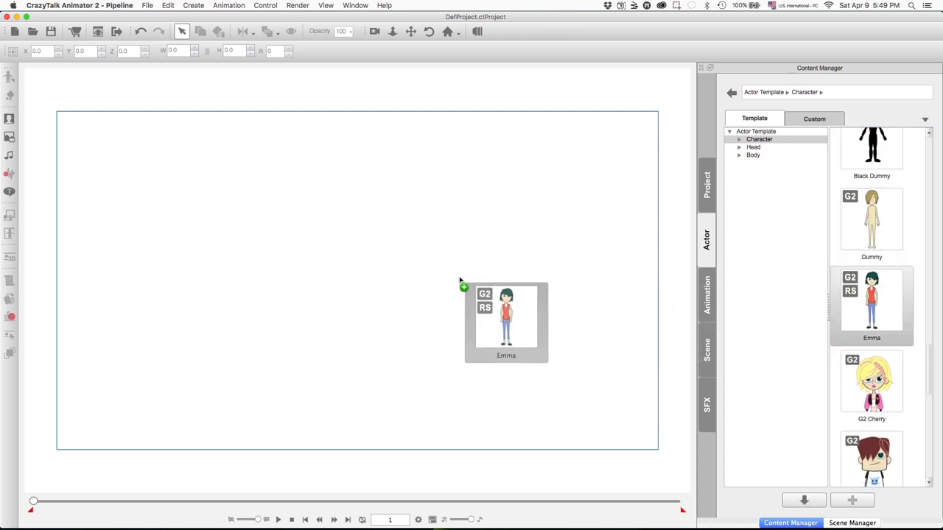
double_click(871, 300)
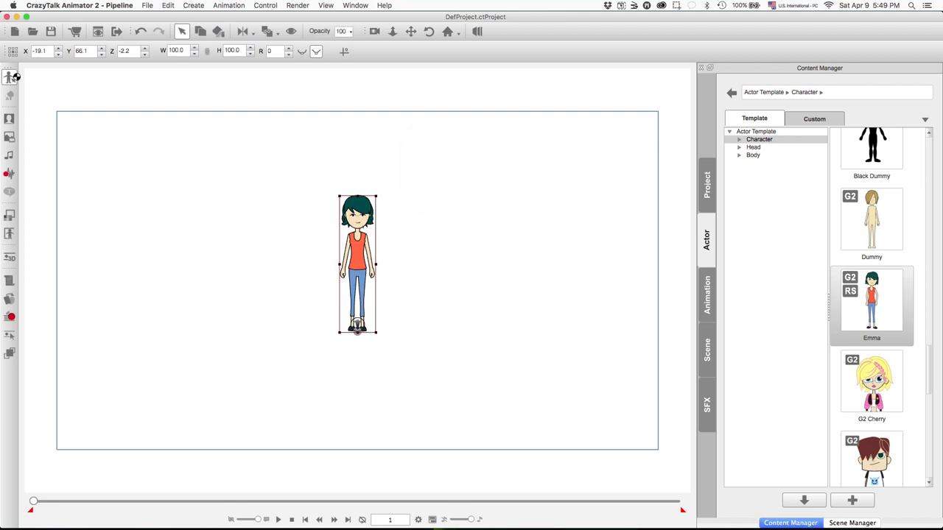
mouse_move(77, 82)
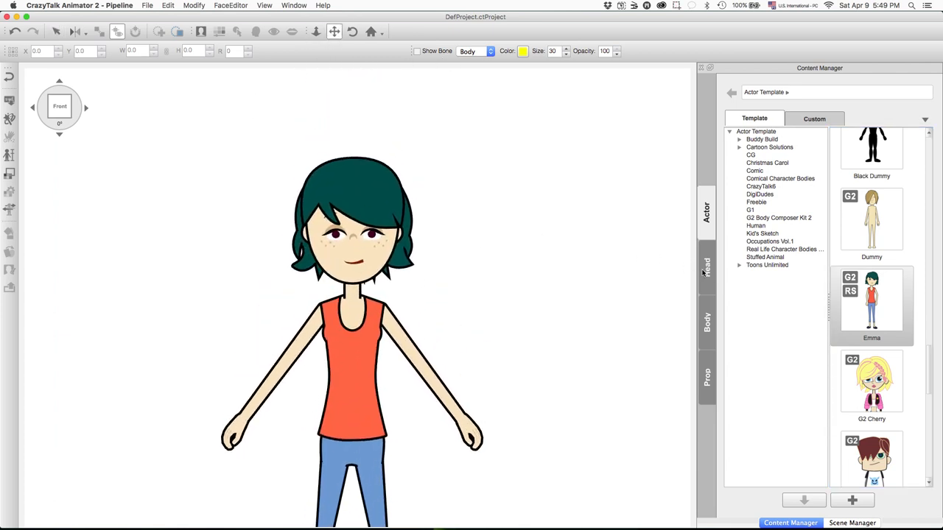
Apply Female Eyes Set 3 from the Custom Eye library to Emma.
click(707, 267)
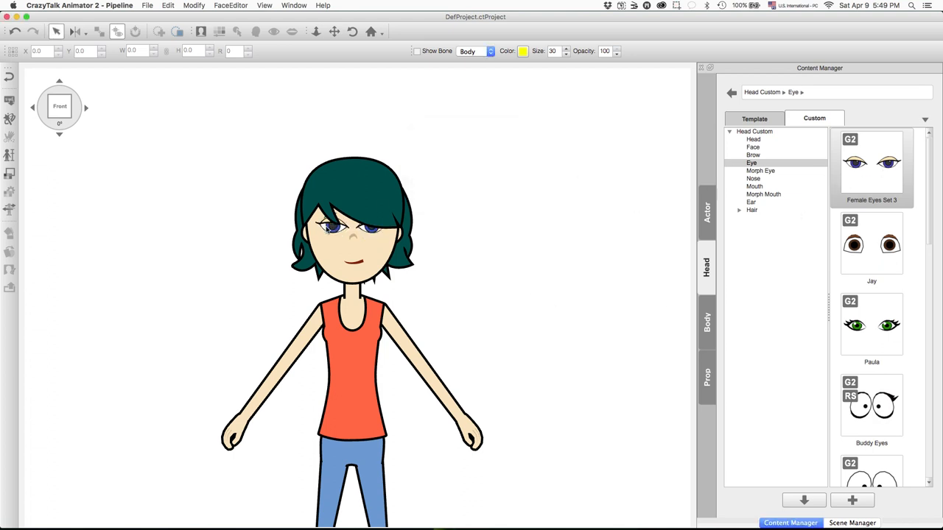
click(350, 224)
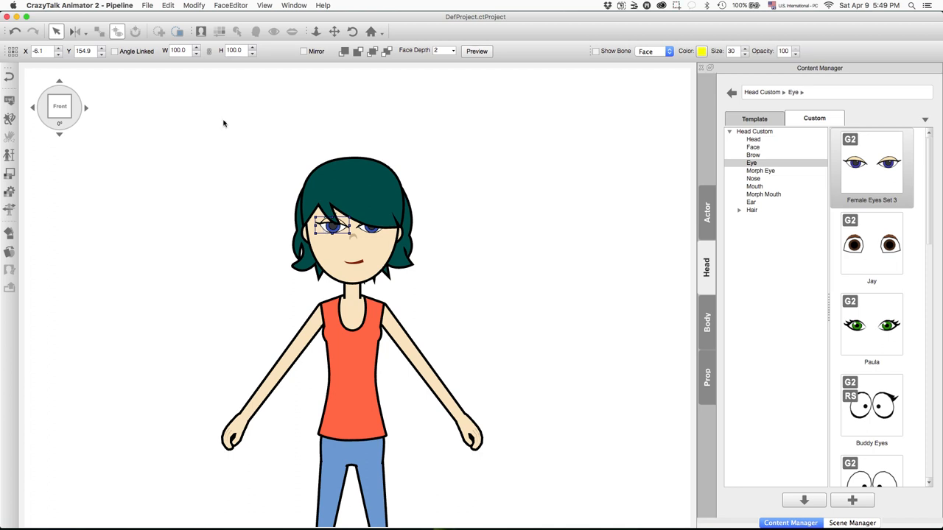
click(101, 54)
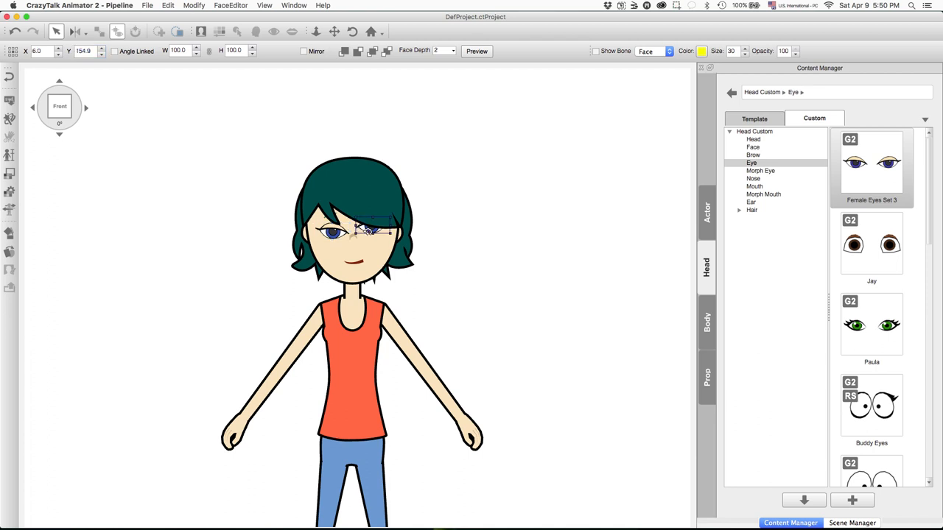
click(101, 53)
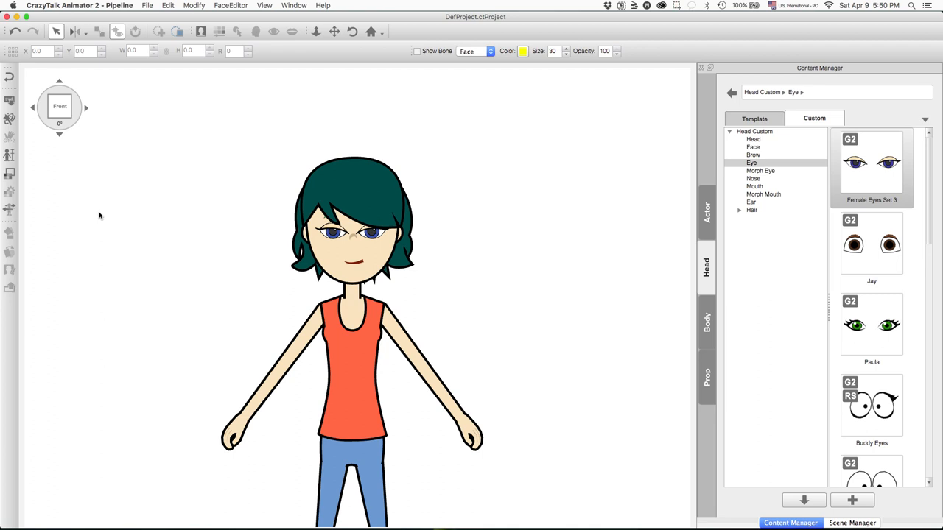
Select Emma's right eye and adjust its X position value.
click(332, 232)
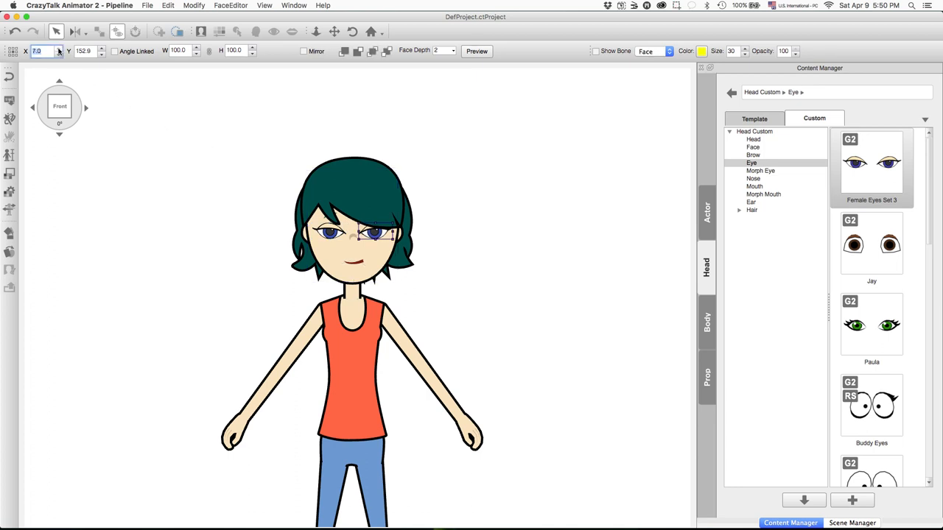
click(99, 199)
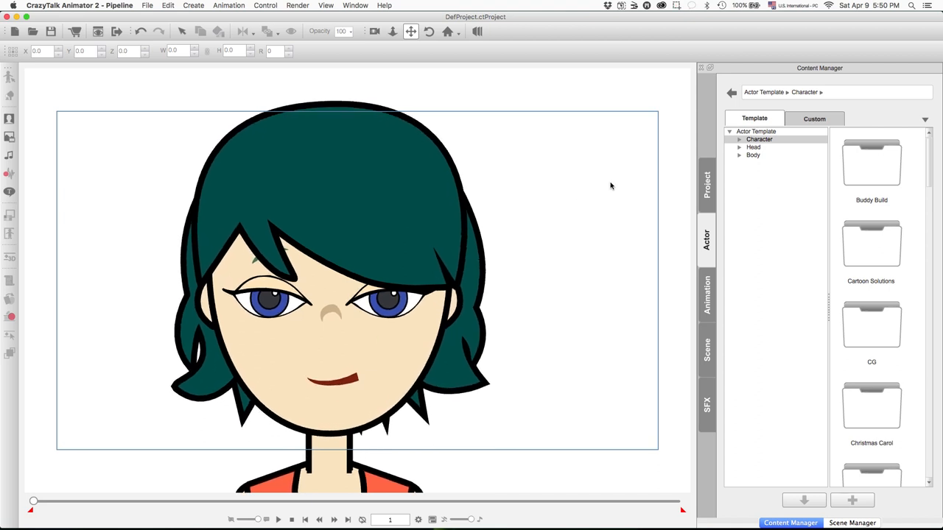
Browse to Animation > Face > Perform Learning Kit.
click(705, 294)
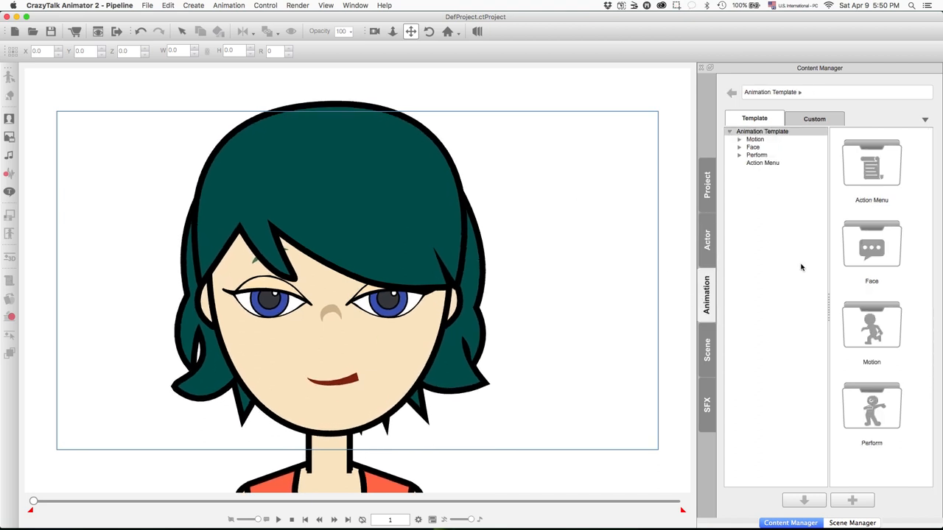
click(871, 328)
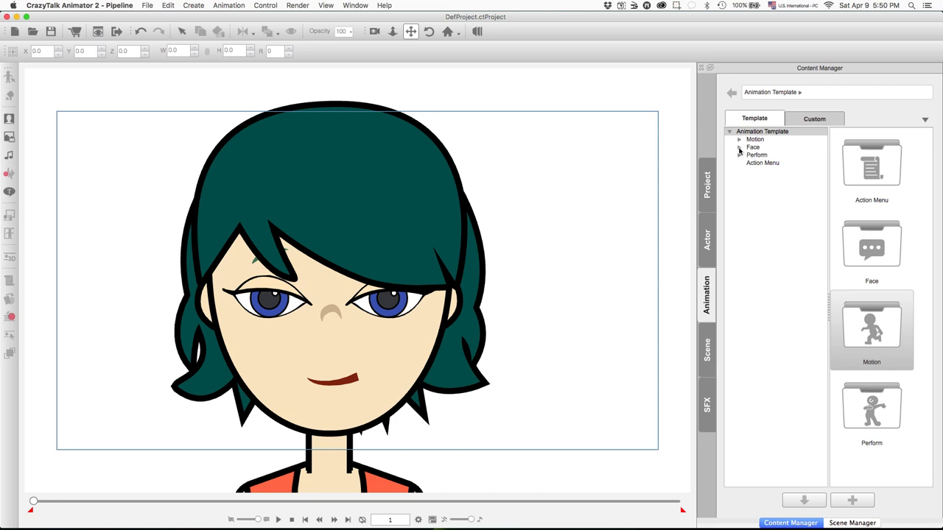
click(740, 148)
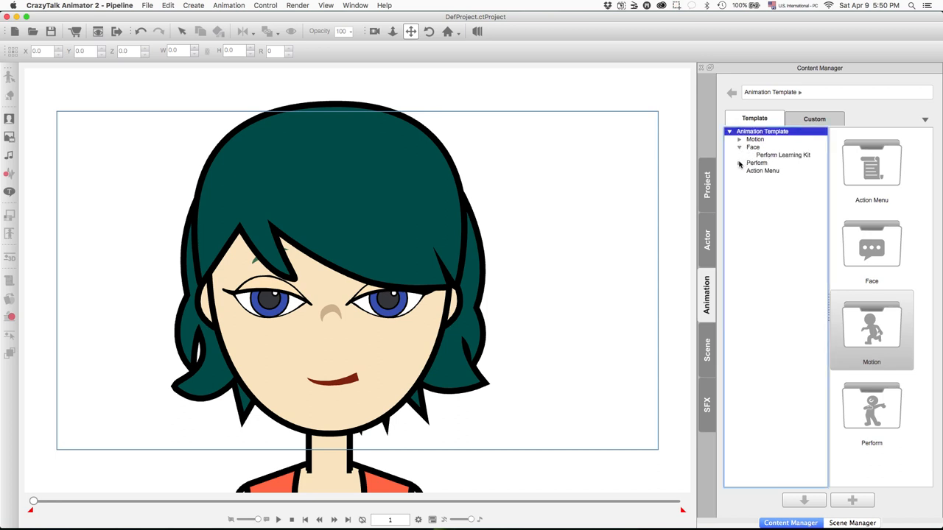
click(780, 155)
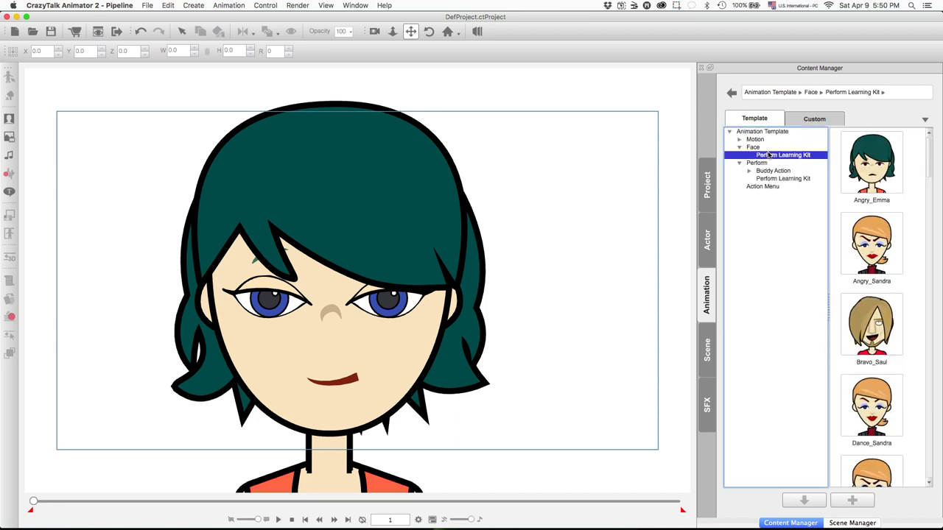
Apply the Angry_Emma performance to Emma and play it back.
click(871, 163)
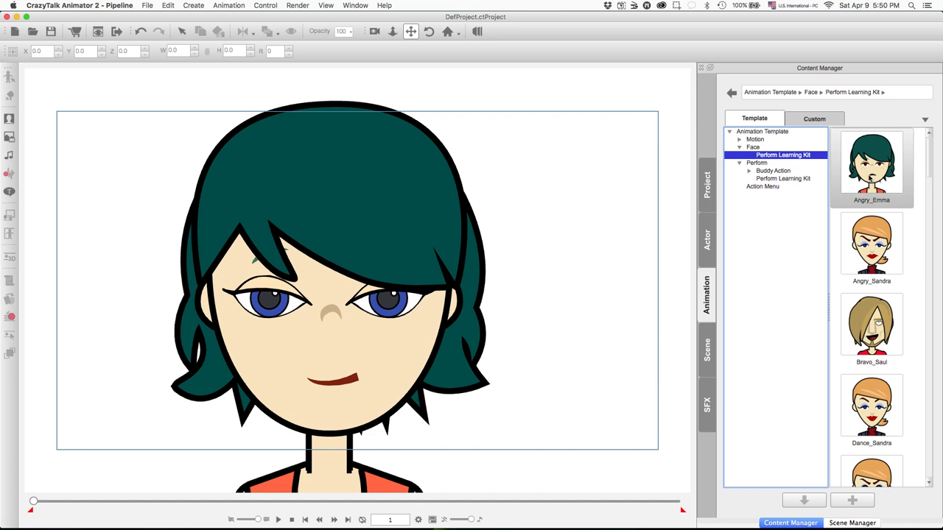
double_click(871, 162)
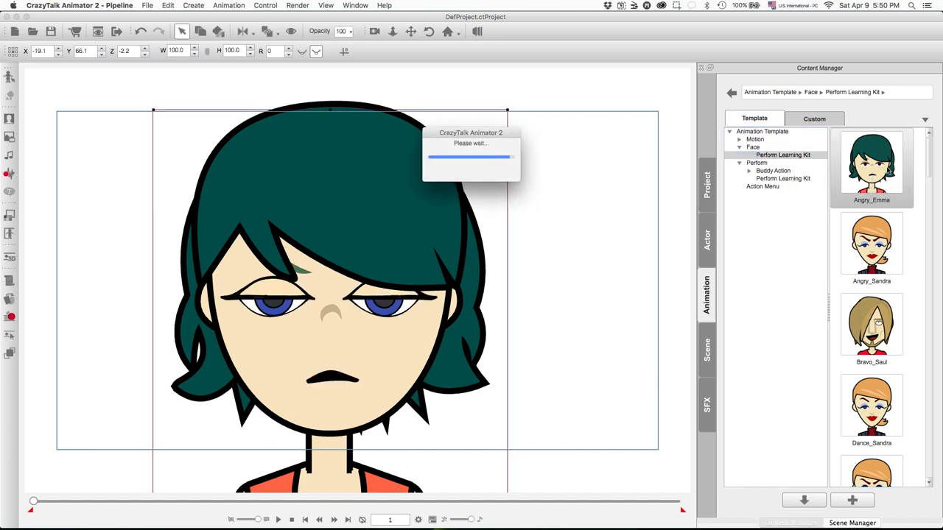
click(277, 520)
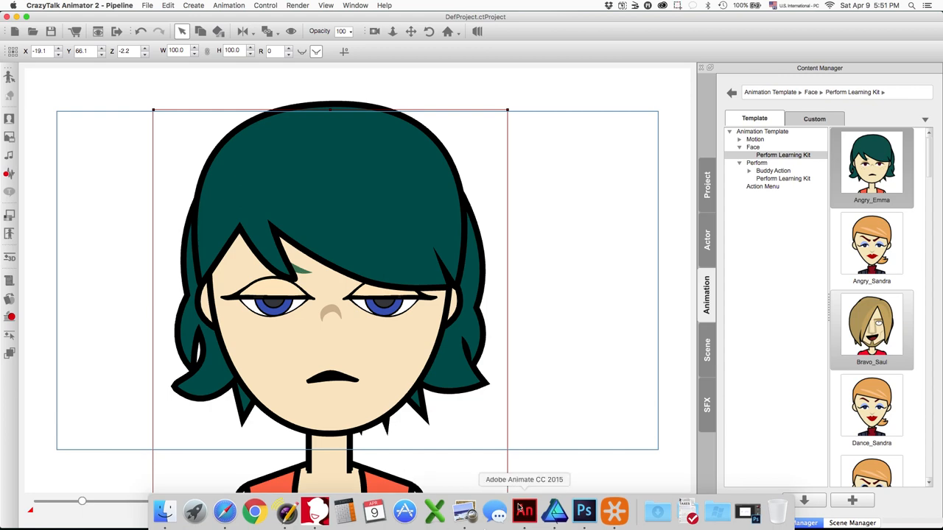
Switch to Adobe Animate CC 2015 and scrub through Left_eye_0's expression frames.
click(524, 511)
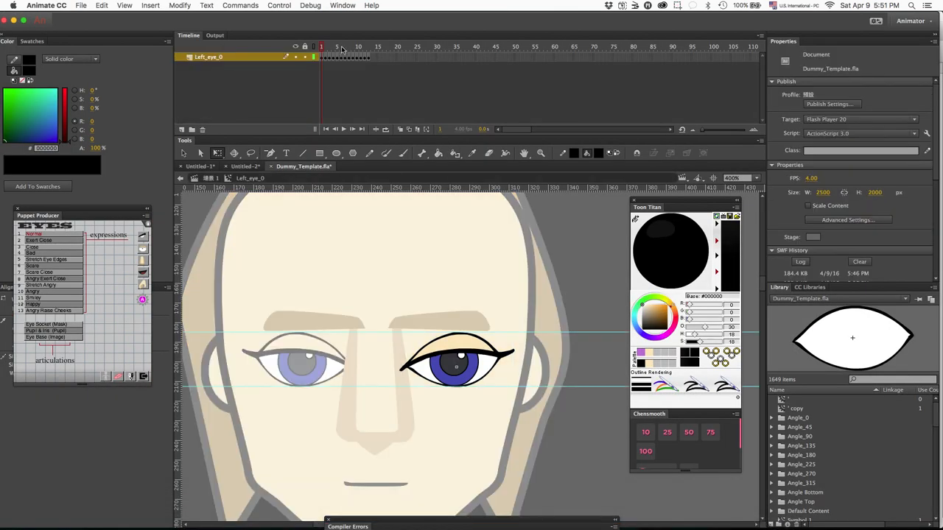
click(345, 47)
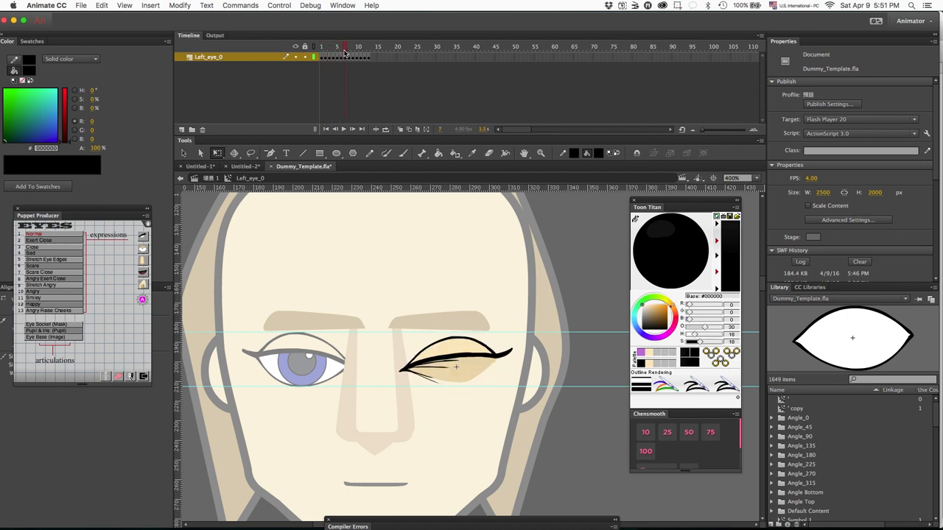
click(357, 47)
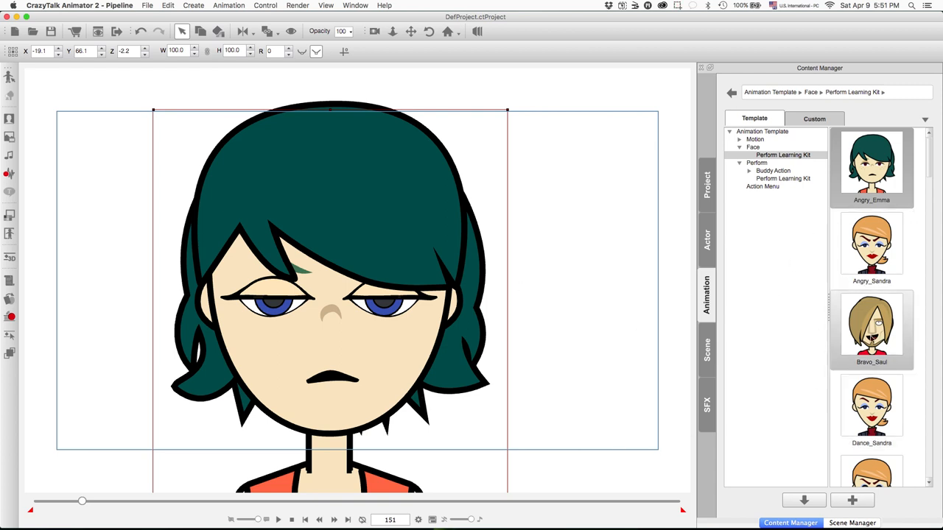
mouse_move(856, 290)
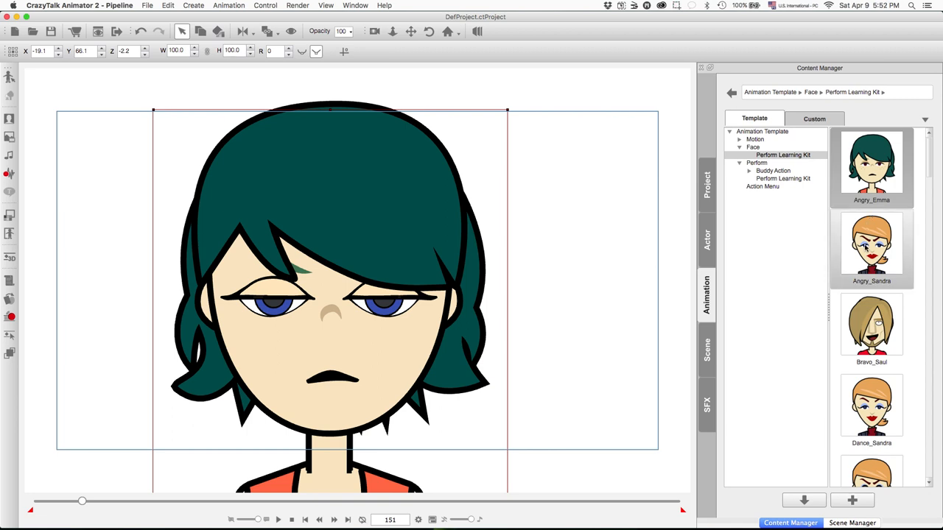
Play Angry_Sandra, Bravo_Saul and Dance_Sandra from the Perform Learning Kit on Emma.
click(277, 519)
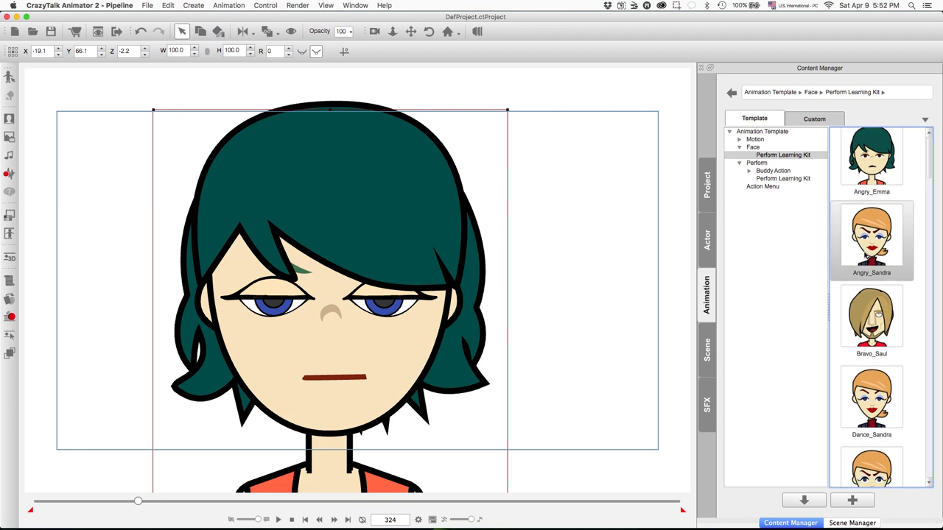
scroll(down, 3)
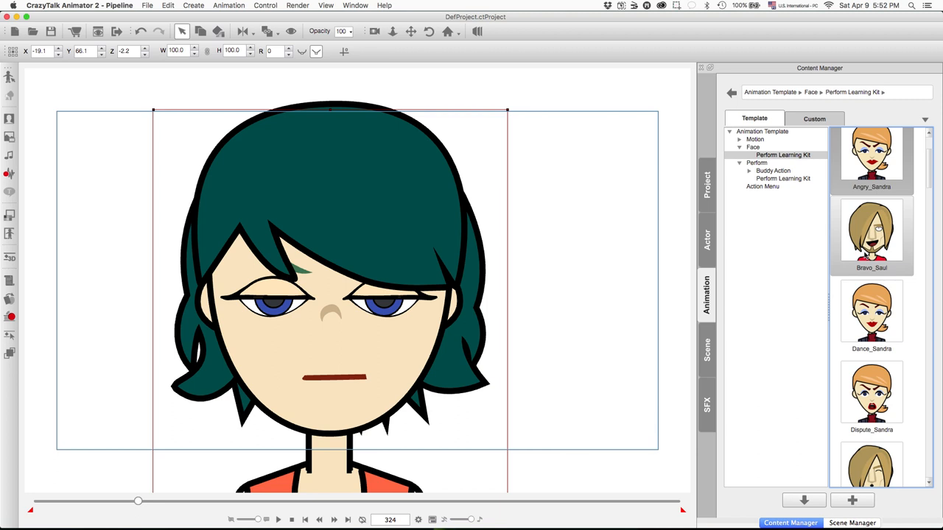
click(278, 519)
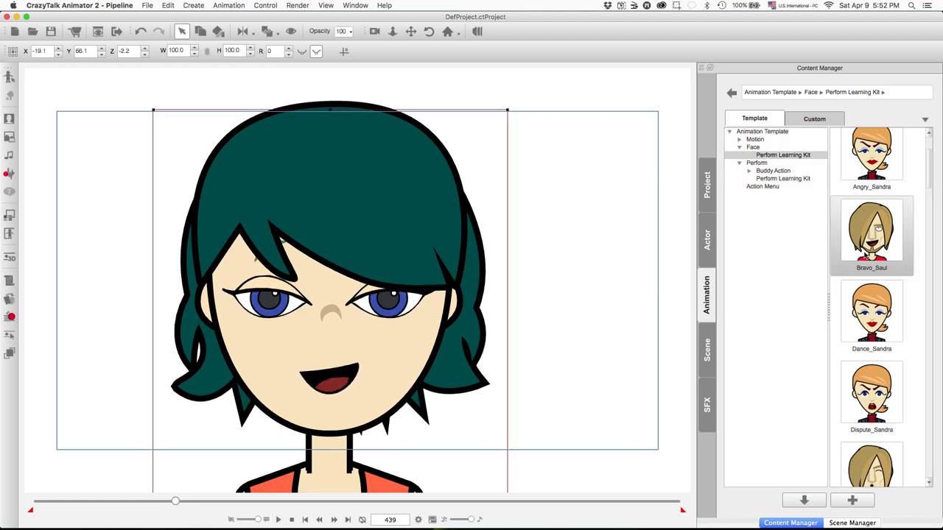
double_click(871, 313)
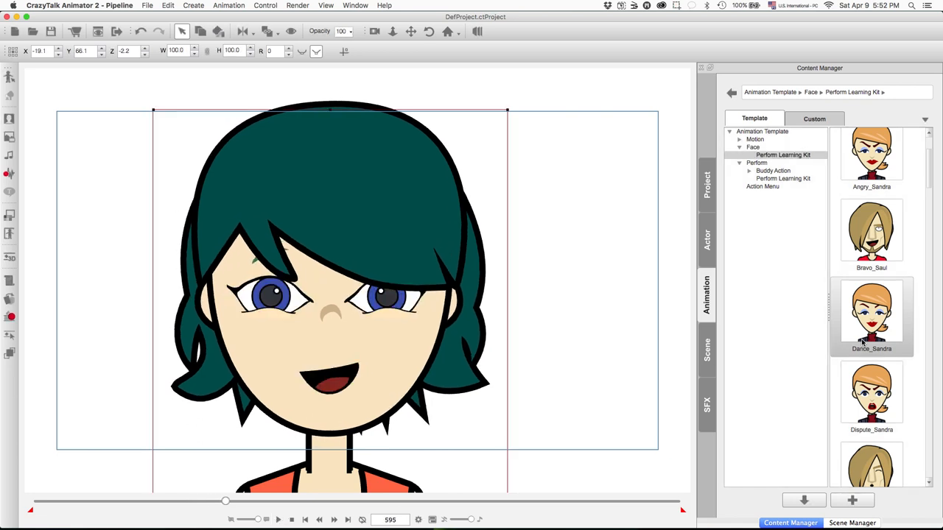
double_click(872, 394)
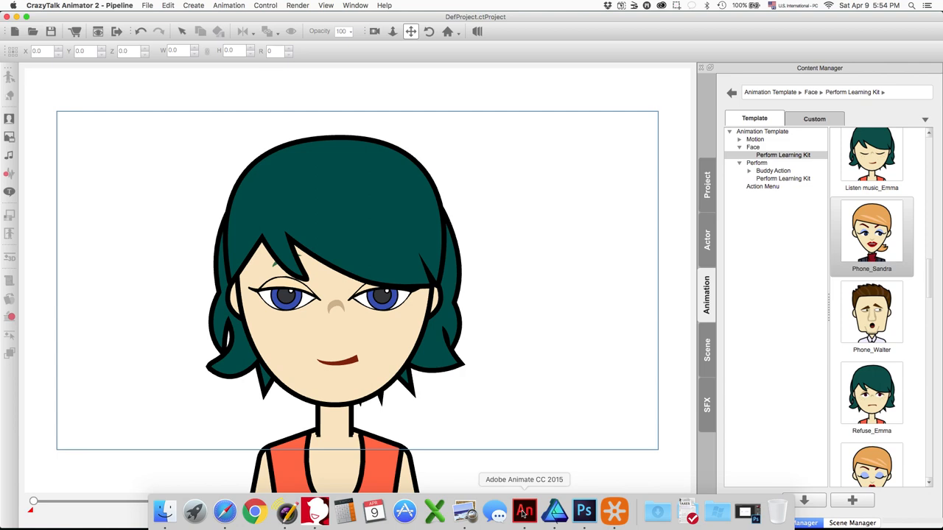
Reopen the dummy's left eye Normal symbol in Animate and select its artwork for editing.
click(524, 510)
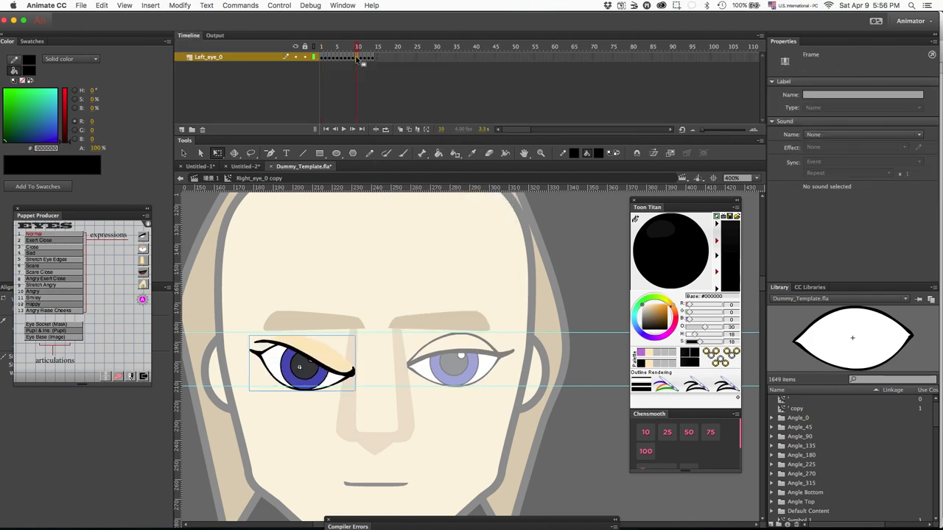
click(32, 291)
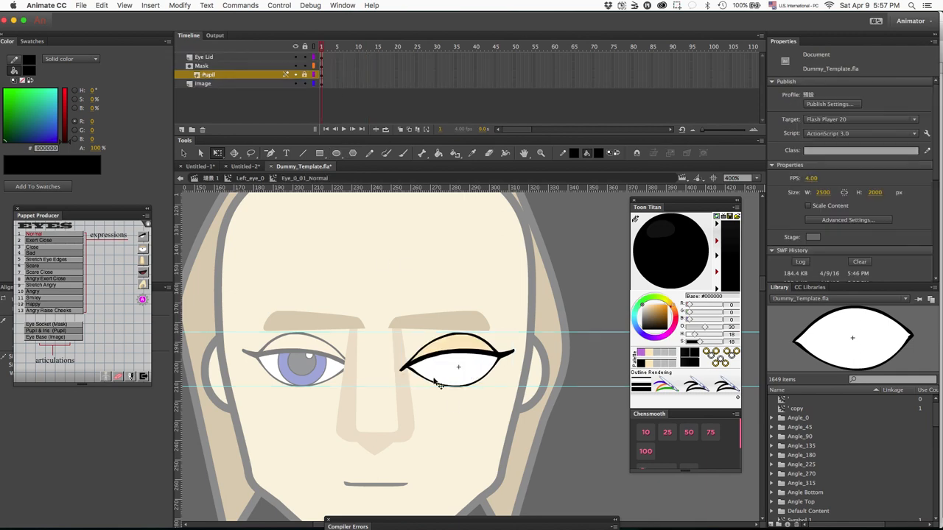
click(201, 66)
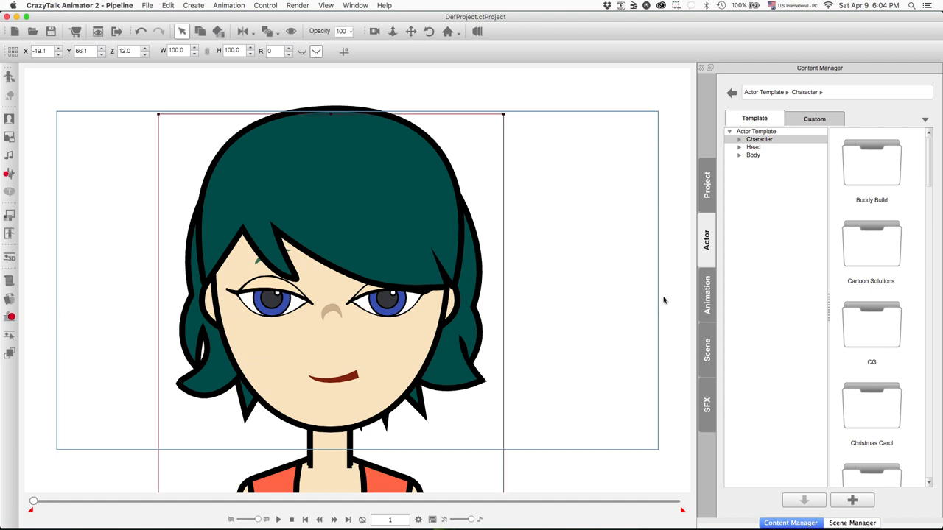
Apply Angry_Emma and Angry_Sandra to Emma to check the updated angry eyes.
click(705, 295)
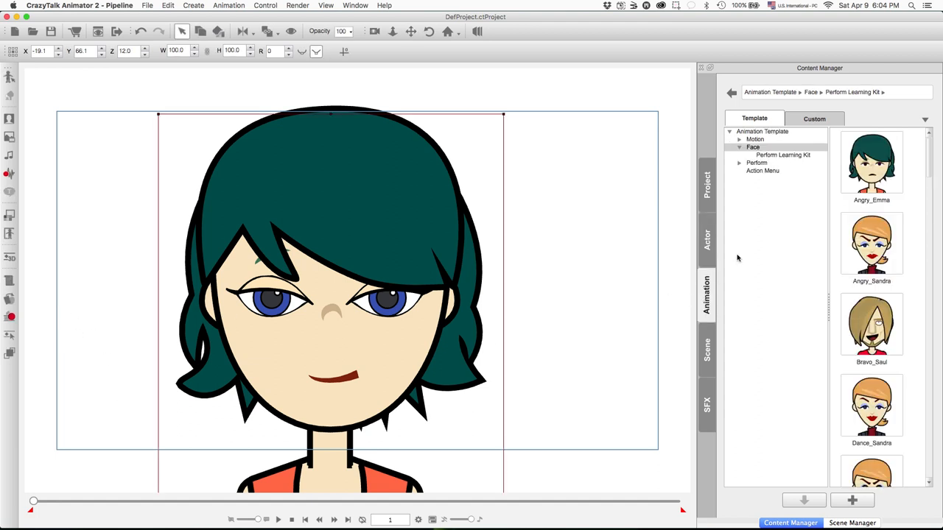
click(871, 245)
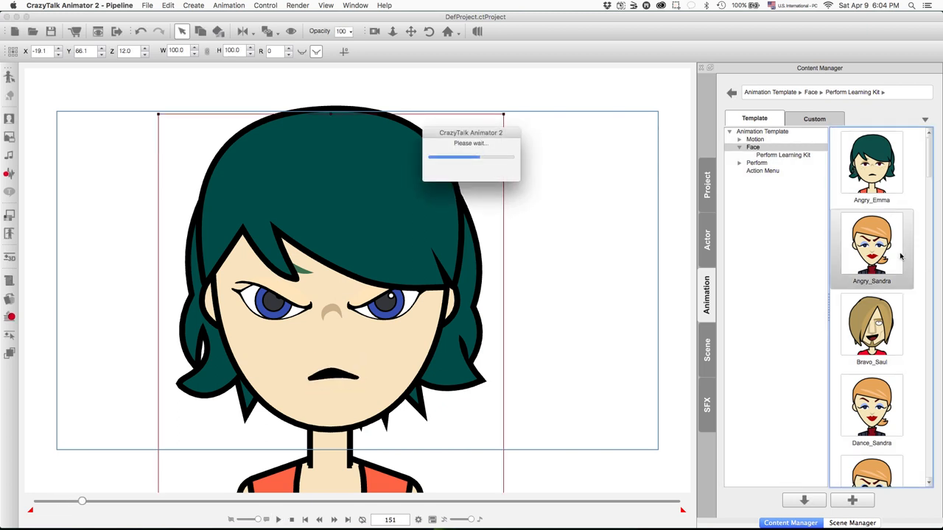
click(277, 519)
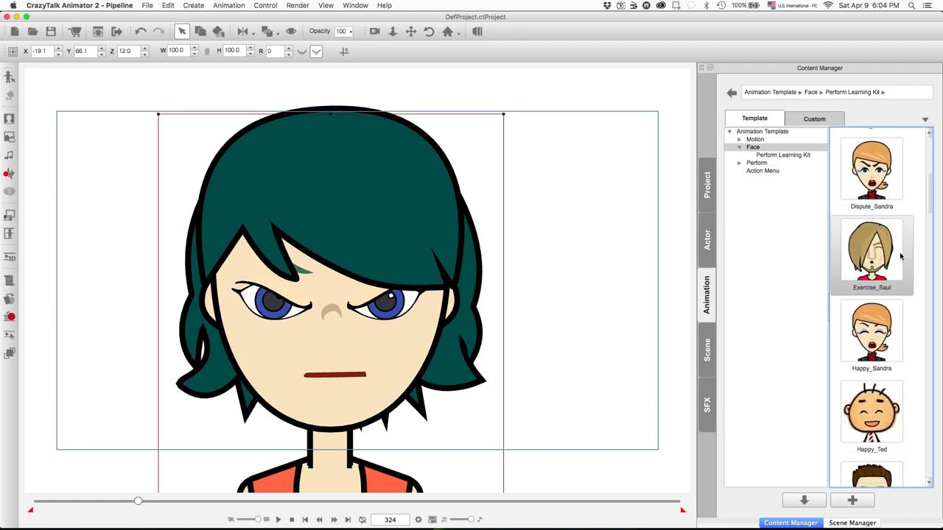
Follow with the Exercise_Saul and Sad_Onion expressions on Emma.
click(278, 520)
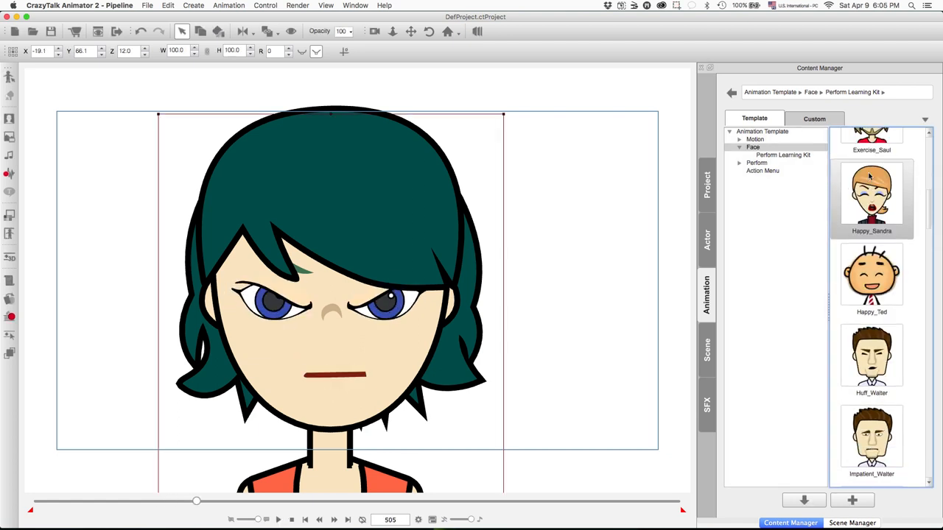
scroll(down, 3)
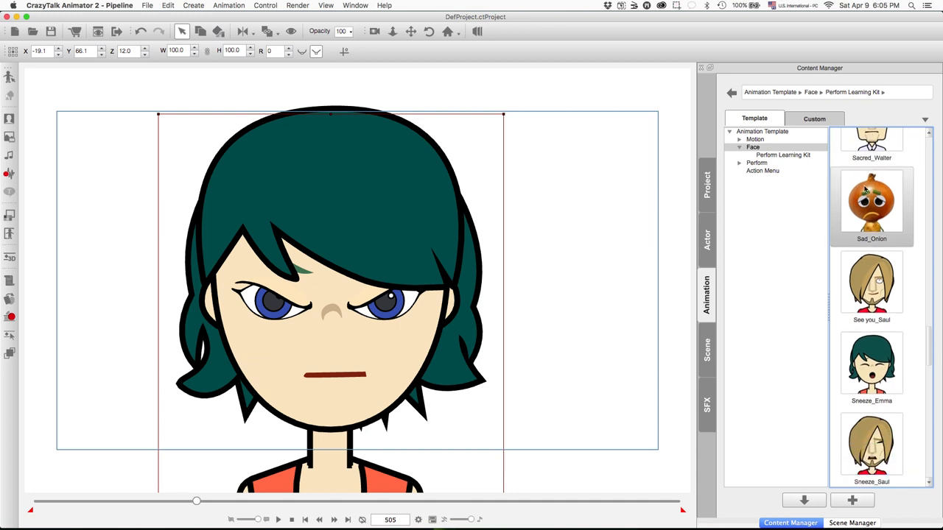
click(278, 519)
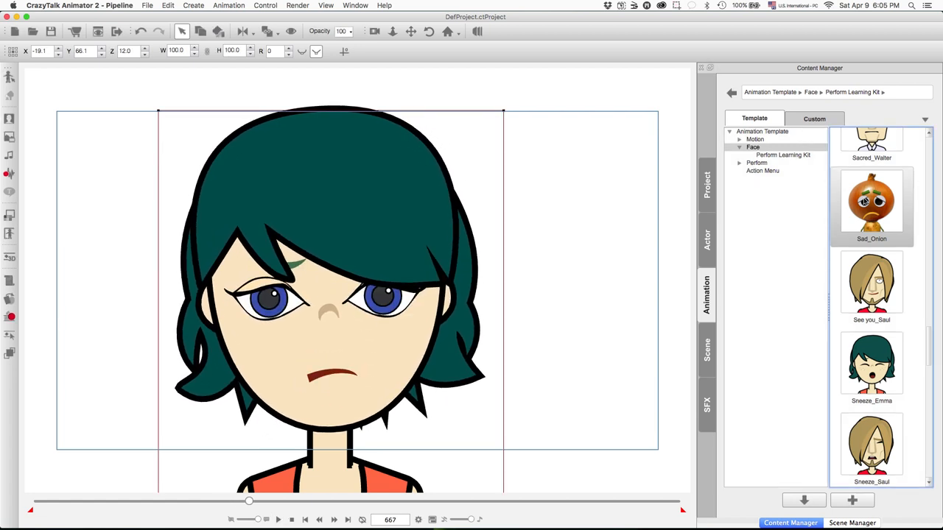
Play Sneeze_Emma, Sneeze_Saul, Surprise_Emma and Talk_Walter on Emma.
scroll(down, 3)
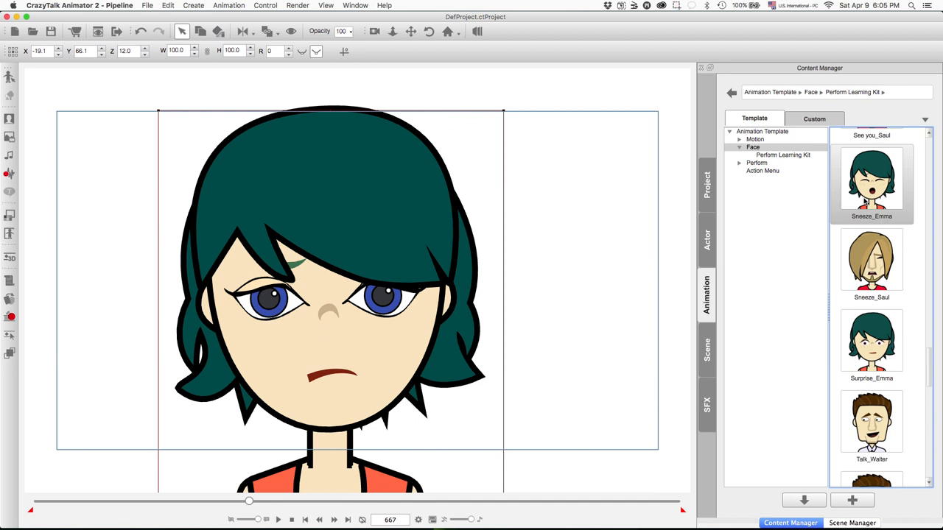
click(278, 519)
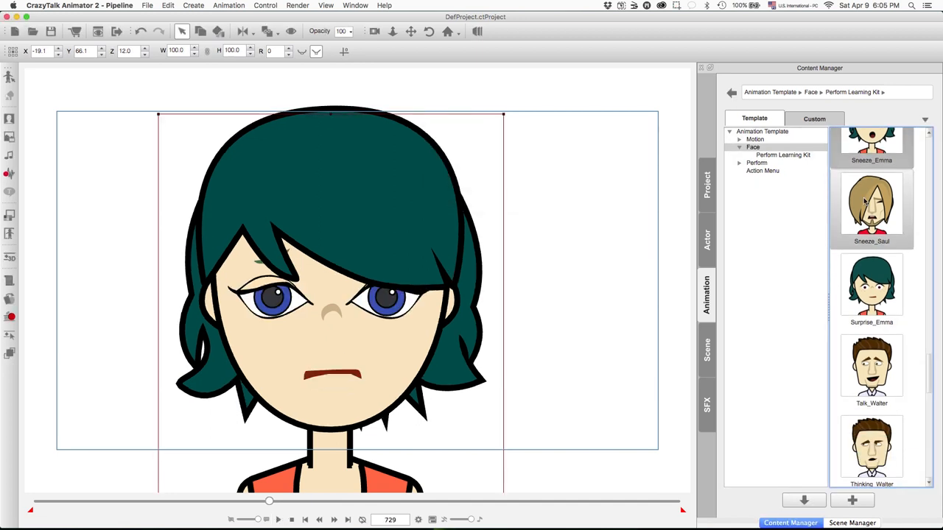
click(277, 520)
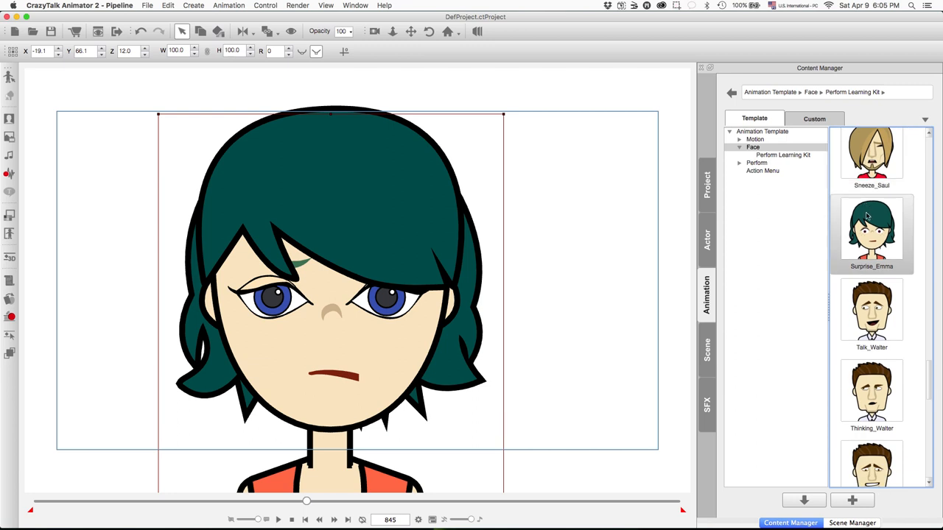
click(277, 519)
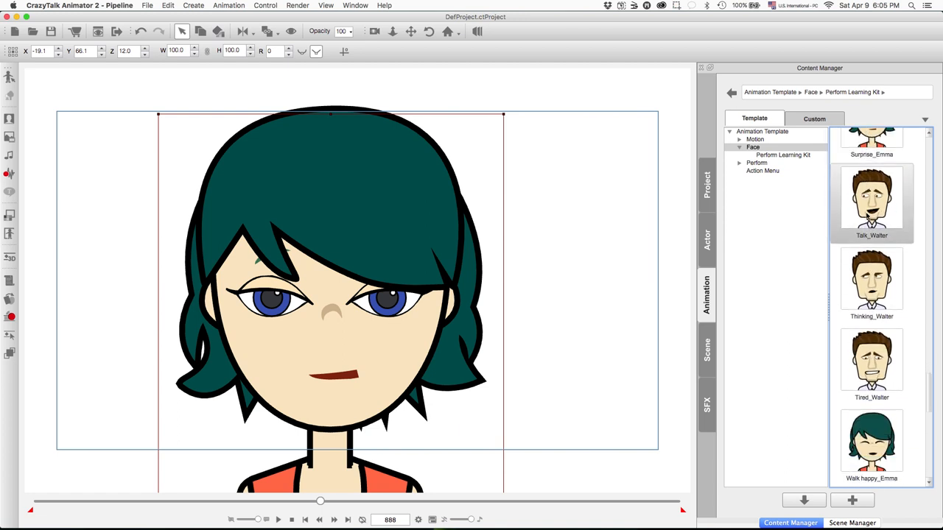
click(277, 519)
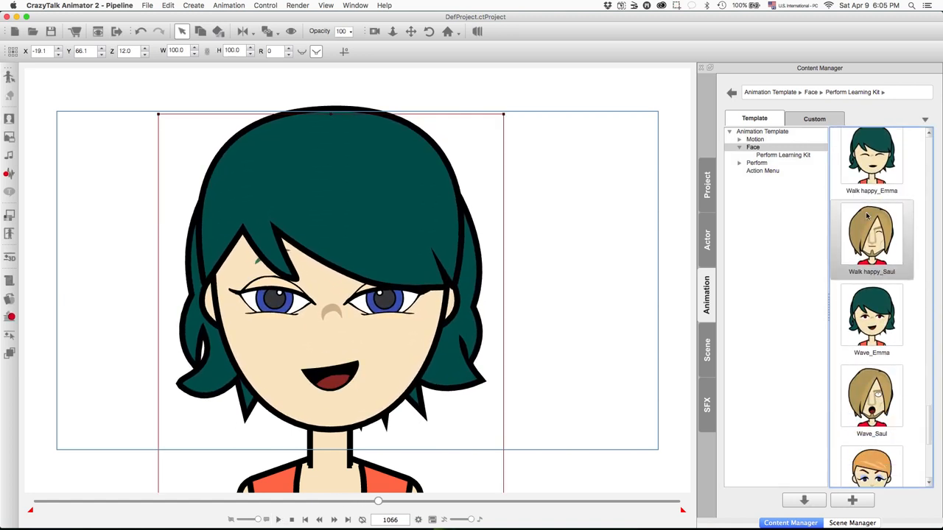
Apply one more face template from further down the list to Emma.
scroll(down, 3)
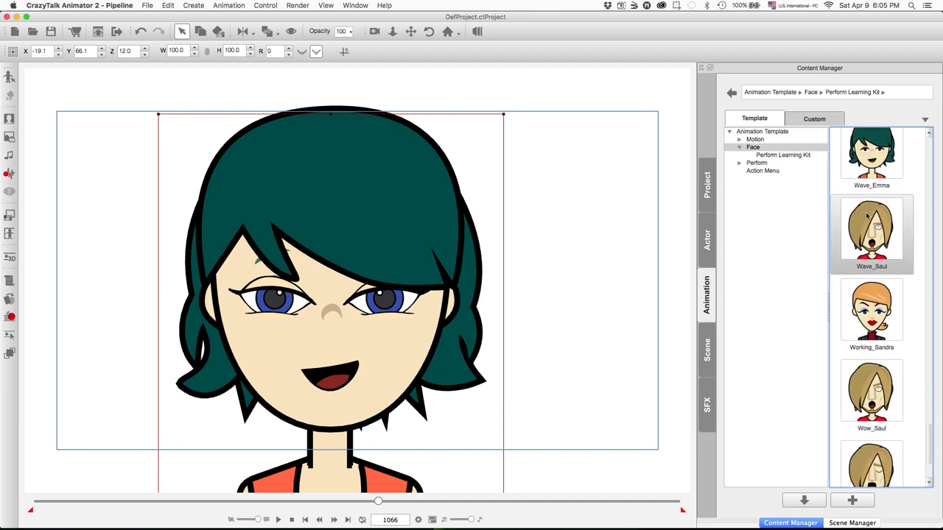
scroll(down, 3)
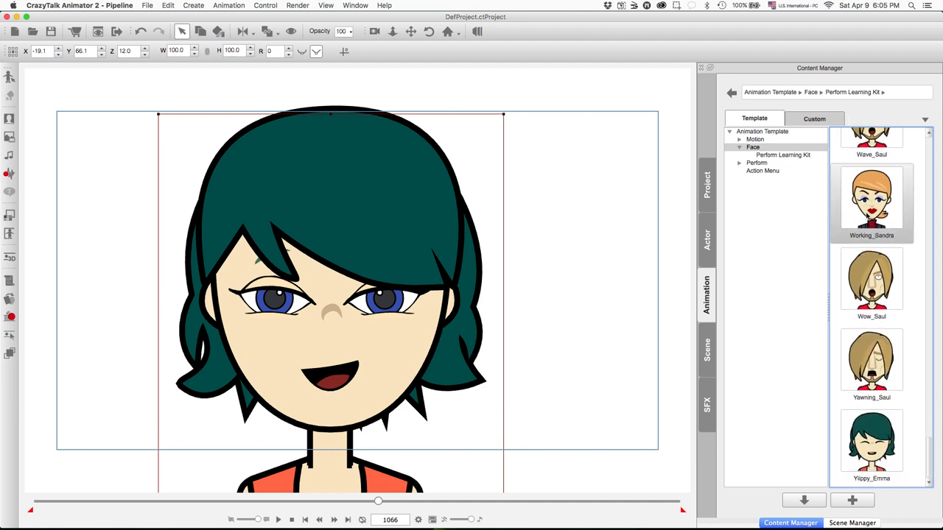
double_click(871, 199)
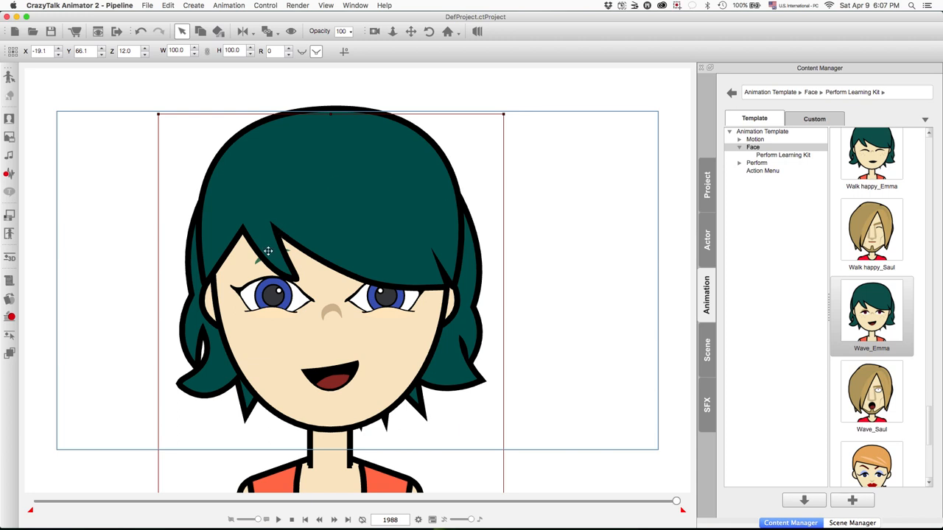
mouse_move(254, 220)
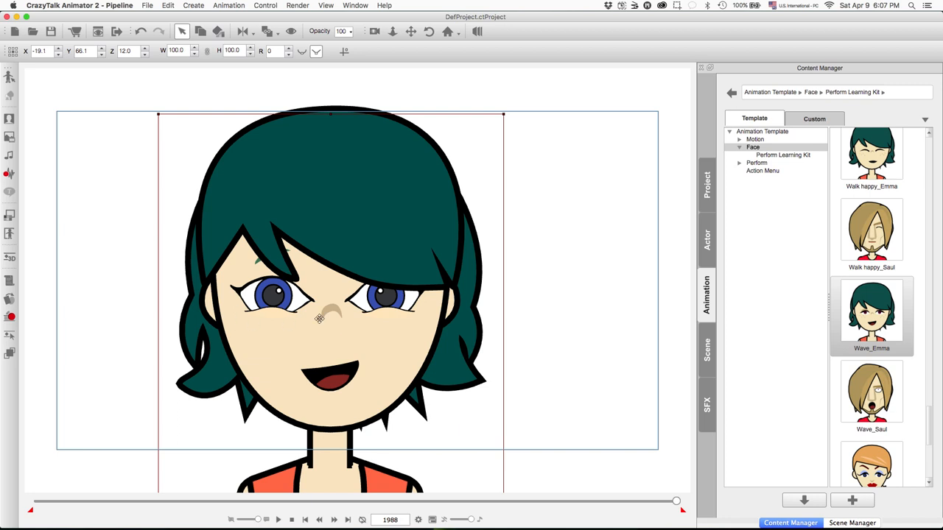
mouse_move(255, 323)
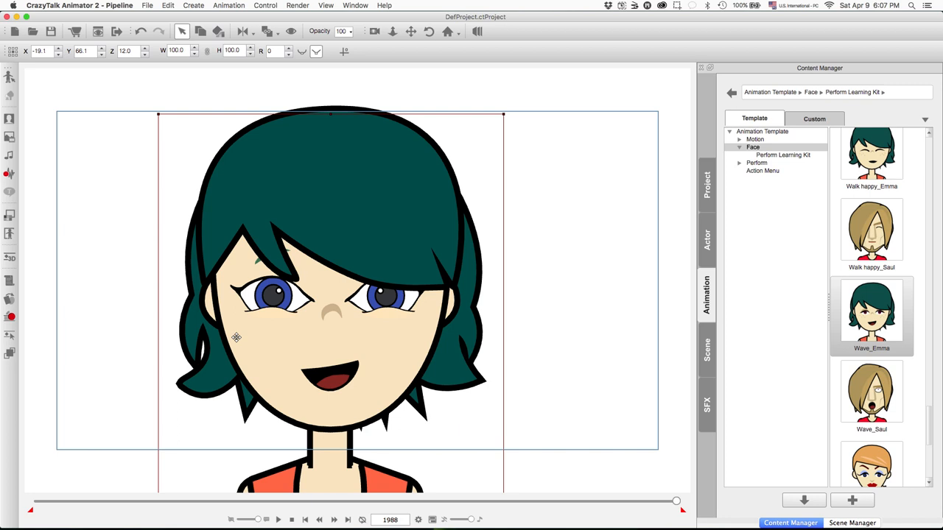
mouse_move(271, 317)
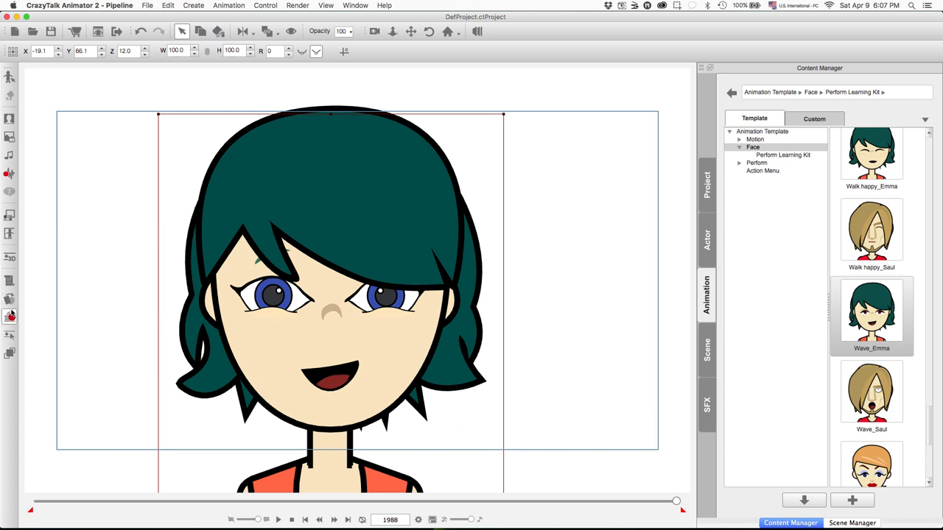
Bring up the Puppet Editor for Emma with its Base Motion body presets.
click(11, 317)
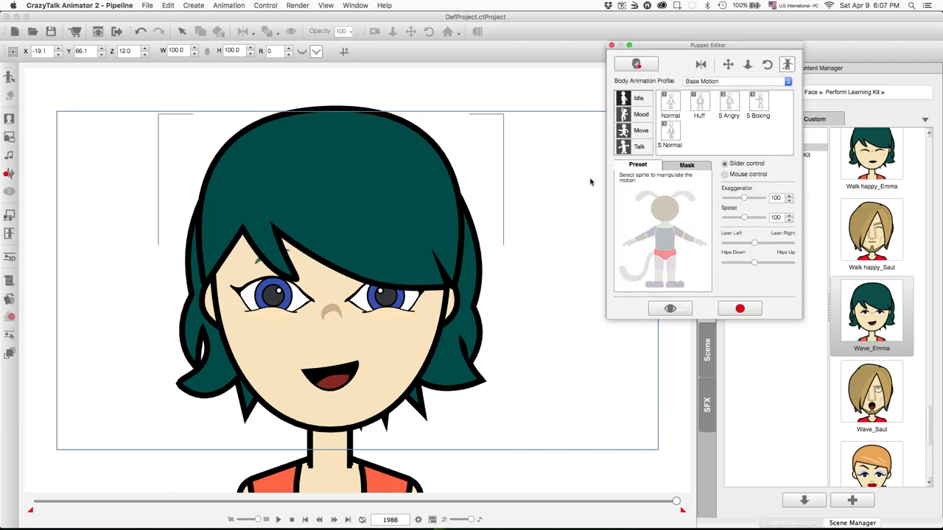